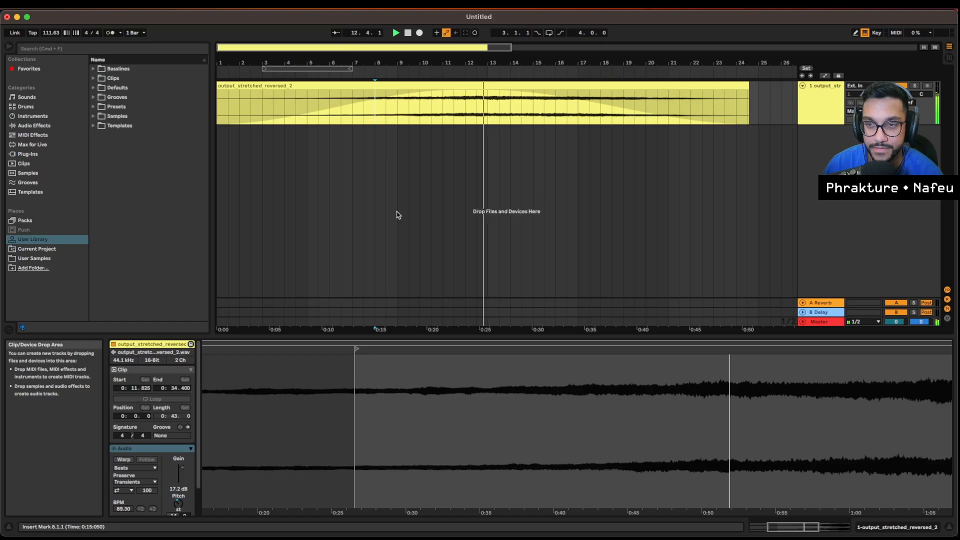
Run csound --version in Warp from the phrakturemusic project folder.
{"action": "left_click", "coordinate": [484, 86]}
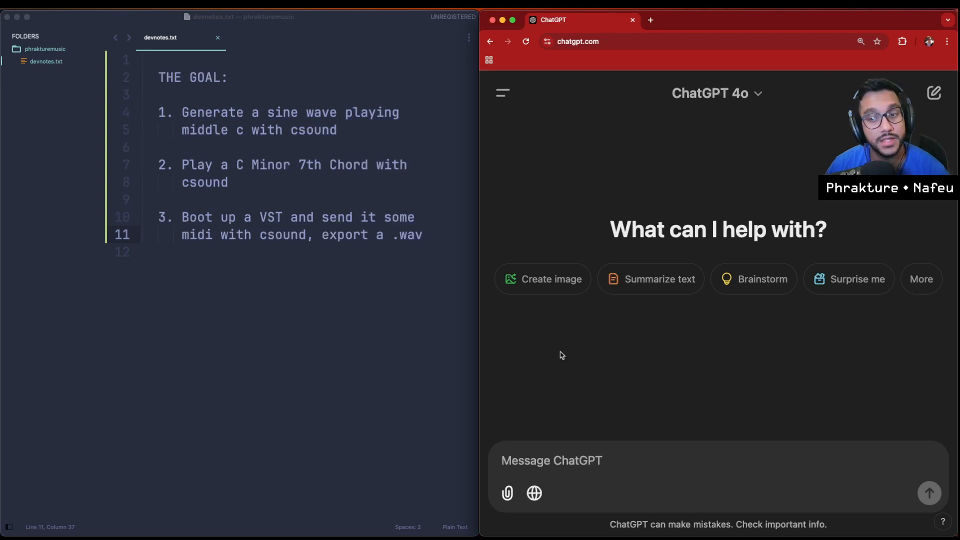
{"action": "mouse_move", "coordinate": [566, 351]}
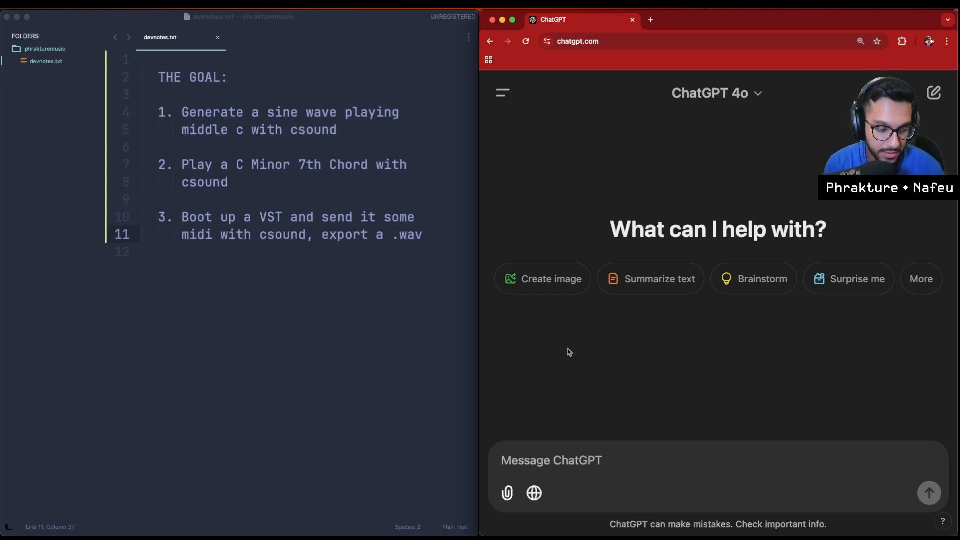
{"action": "mouse_move", "coordinate": [603, 370]}
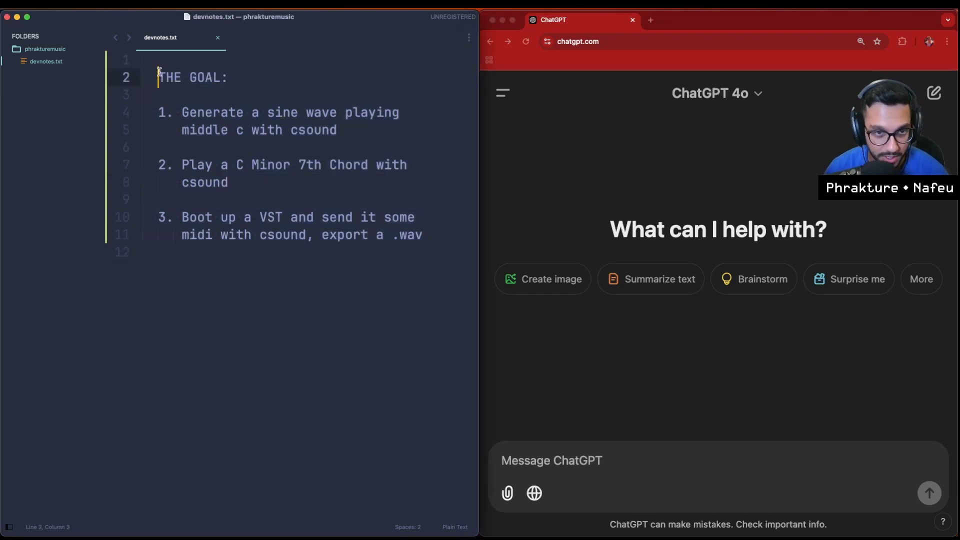
{"action": "left_click", "coordinate": [228, 77]}
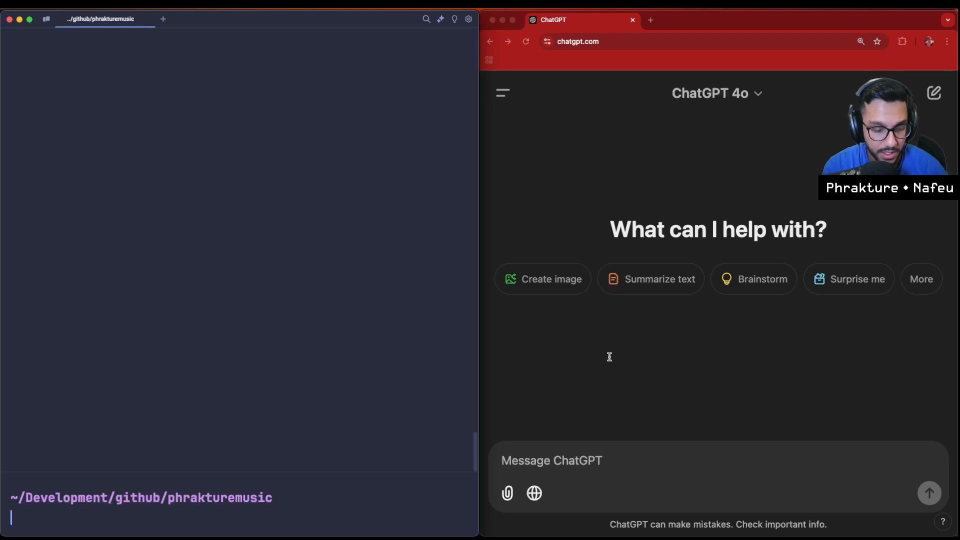
{"action": "type", "text": "couns"}
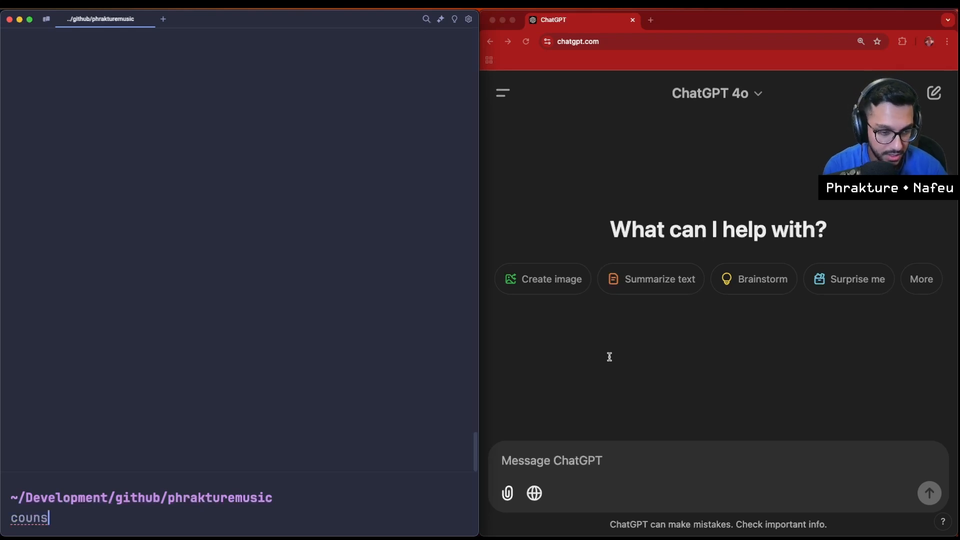
{"action": "type", "text": "sound --version"}
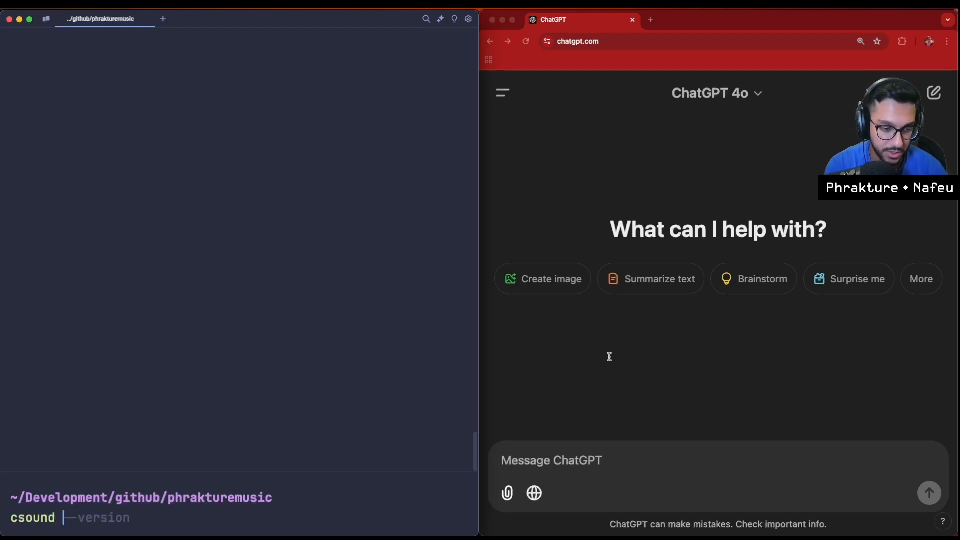
{"action": "key", "text": "Return"}
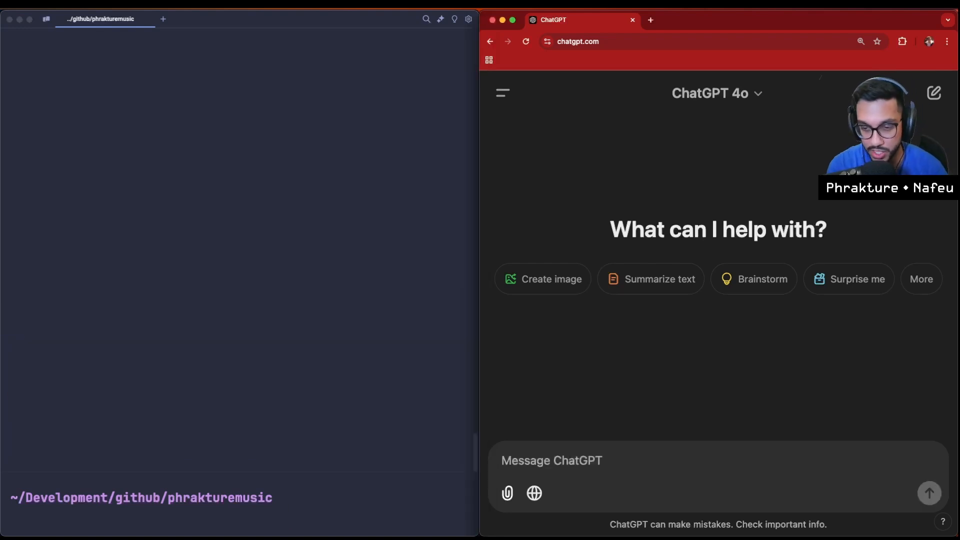
Ask ChatGPT for csound code that plays a middle C sine wave when the csd file runs.
{"action": "type", "text": "I would like to make"}
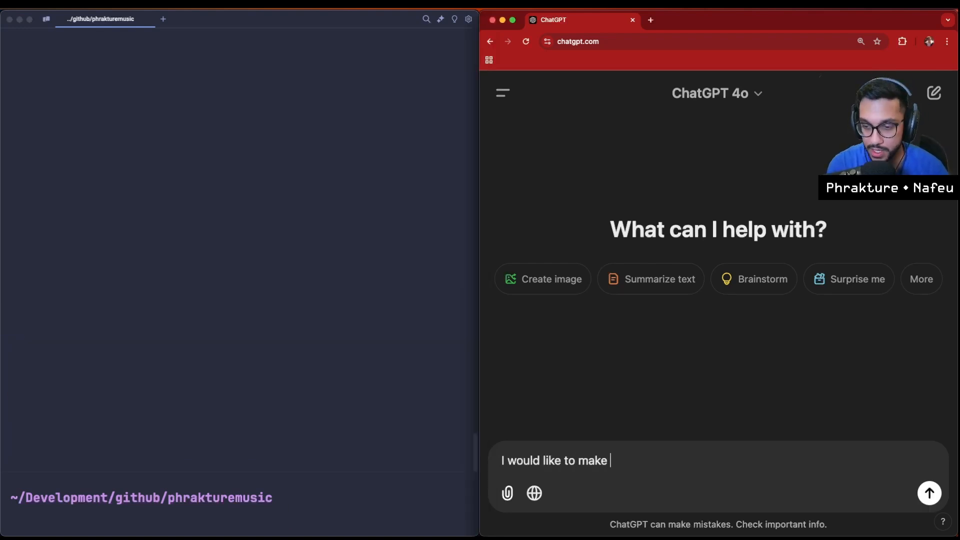
{"action": "type", "text": "generate a sine"}
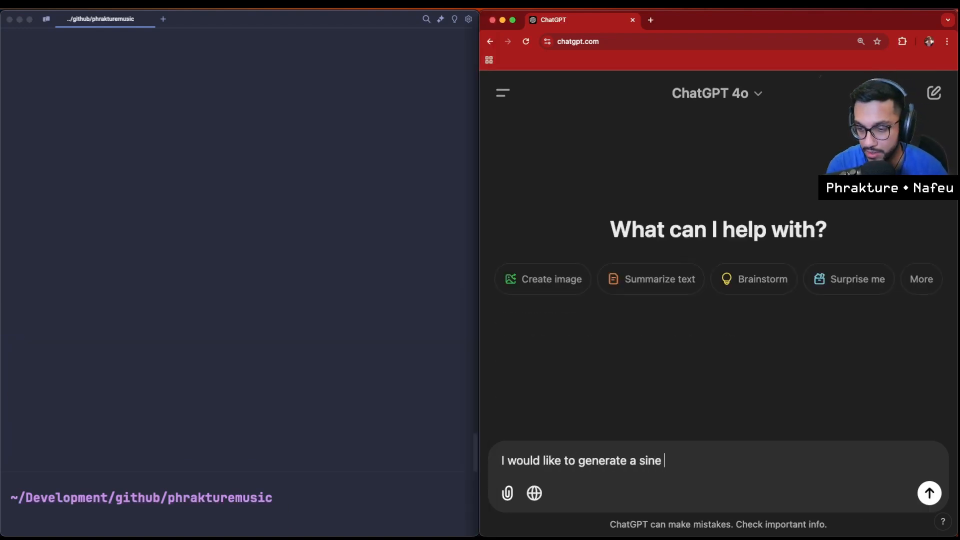
{"action": "type", "text": "wave playing middle c"}
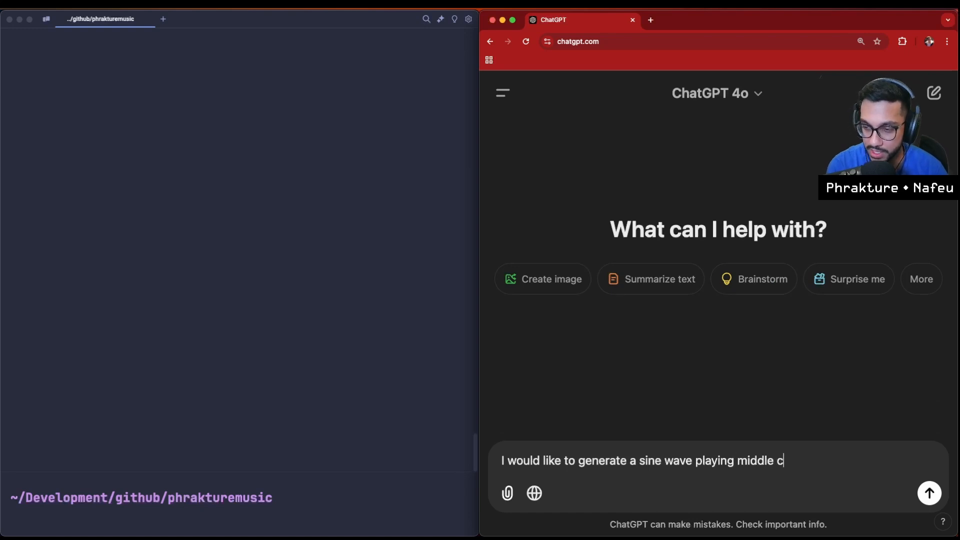
{"action": "type", "text": "with csound, can"}
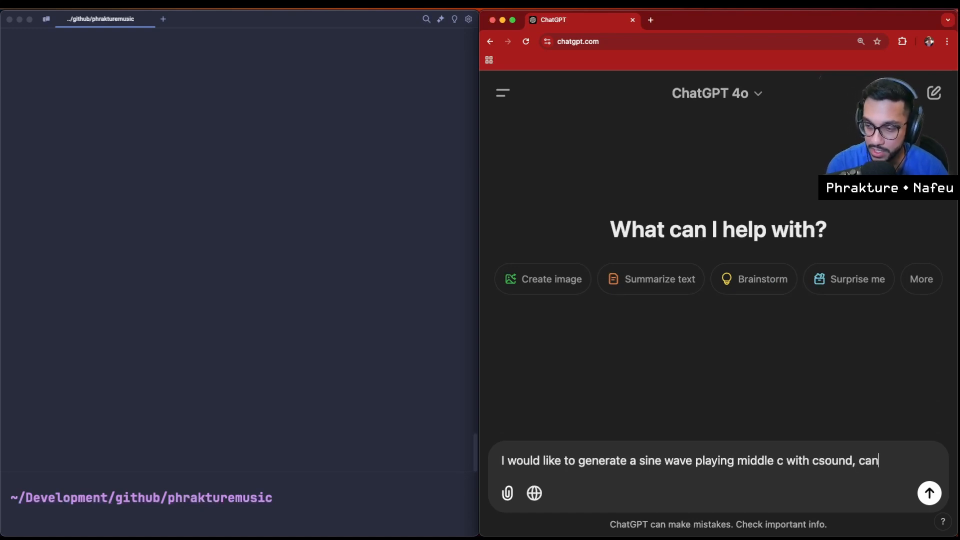
{"action": "type", "text": "you give me some c"}
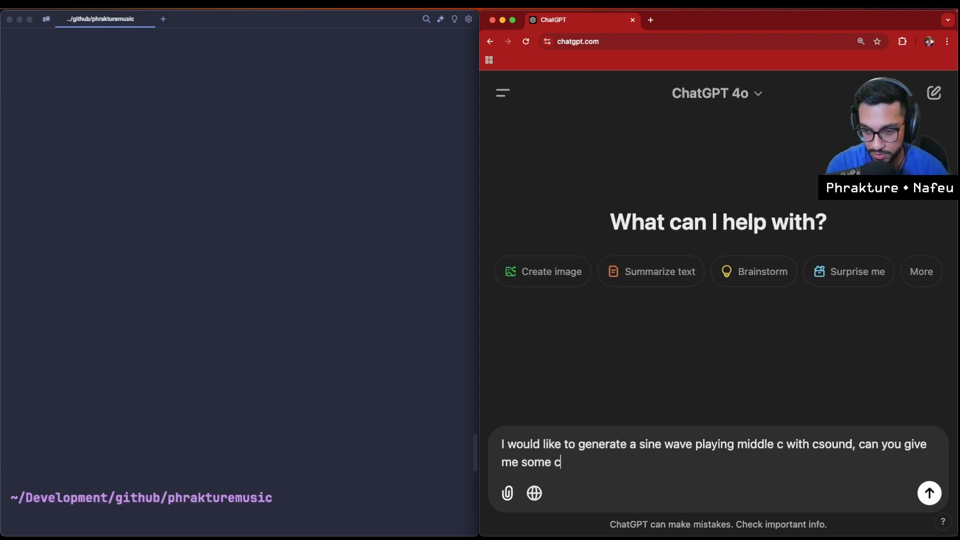
{"action": "type", "text": "ode that does that, and al"}
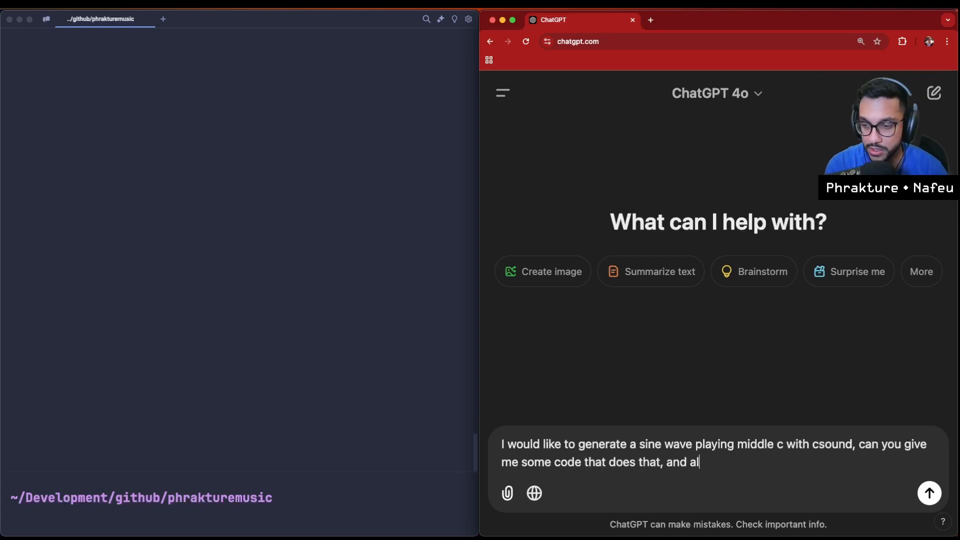
{"action": "type", "text": "so plays"}
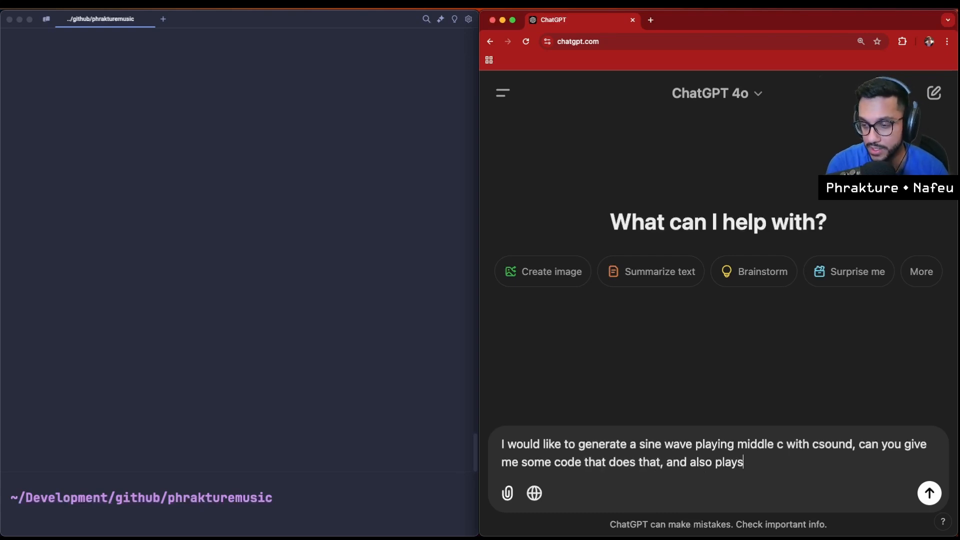
{"action": "type", "text": "it when I run c"}
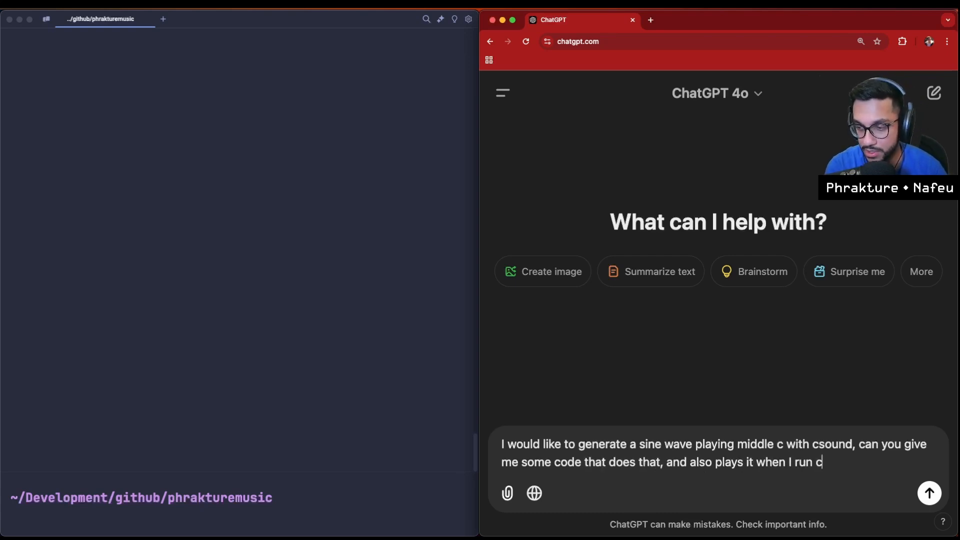
{"action": "type", "text": "he `csd` f"}
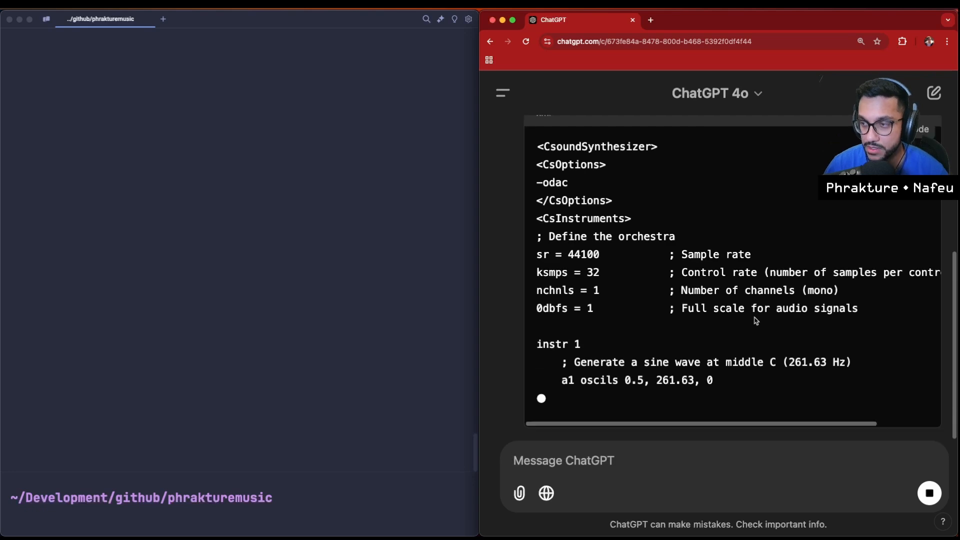
Create sine_wave.csd in the project folder with a touch command in Warp.
{"action": "scroll", "scroll_direction": "up", "scroll_amount": 3}
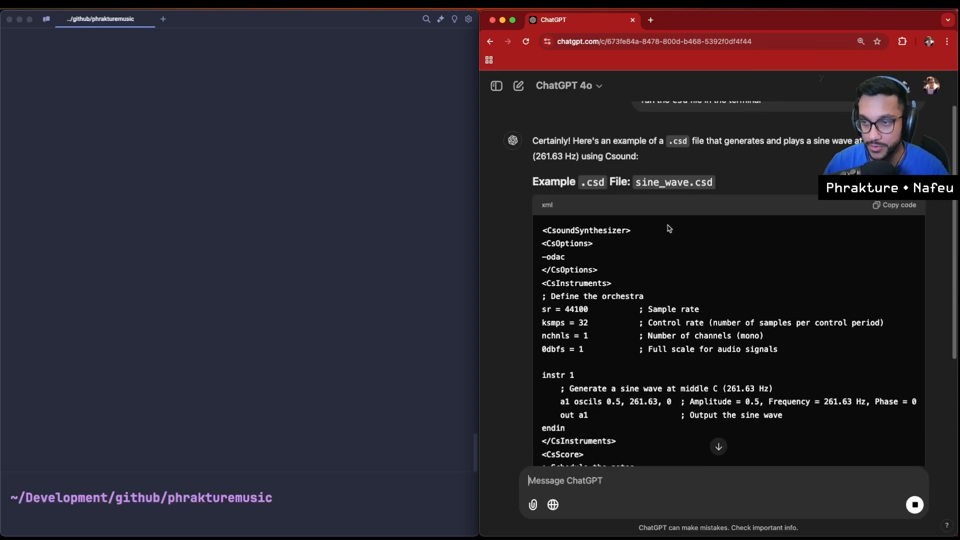
{"action": "type", "text": "touch .gitignore"}
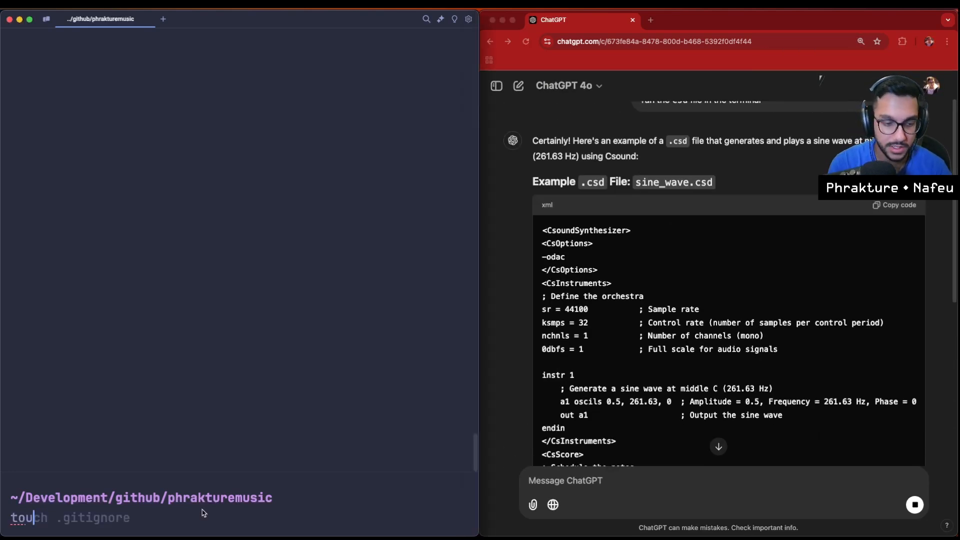
{"action": "type", "text": "sine_wave."}
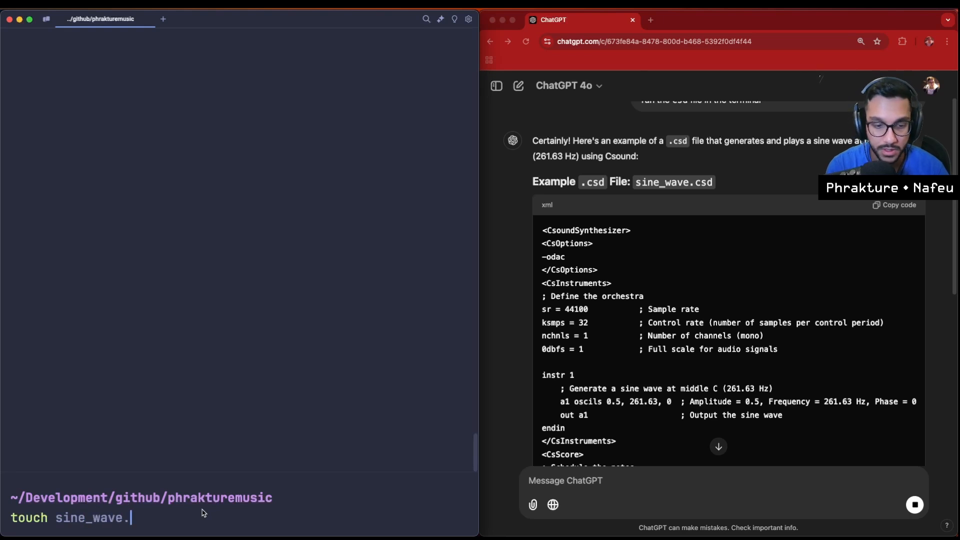
{"action": "key", "text": "Return"}
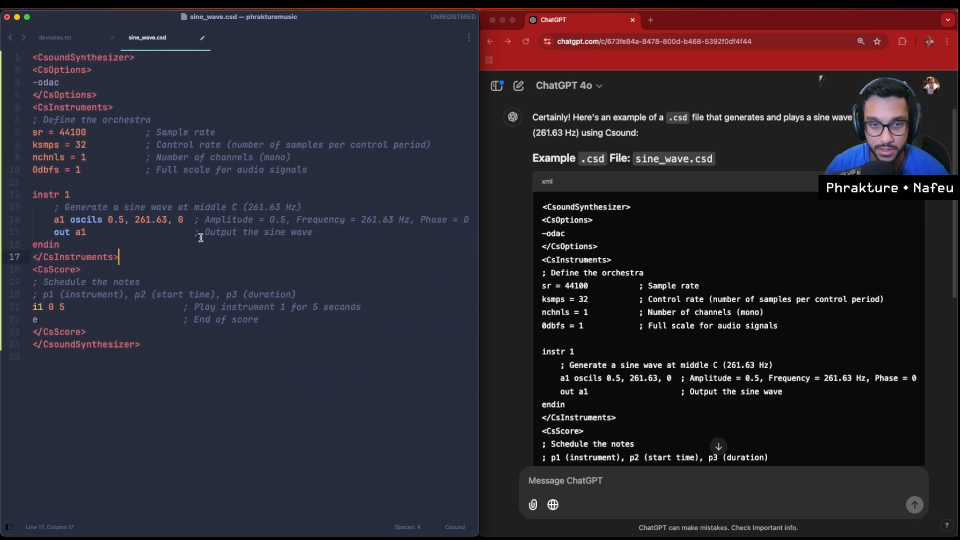
Read through the -odac option, sample rate 44100, 0dbfs and instr 1 header lines.
{"action": "left_click", "coordinate": [59, 82]}
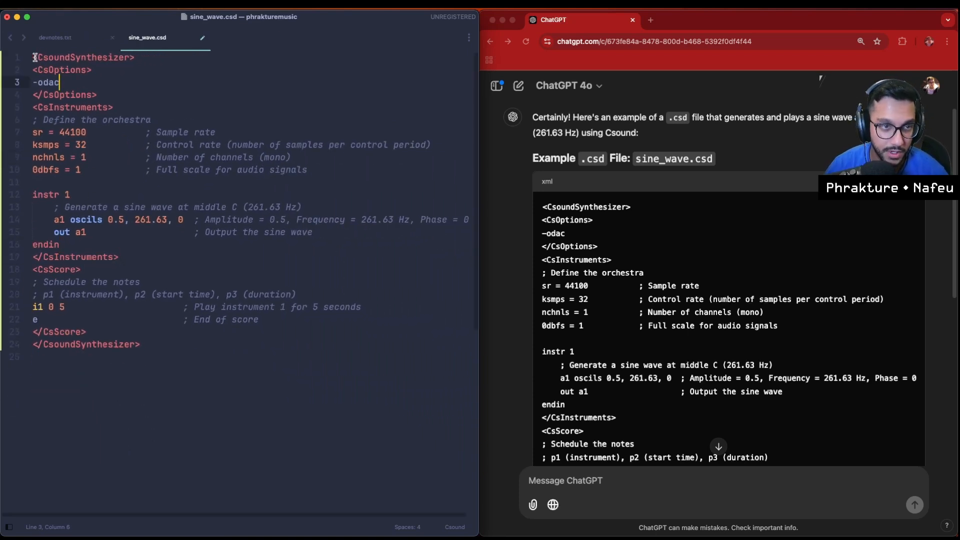
{"action": "left_click", "coordinate": [141, 119]}
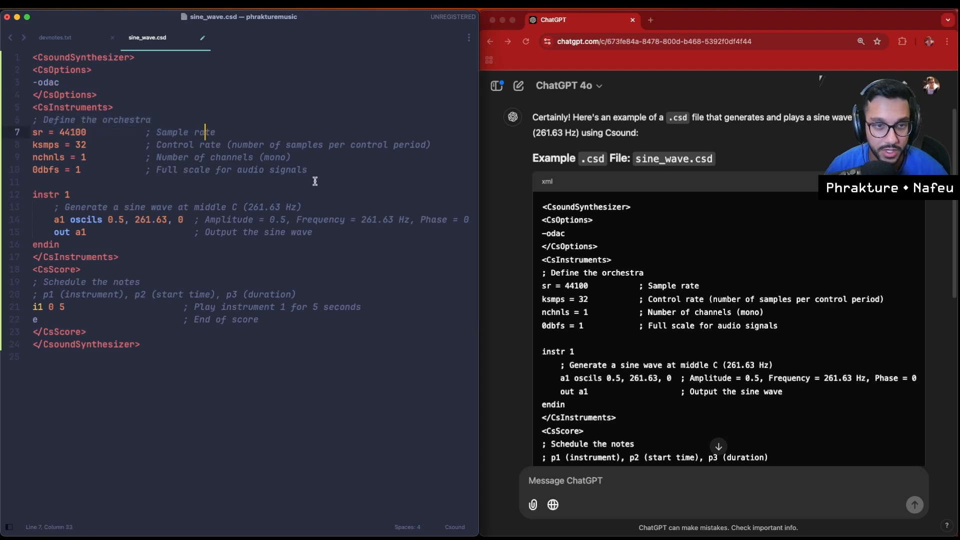
{"action": "double_click", "coordinate": [71, 132]}
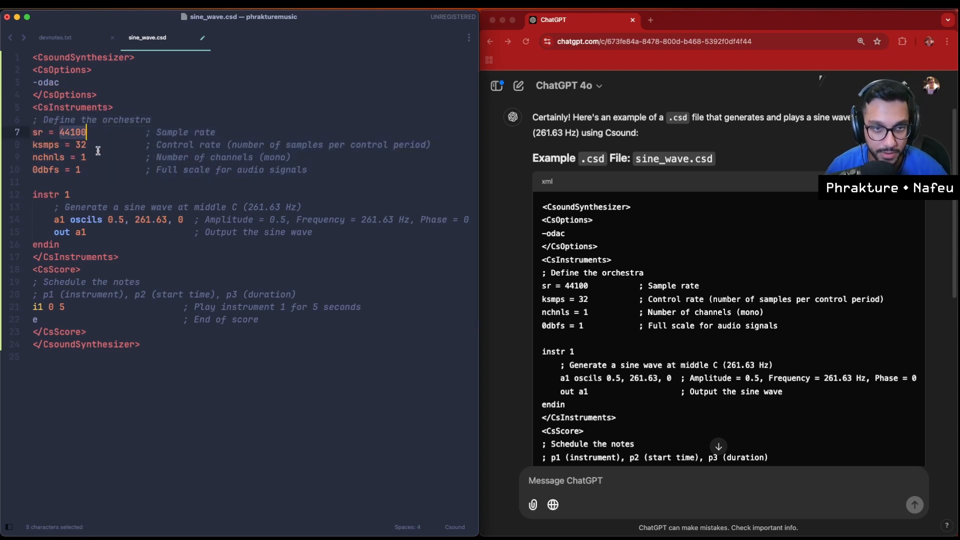
{"action": "left_click", "coordinate": [193, 170]}
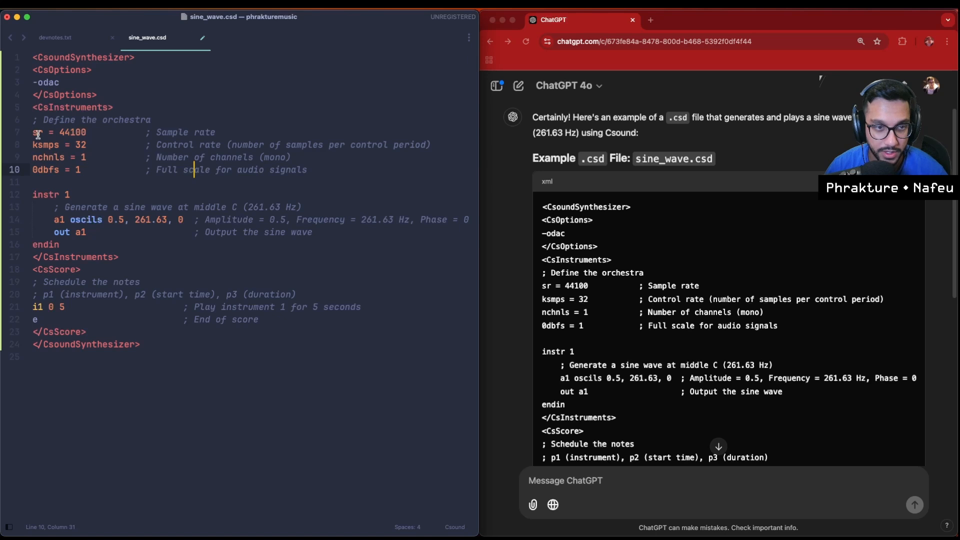
{"action": "left_click_drag", "start_coordinate": [32, 132], "coordinate": [307, 170]}
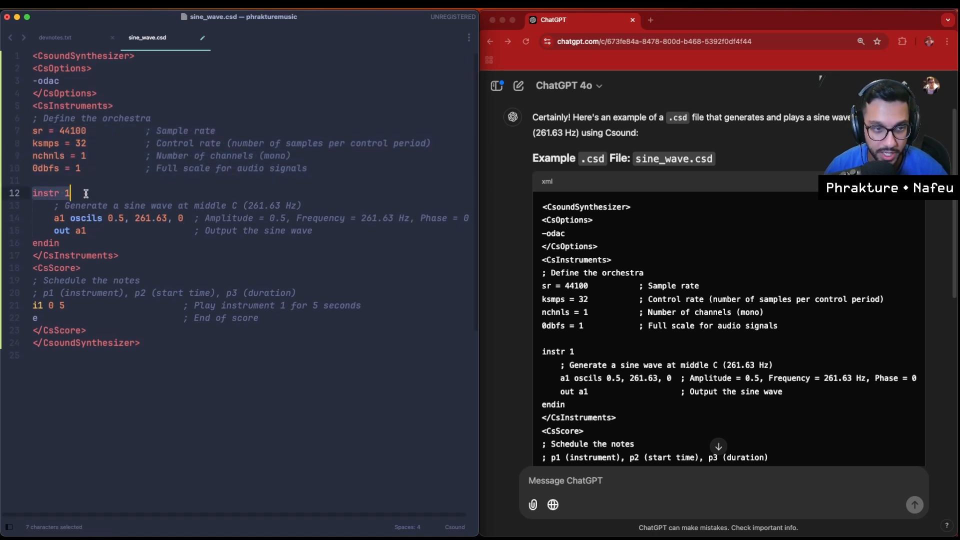
Read the oscils oscillator line through the end of the file against ChatGPT's example.
{"action": "left_click", "coordinate": [95, 205]}
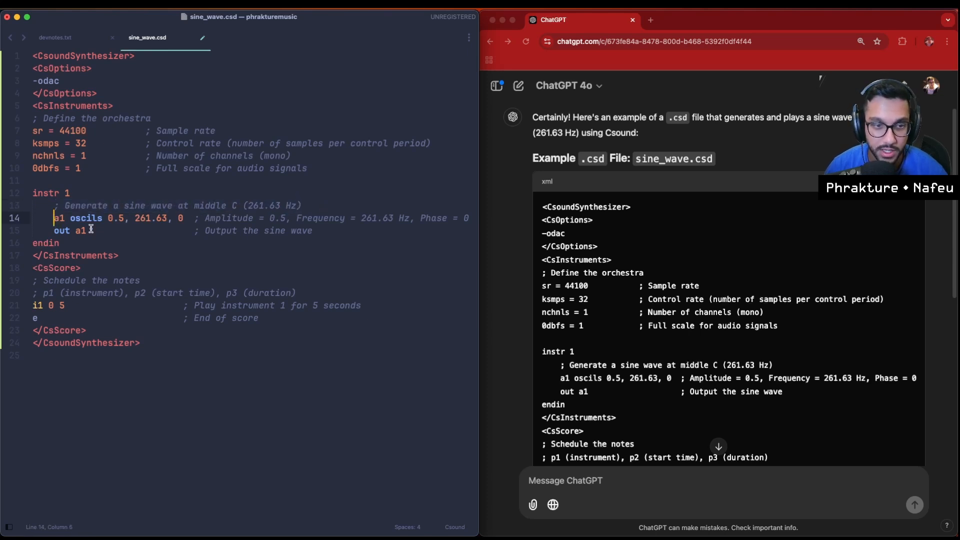
{"action": "left_click", "coordinate": [102, 218]}
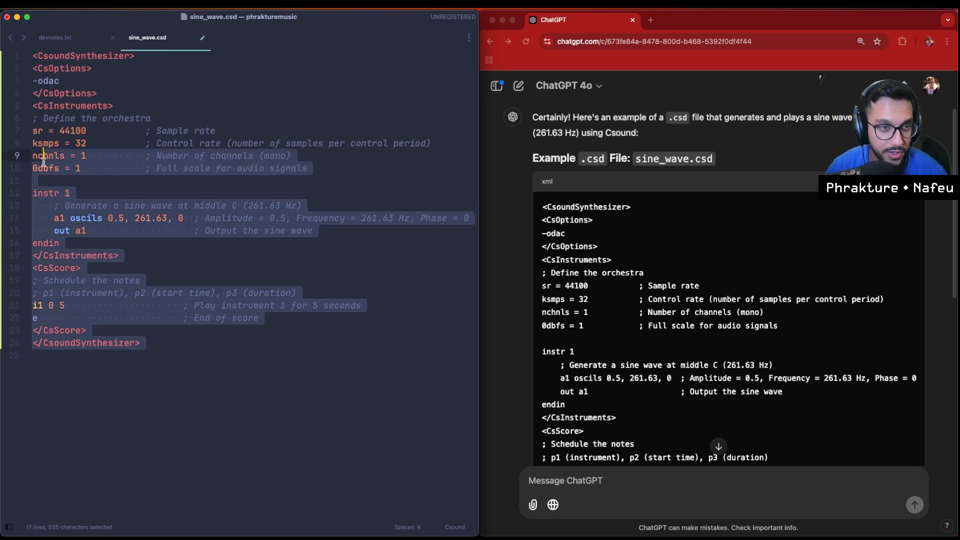
{"action": "left_click", "coordinate": [155, 318]}
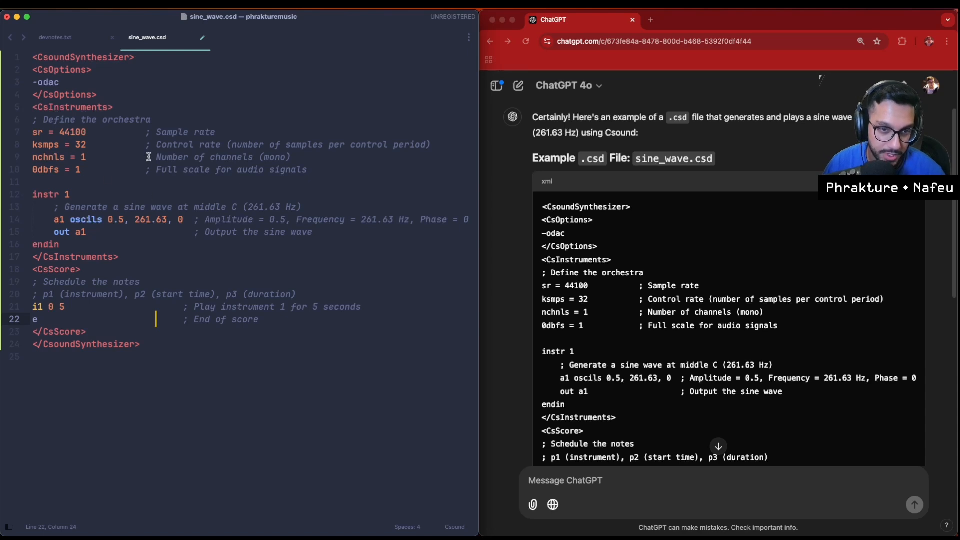
{"action": "mouse_move", "coordinate": [358, 285]}
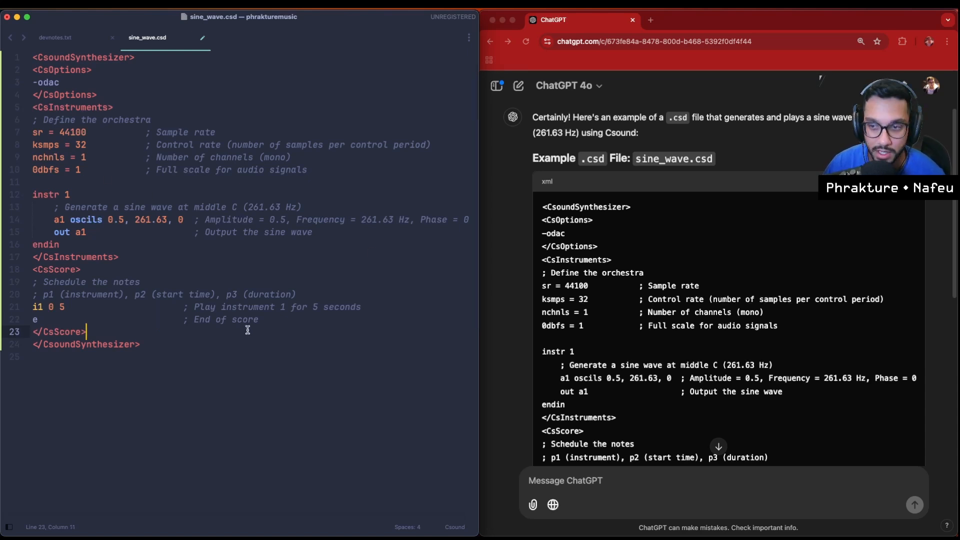
{"action": "scroll", "scroll_direction": "down", "scroll_amount": 3}
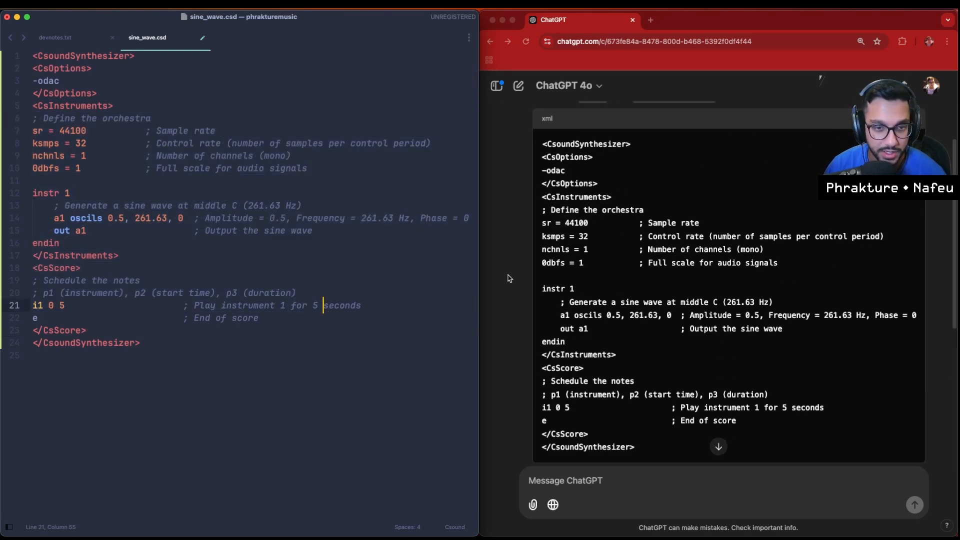
{"action": "left_click", "coordinate": [53, 218]}
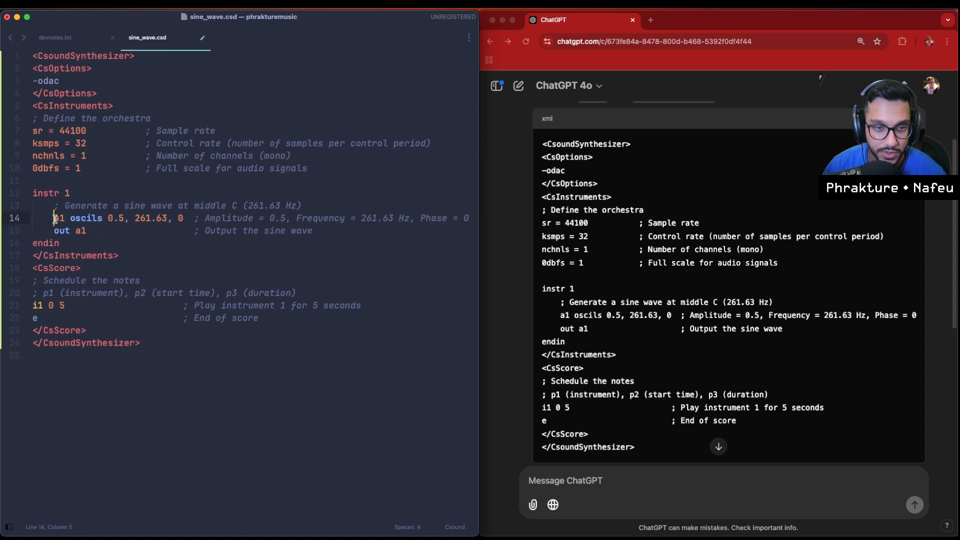
Review the oscillator and score comment lines, then save sine_wave.csd.
{"action": "left_click", "coordinate": [285, 205]}
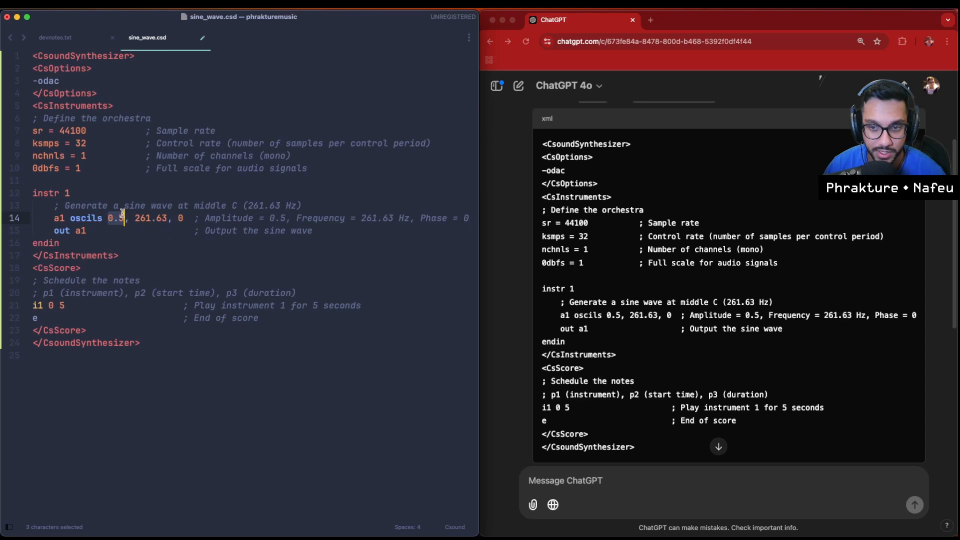
{"action": "double_click", "coordinate": [144, 217]}
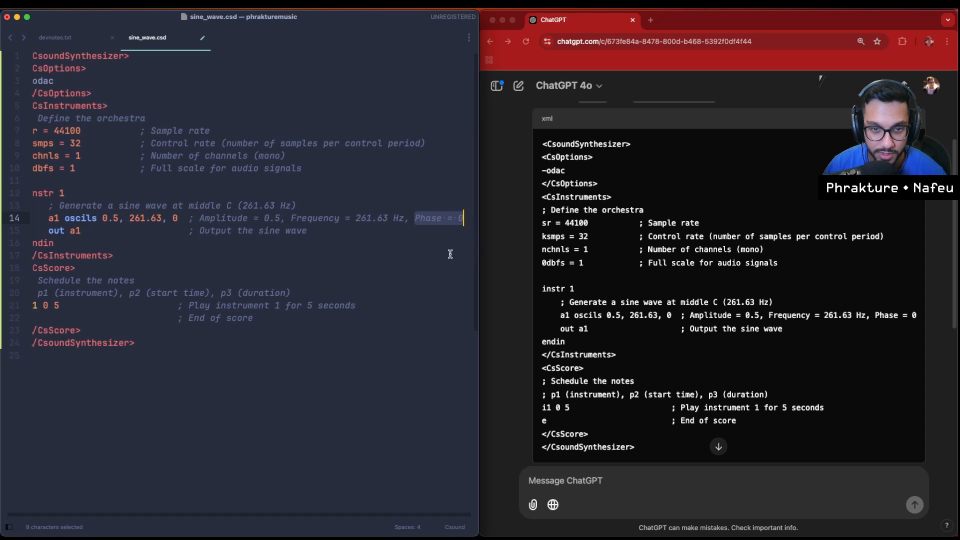
{"action": "left_click", "coordinate": [111, 255]}
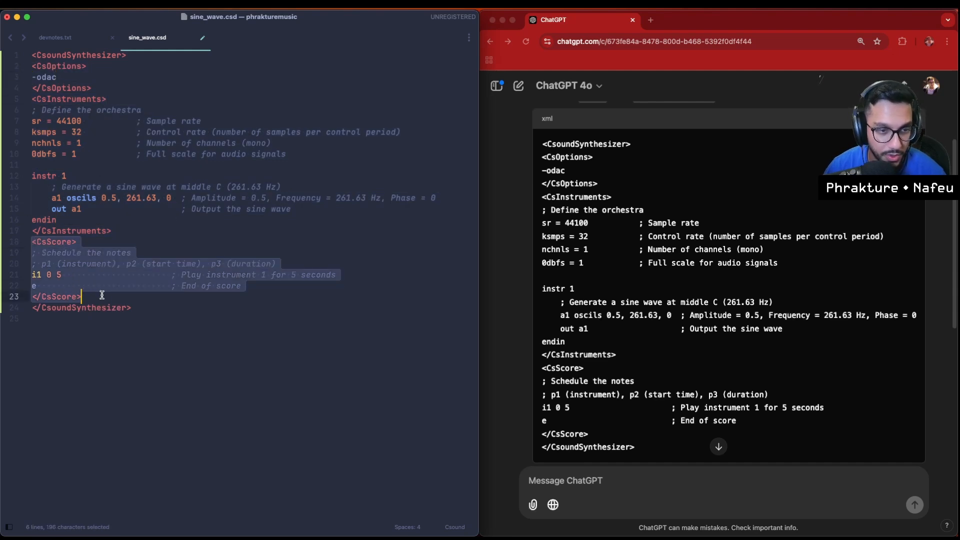
{"action": "left_click", "coordinate": [141, 285]}
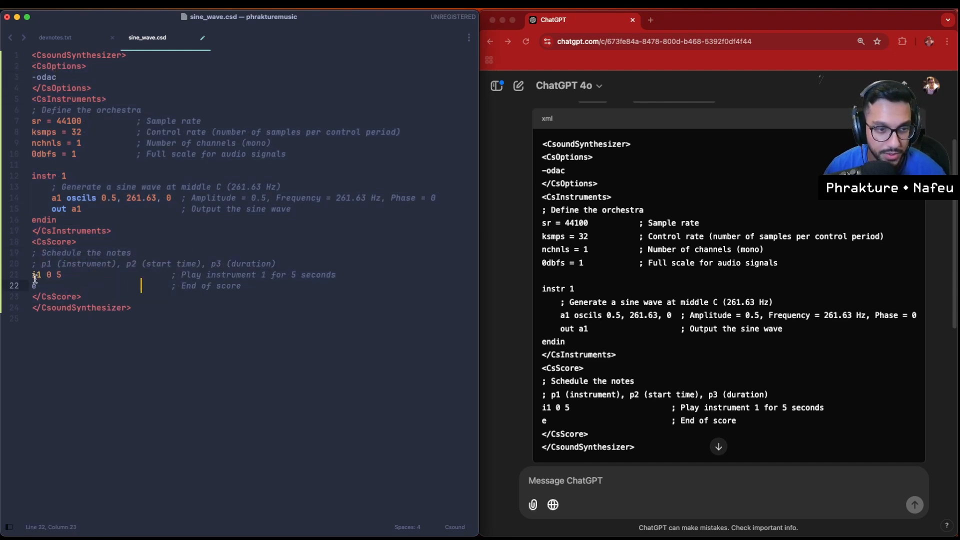
{"action": "double_click", "coordinate": [154, 263]}
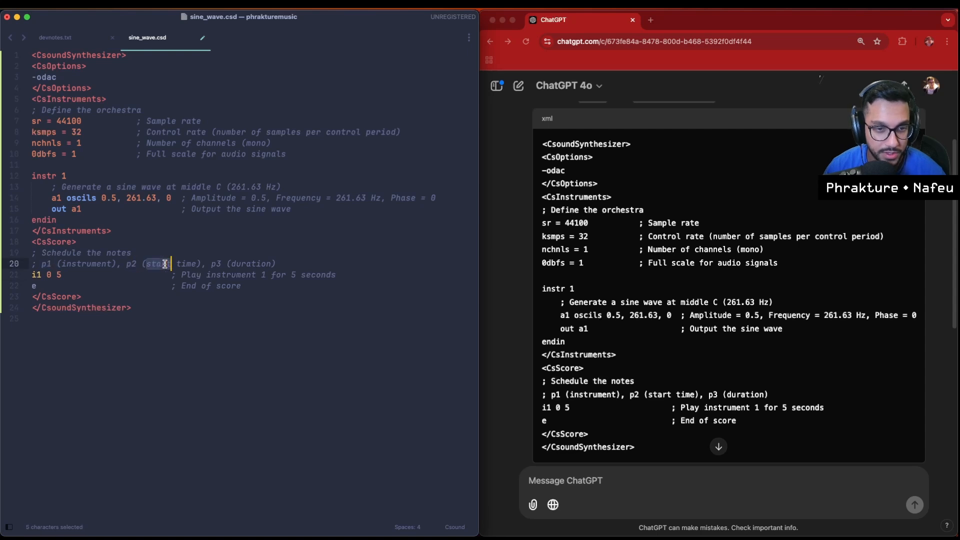
{"action": "left_click", "coordinate": [130, 263]}
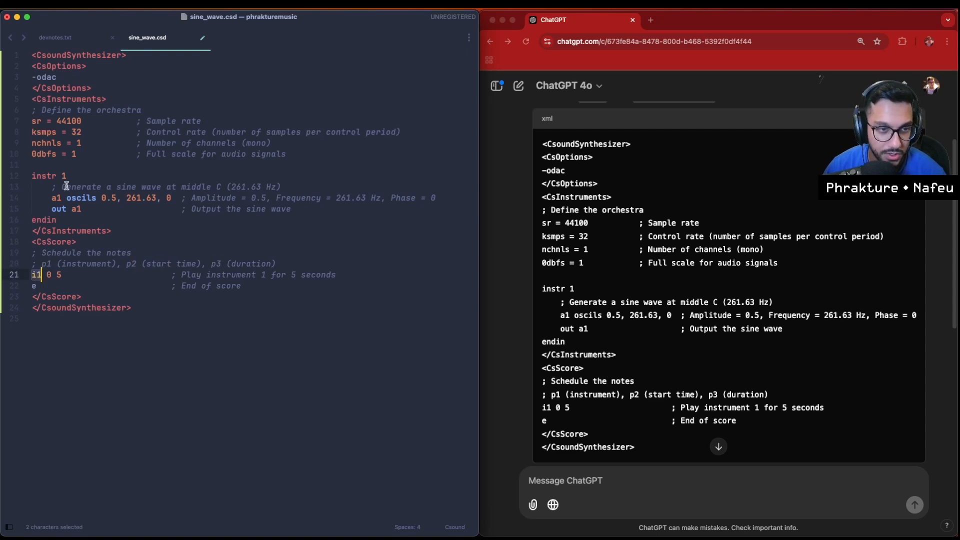
{"action": "left_click", "coordinate": [55, 220]}
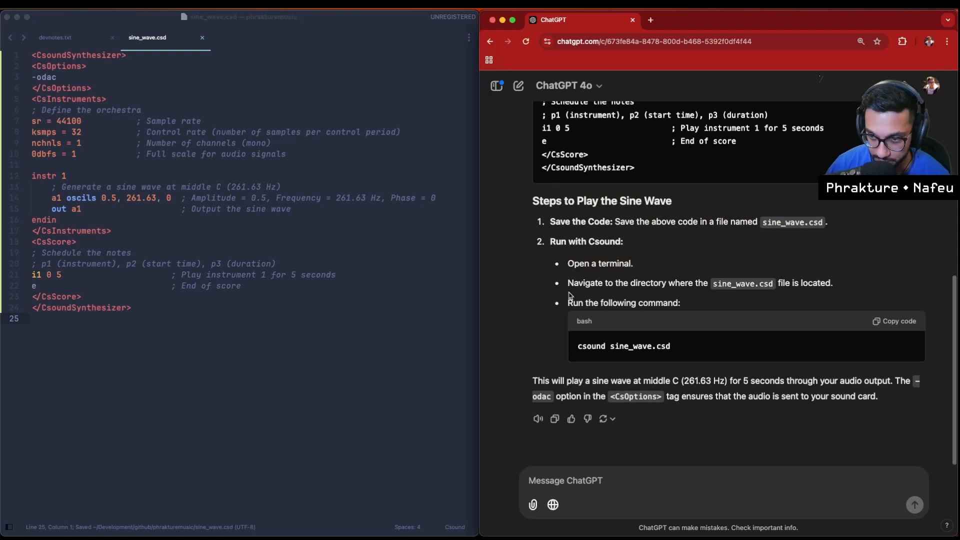
Take the csound run command from ChatGPT and run csound sine_wave.csd in Warp.
{"action": "double_click", "coordinate": [623, 346]}
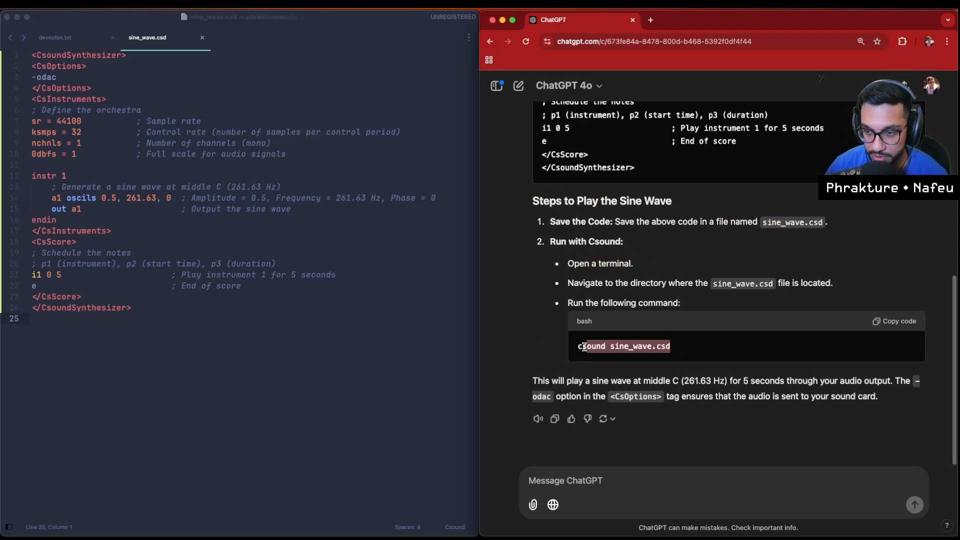
{"action": "left_click", "coordinate": [270, 358]}
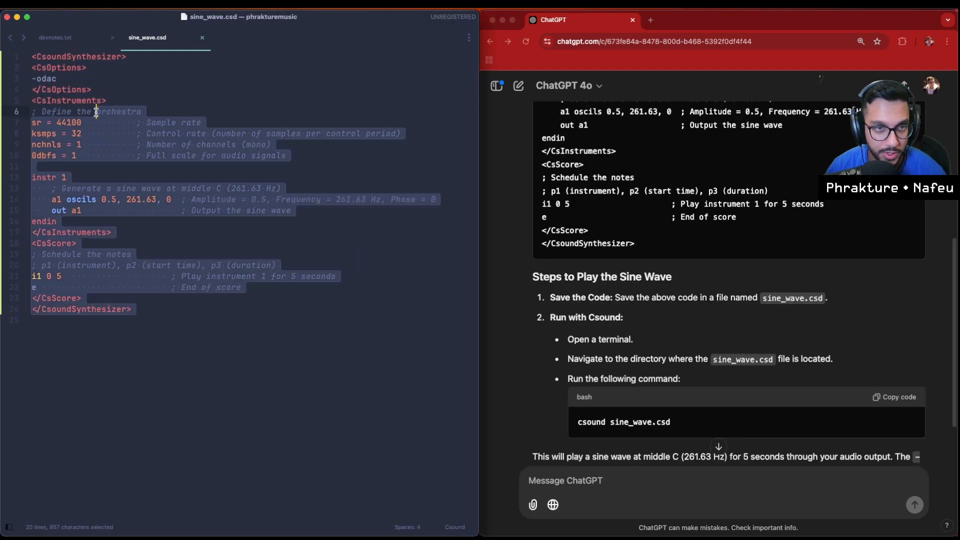
{"action": "left_click", "coordinate": [176, 144]}
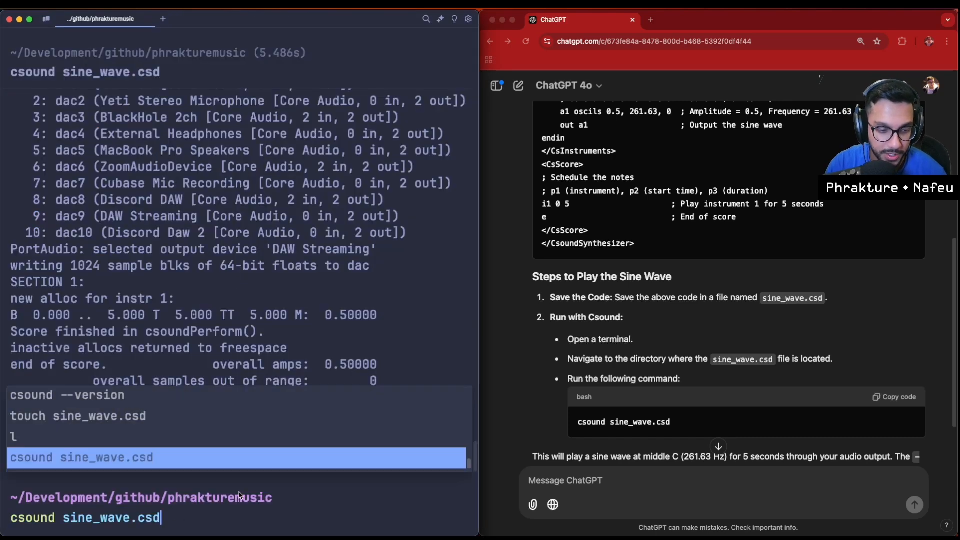
{"action": "key", "text": "Return"}
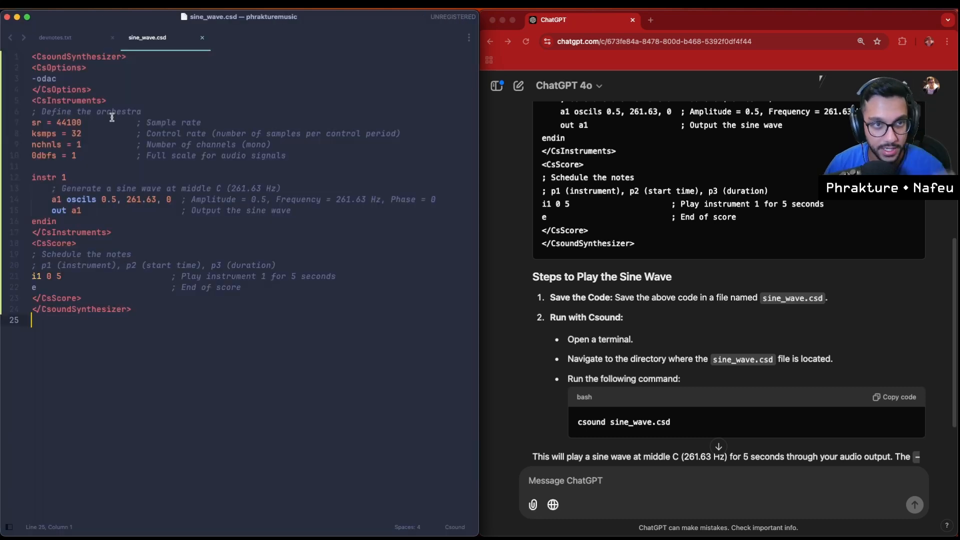
Ask ChatGPT to update the code to play a C Minor 7th chord, then return to the terminal.
{"action": "left_click", "coordinate": [54, 37]}
{"action": "type", "text": "This works great, what if I want to"}
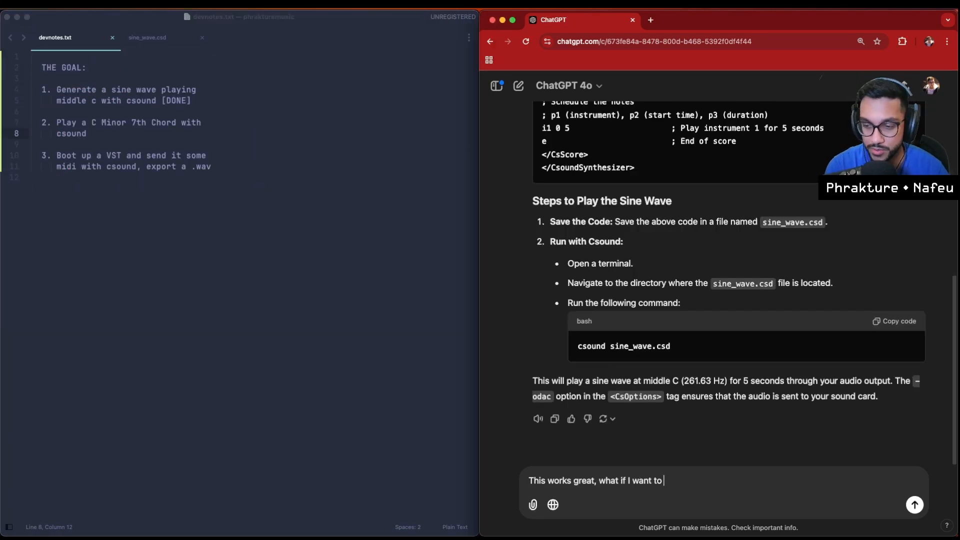
{"action": "type", "text": "play a C Majo"}
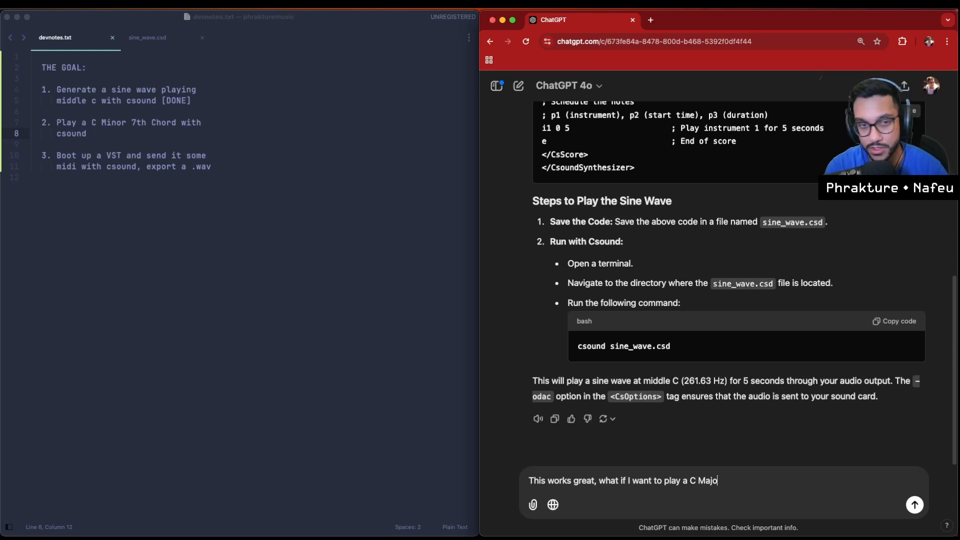
{"action": "key", "text": "backspace"}
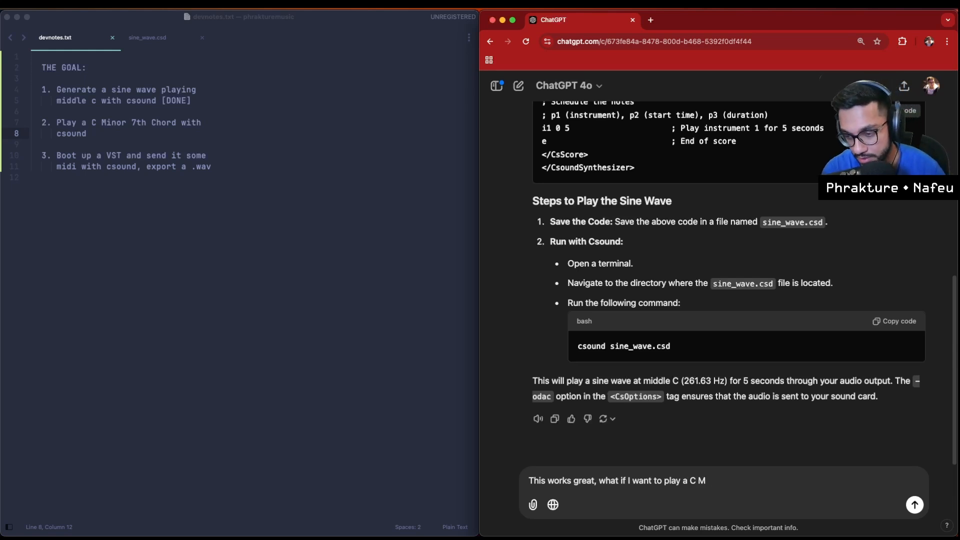
{"action": "type", "text": "inor 7th"}
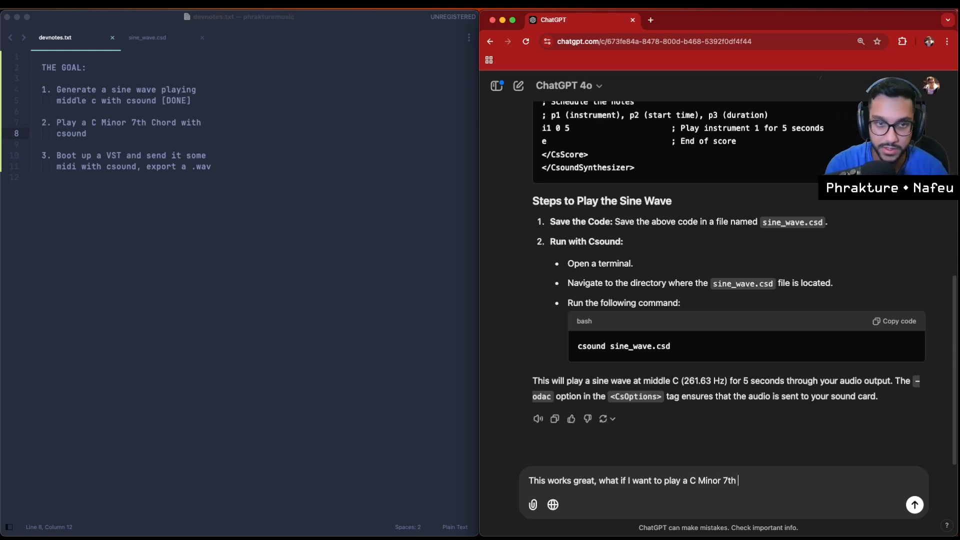
{"action": "type", "text": "Chord with csound, can you"}
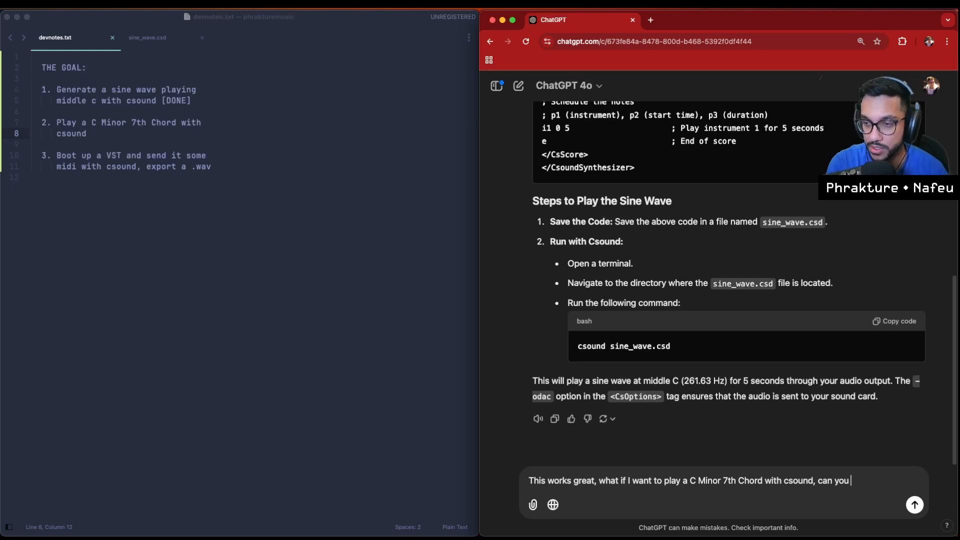
{"action": "type", "text": "update this code to do that"}
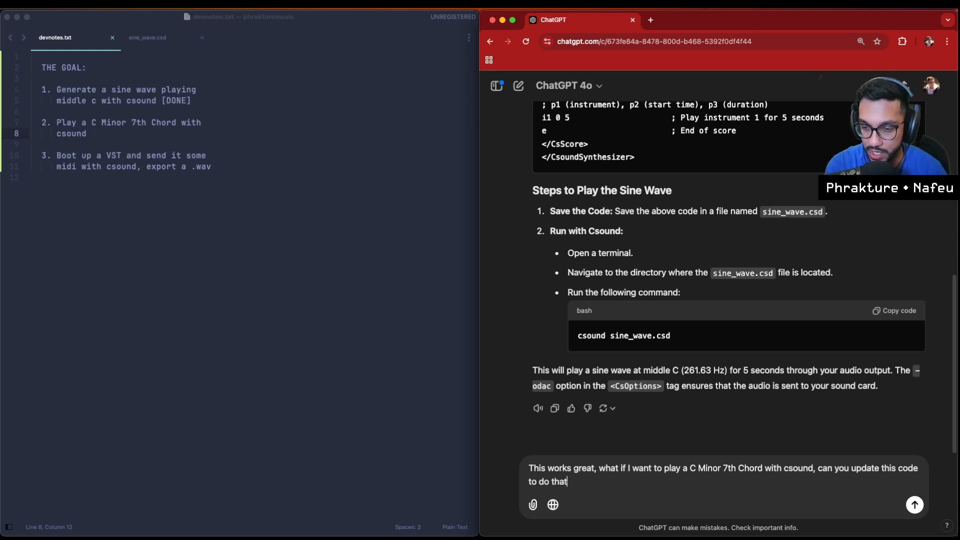
{"action": "left_click", "coordinate": [912, 504]}
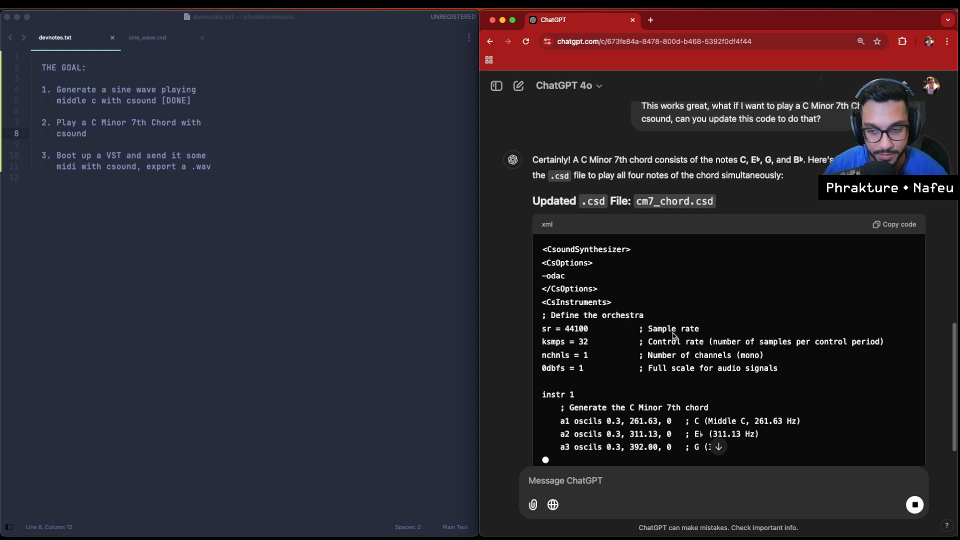
{"action": "scroll", "scroll_direction": "down", "scroll_amount": 3}
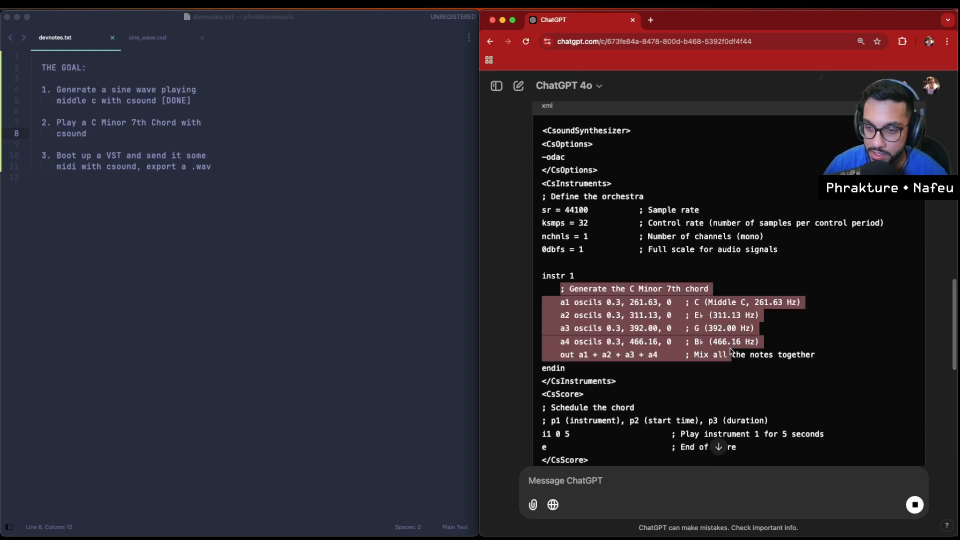
{"action": "left_click", "coordinate": [147, 37]}
{"action": "type", "text": "git i"}
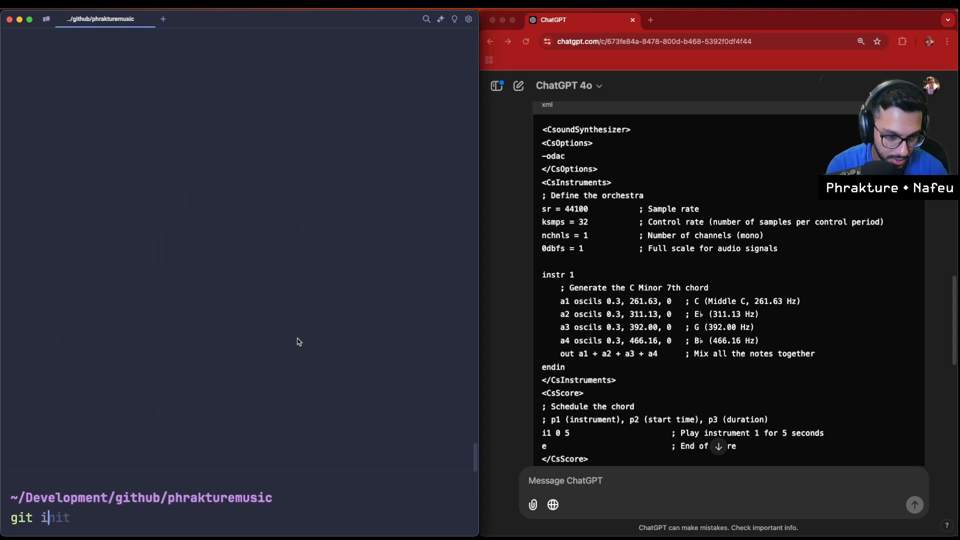
Initialize a git repository in phrakturemusic and list its files.
{"action": "key", "text": "Return"}
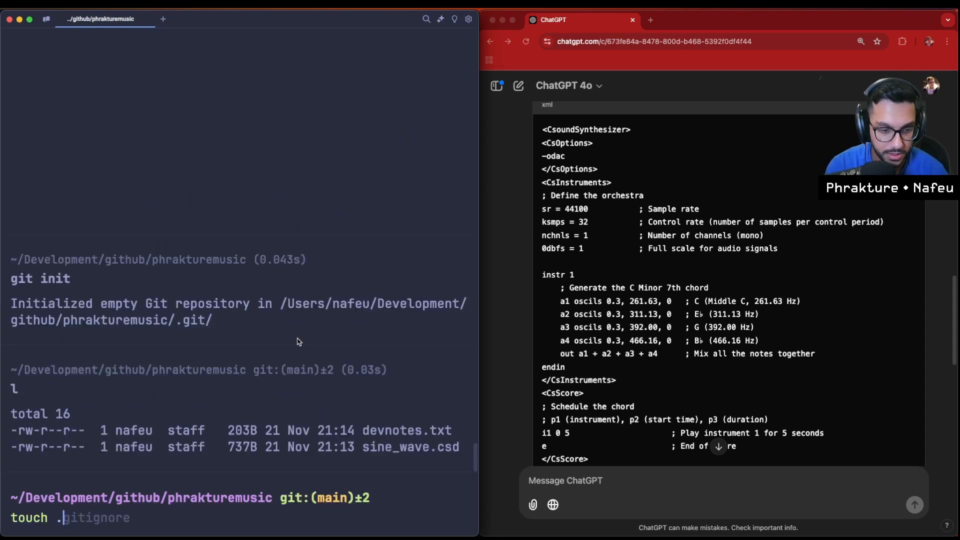
{"action": "key", "text": "Return"}
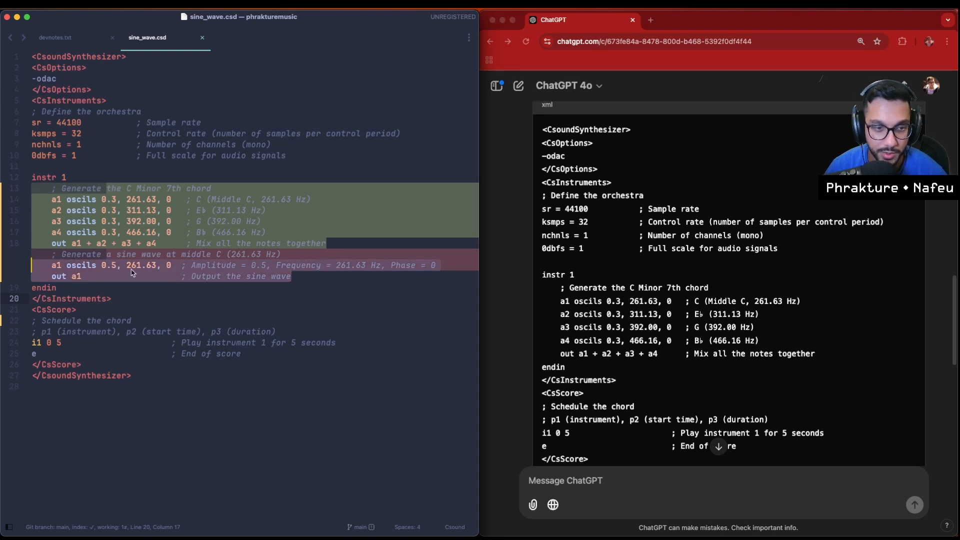
{"action": "left_click", "coordinate": [54, 210]}
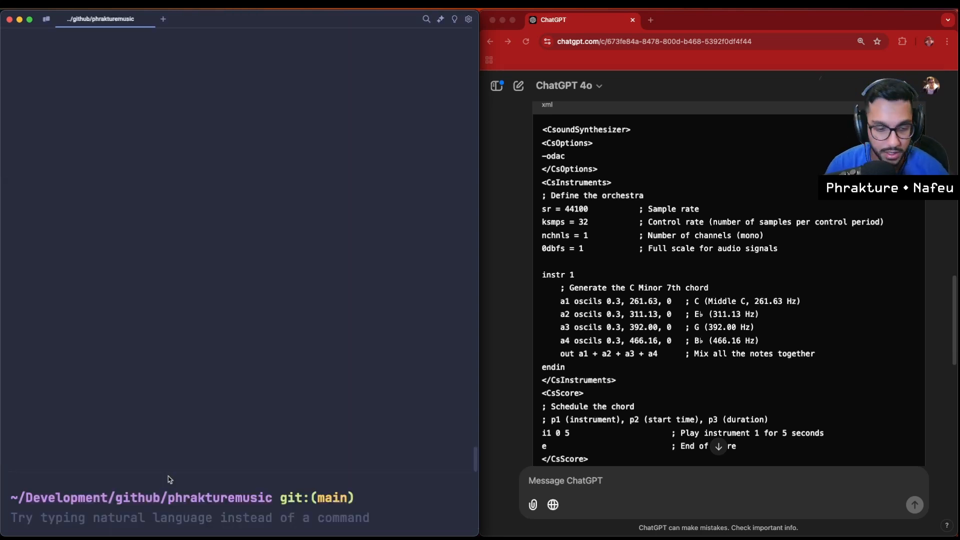
Rename sine_wave.csd to sandbox.csd and play it through csound.
{"action": "type", "text": "mv sine_wave.csd sandb"}
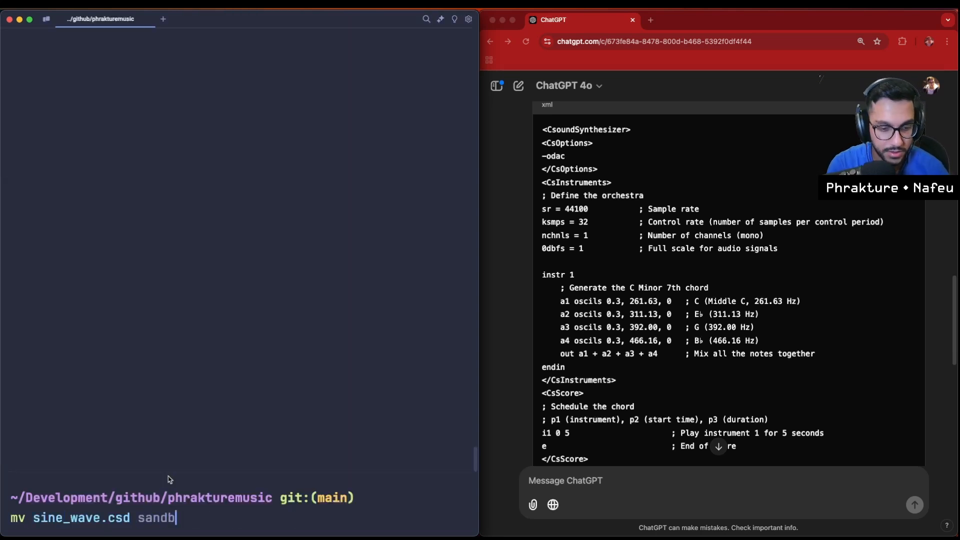
{"action": "key", "text": "Return"}
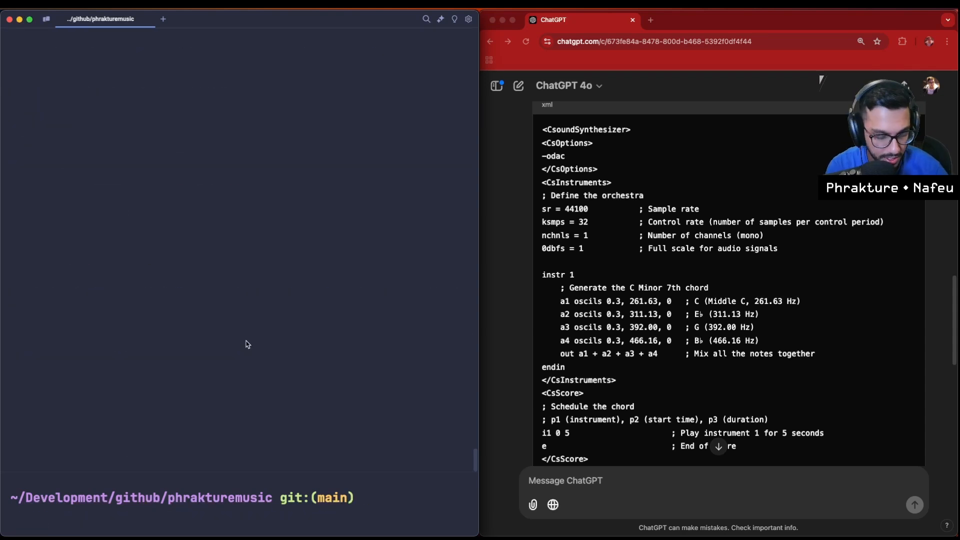
{"action": "type", "text": "csound sine_wave.csd"}
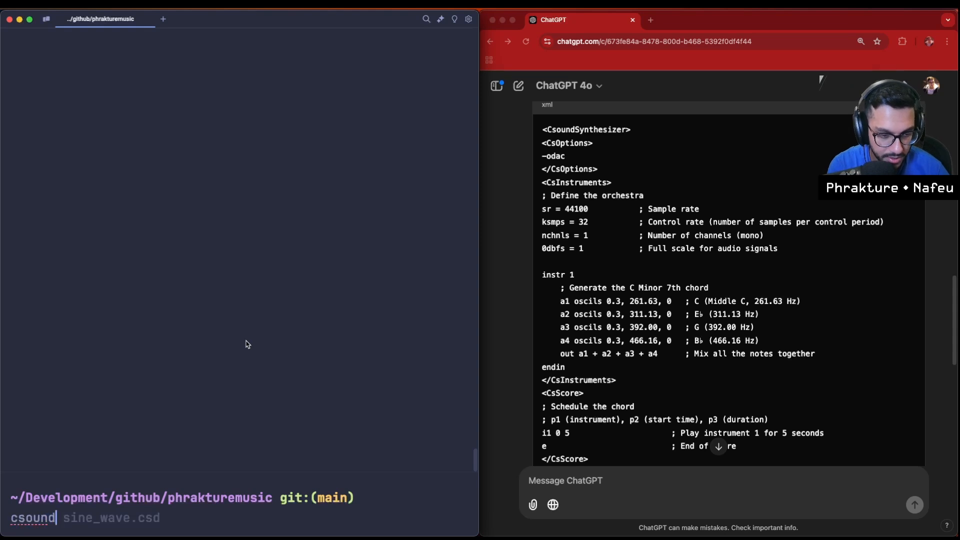
{"action": "type", "text": "sandbox.csd"}
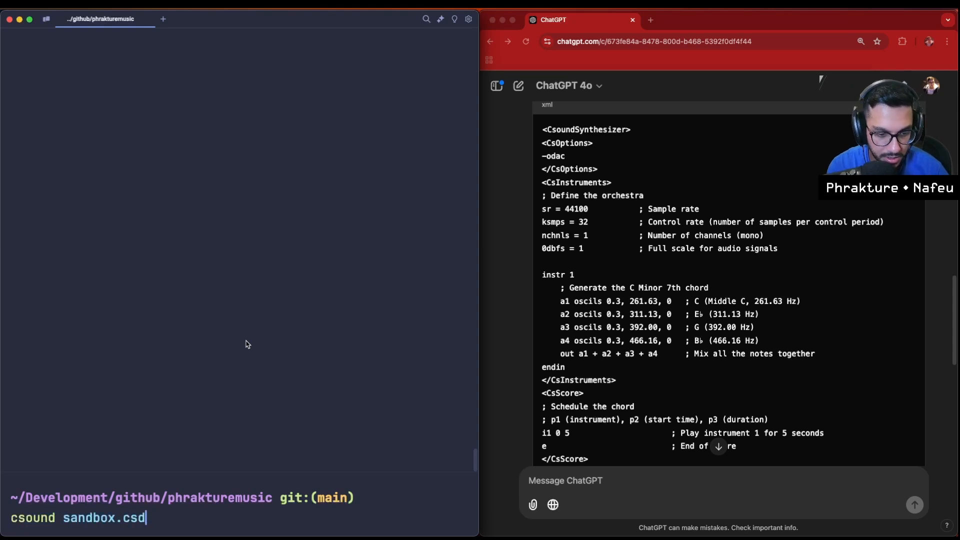
{"action": "key", "text": "Return"}
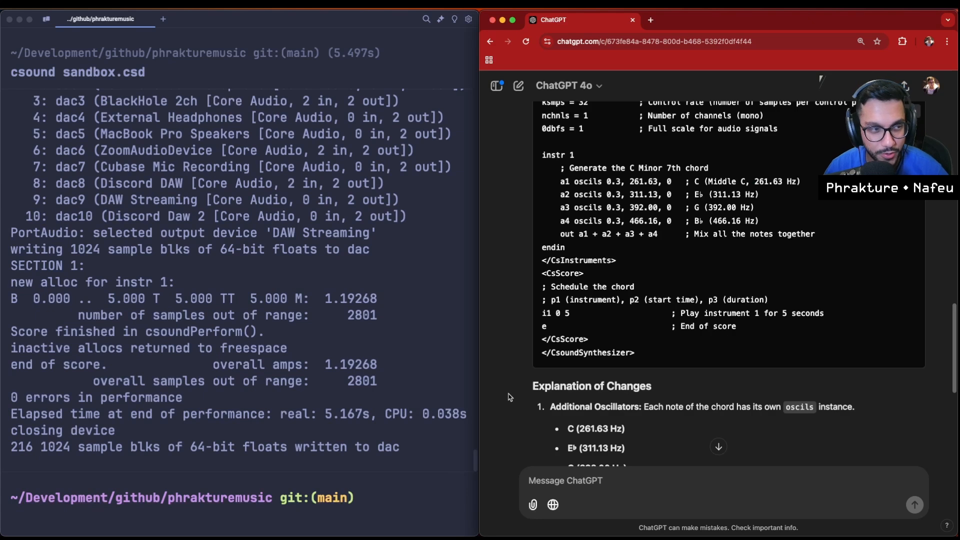
{"action": "scroll", "scroll_direction": "down", "scroll_amount": 3}
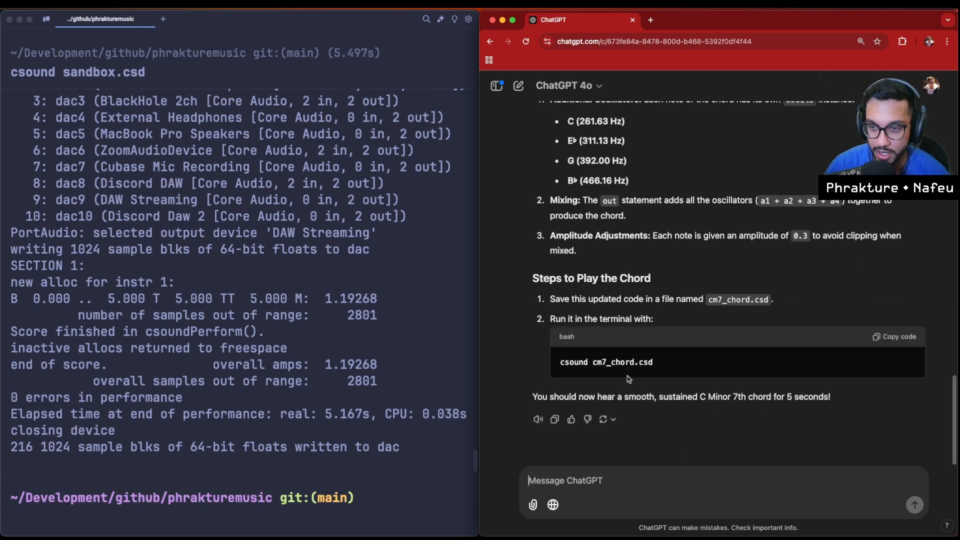
{"action": "scroll", "scroll_direction": "up", "scroll_amount": 3}
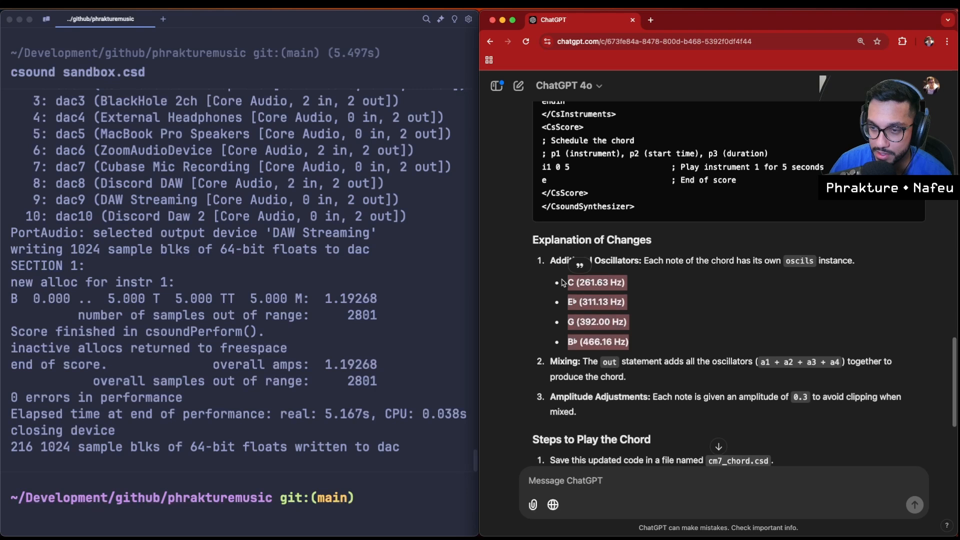
{"action": "scroll", "scroll_direction": "down", "scroll_amount": 3}
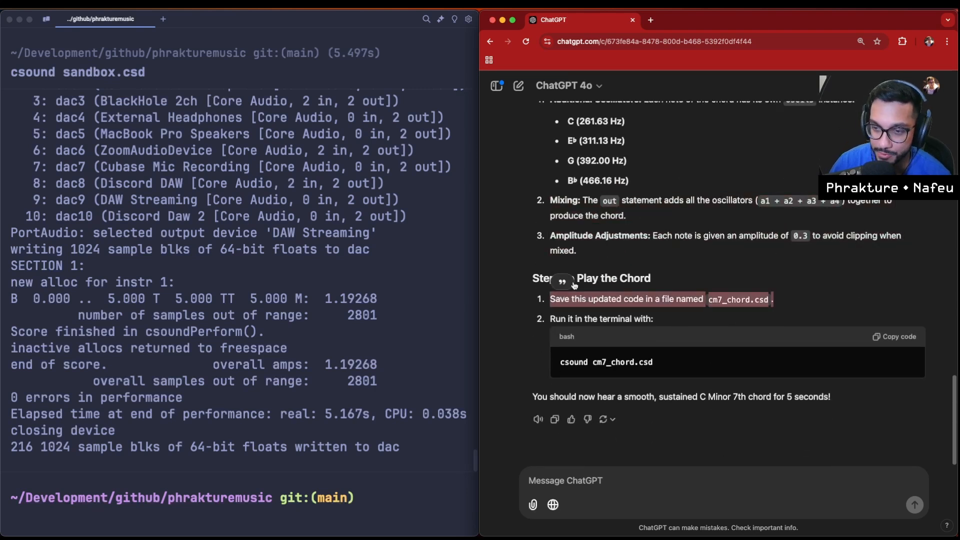
Ask ChatGPT to humanize the chord by offsetting each note's start time like a human keyboard player.
{"action": "type", "text": "I would"}
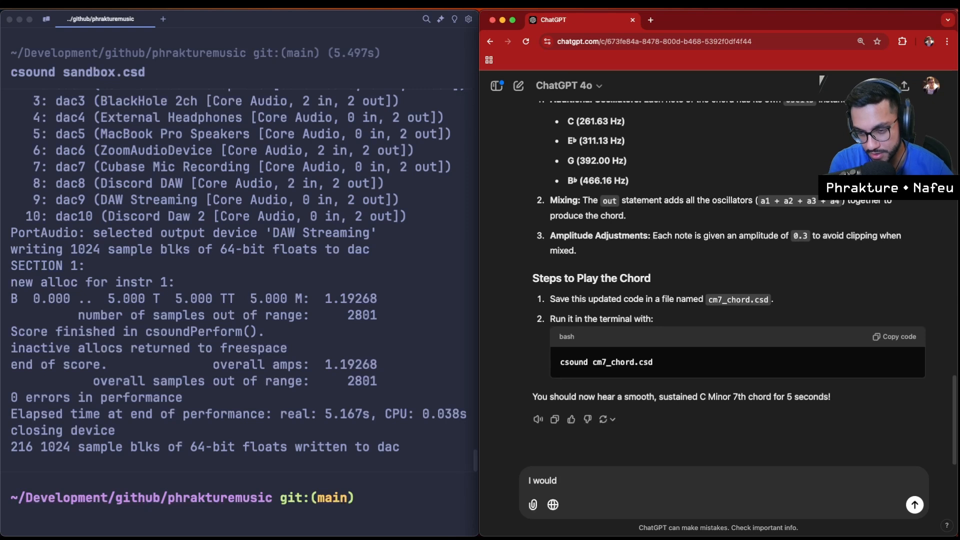
{"action": "type", "text": "like to"}
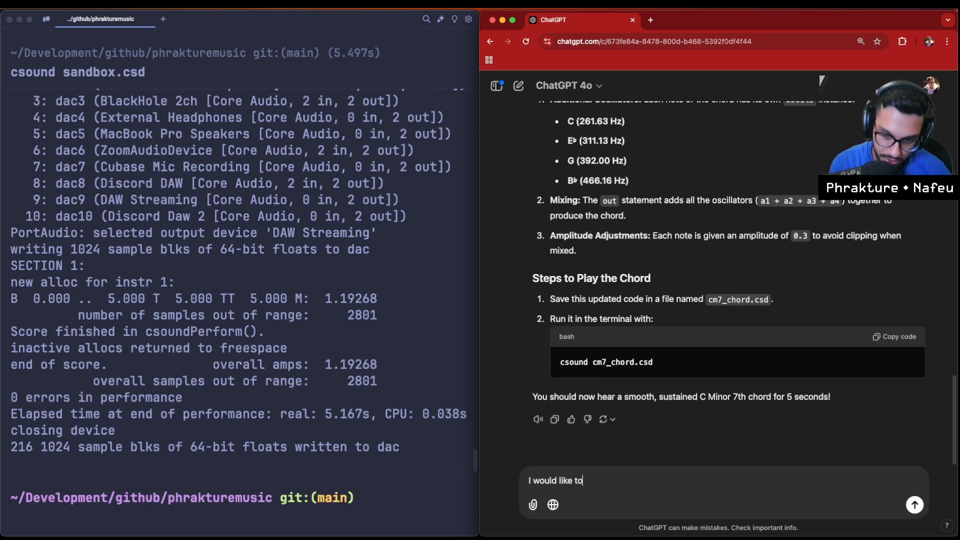
{"action": "type", "text": "humanize the chord a bit, can you slightly d"}
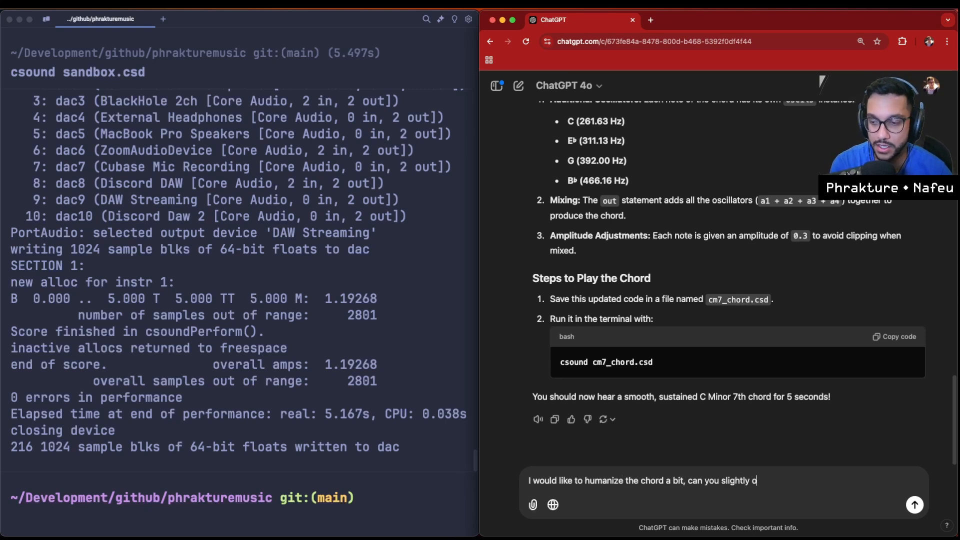
{"action": "type", "text": "ffset the start times"}
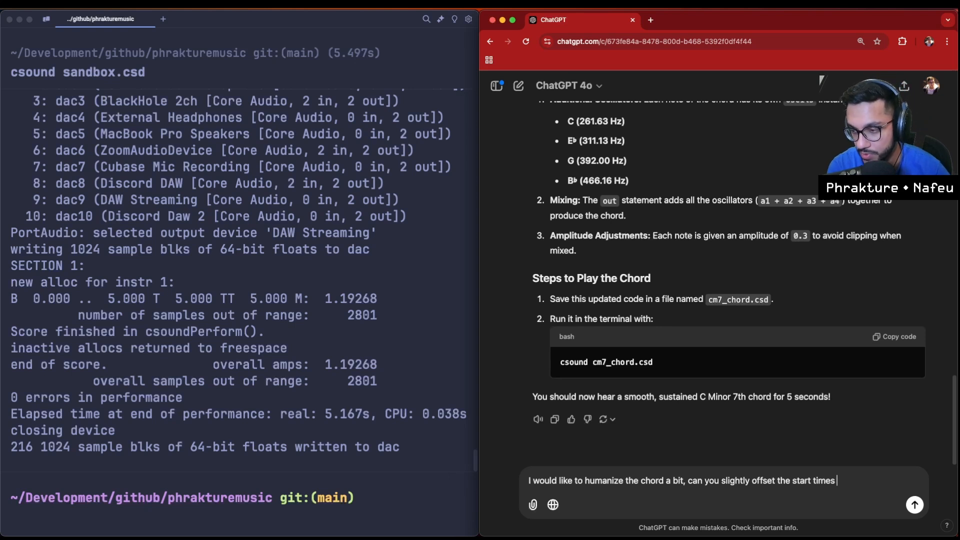
{"action": "type", "text": "for each note to make it"}
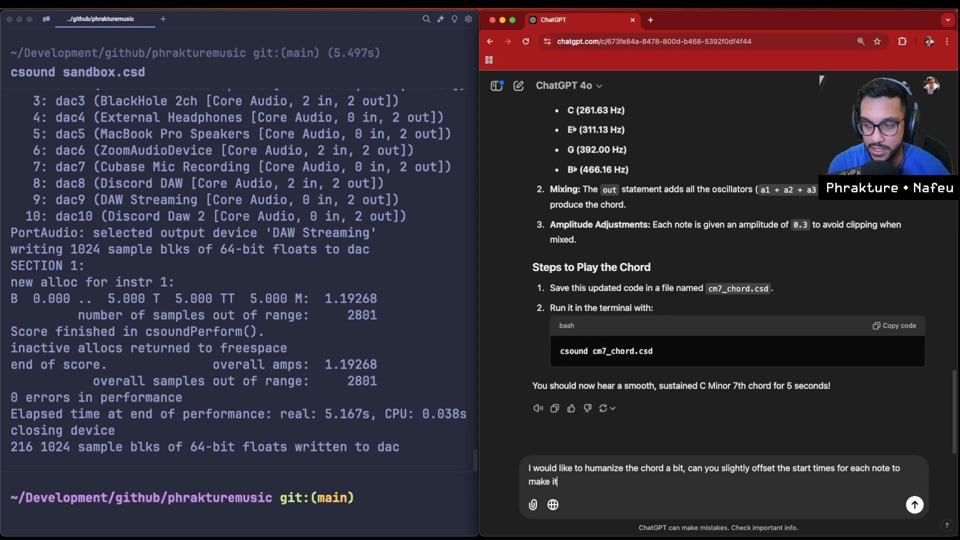
{"action": "type", "text": "sound like it was play"}
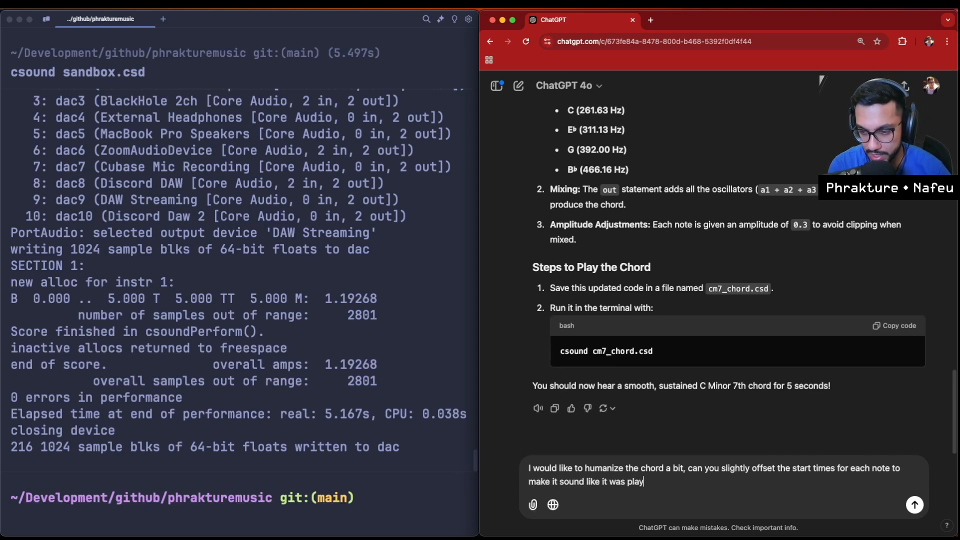
{"action": "type", "text": "ed on a key"}
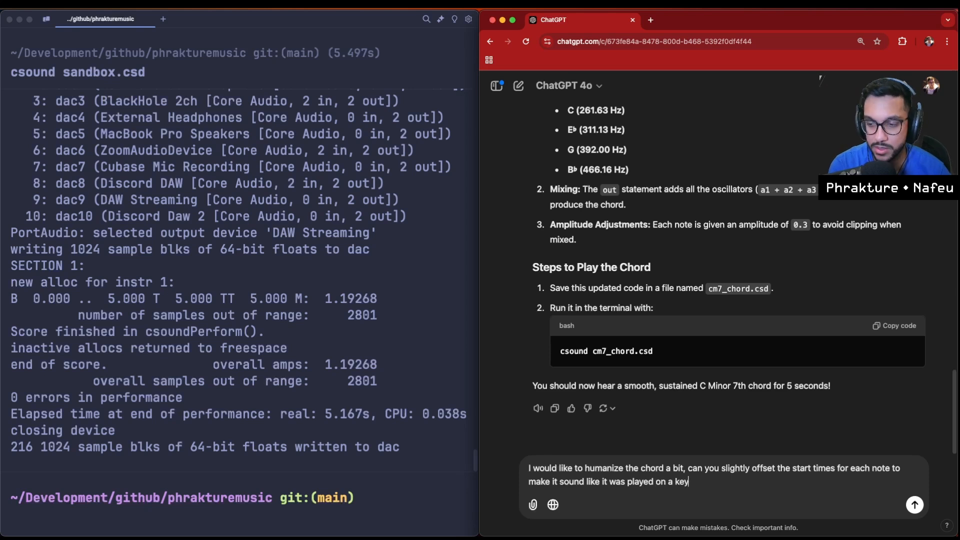
{"action": "type", "text": "board by a human"}
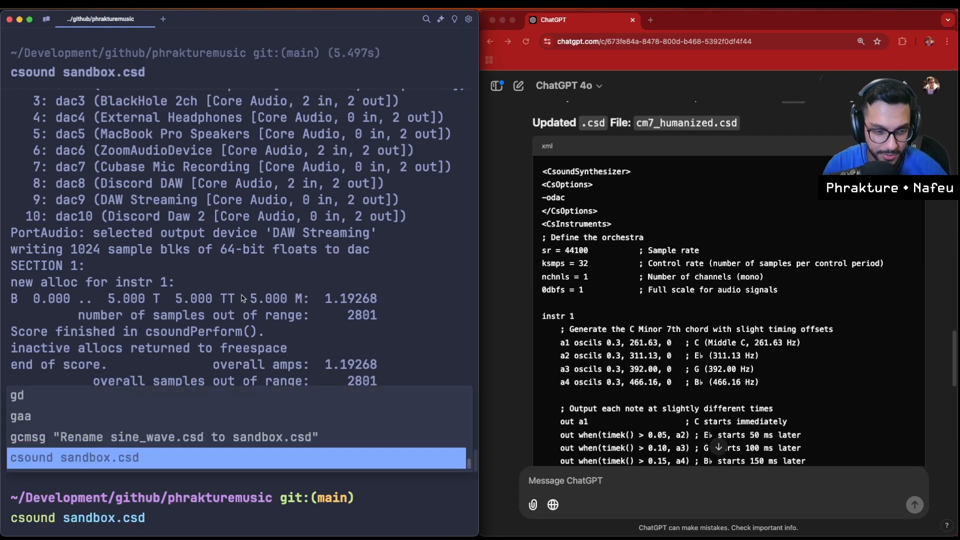
Rerun 'csound sandbox.csd', then report the timek error to ChatGPT.
{"action": "key", "text": "Return"}
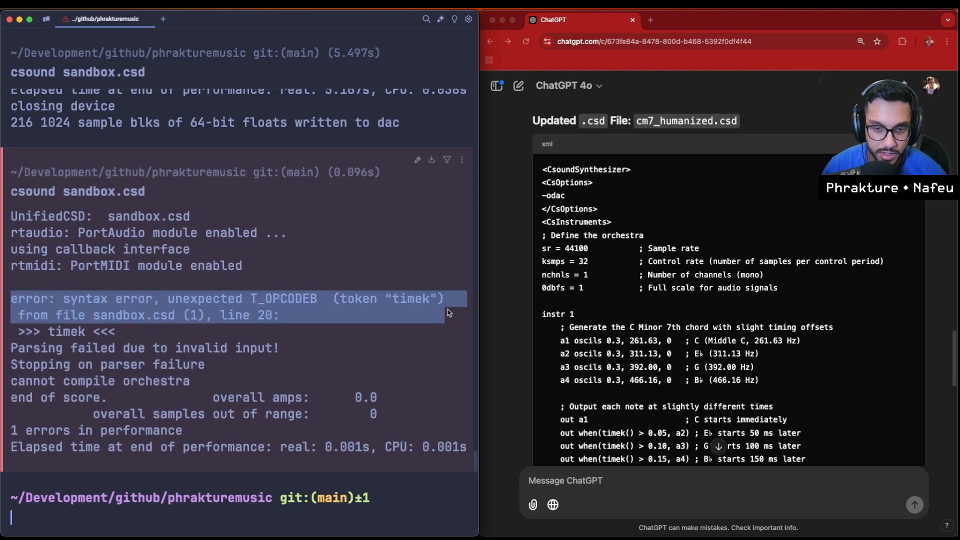
{"action": "type", "text": "I ge tthi"}
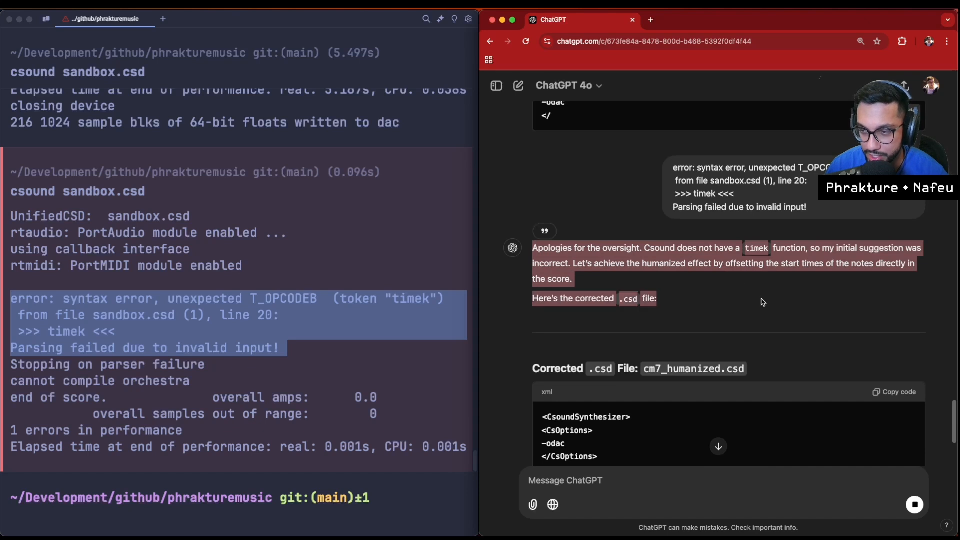
{"action": "left_click", "coordinate": [762, 302]}
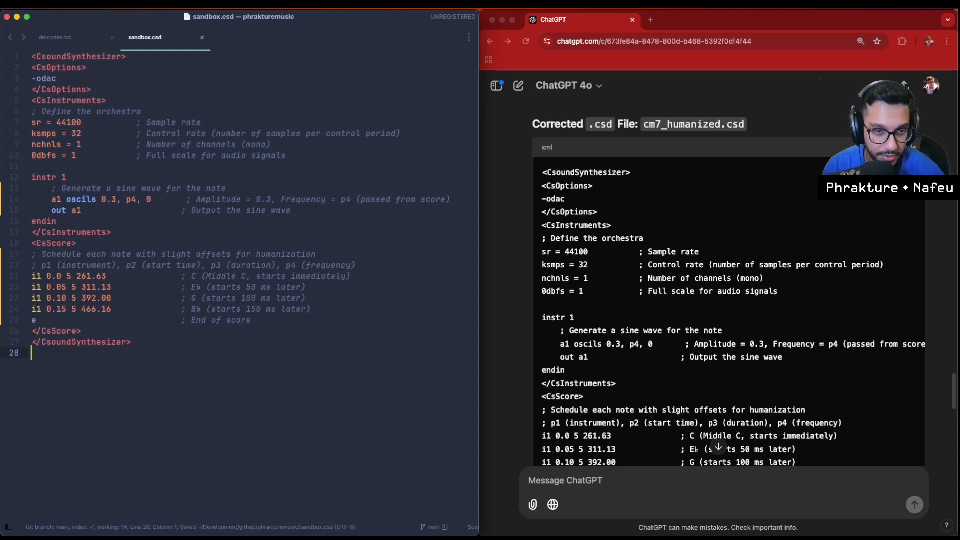
{"action": "left_click_drag", "start_coordinate": [32, 177], "coordinate": [156, 210]}
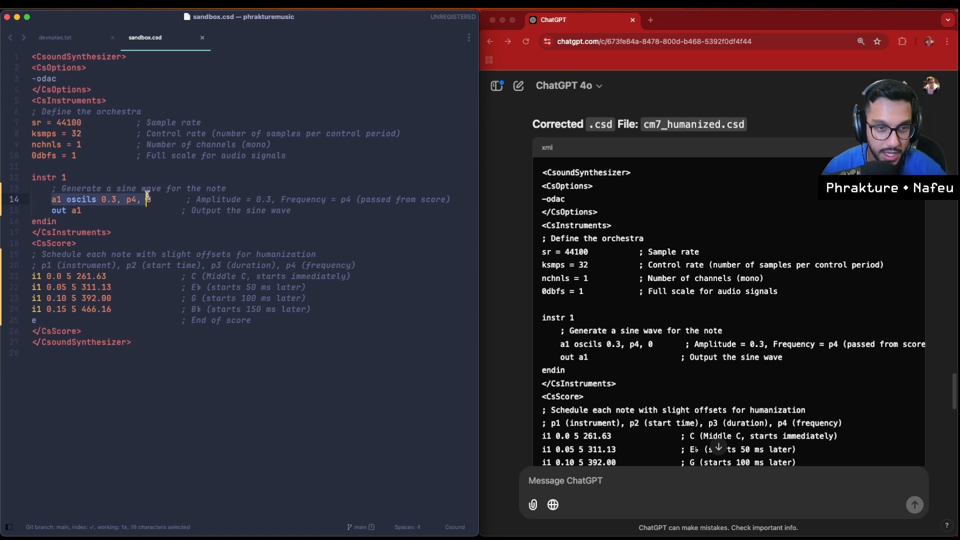
{"action": "left_click", "coordinate": [61, 199]}
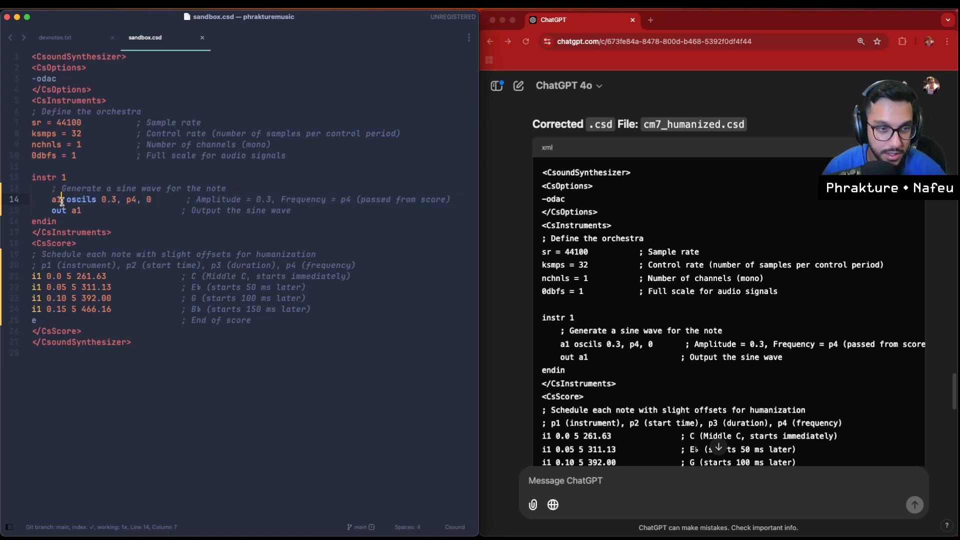
{"action": "left_click_drag", "start_coordinate": [35, 177], "coordinate": [127, 210]}
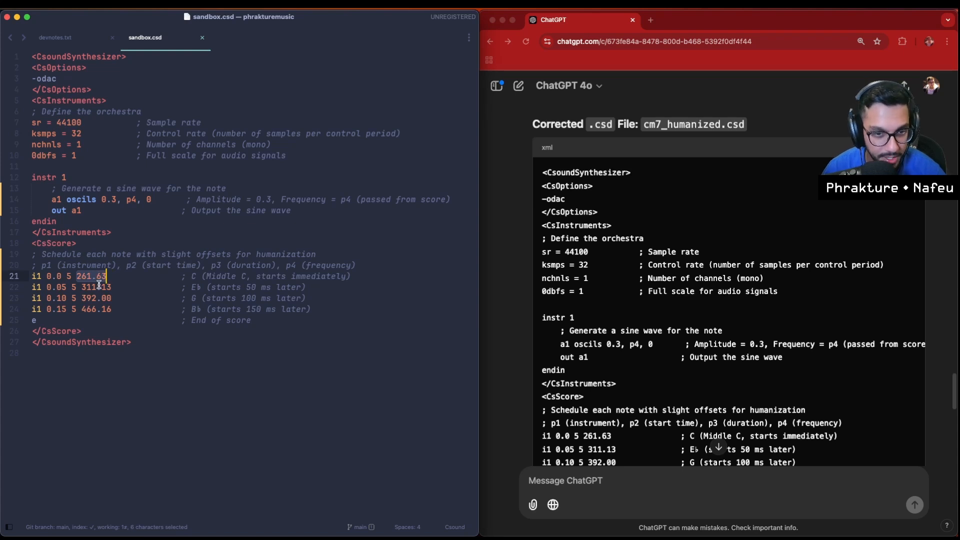
{"action": "left_click", "coordinate": [333, 265]}
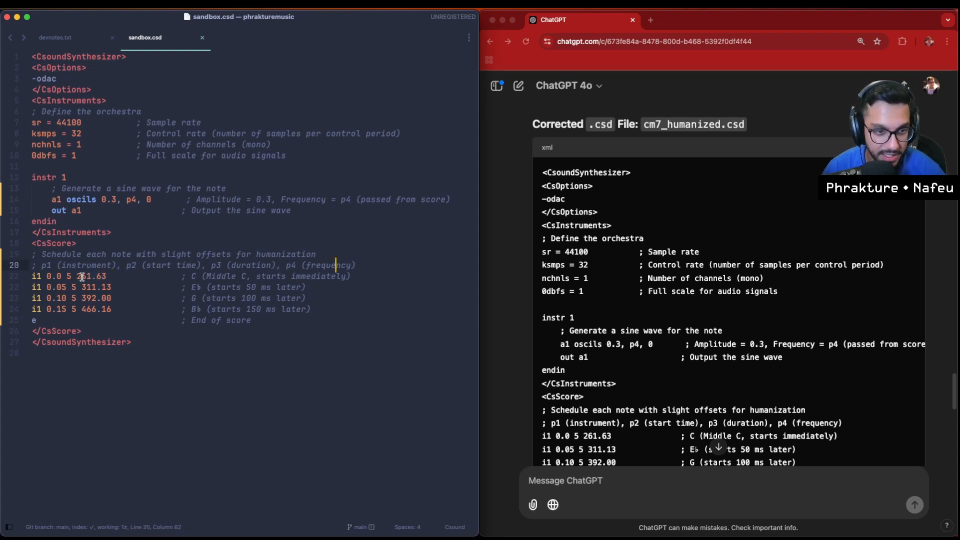
{"action": "double_click", "coordinate": [91, 275]}
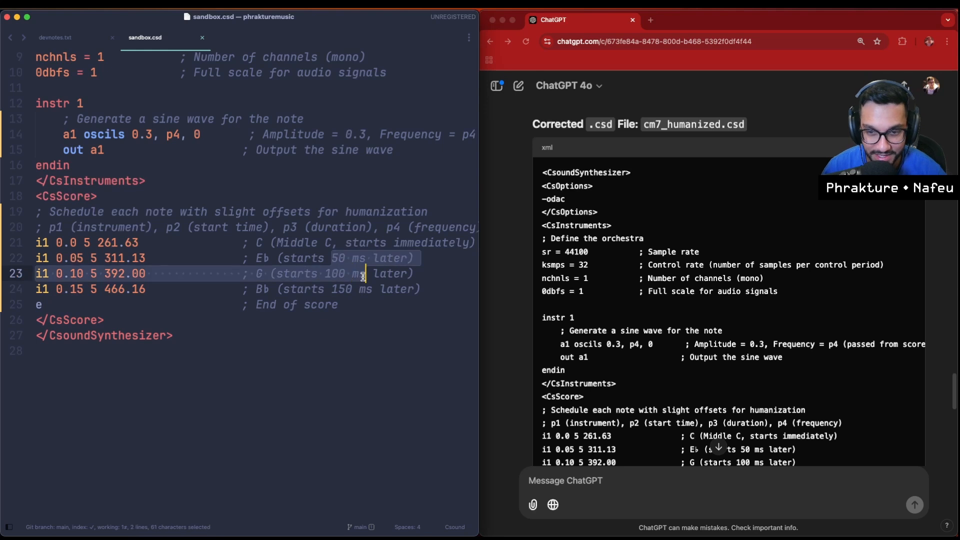
{"action": "left_click", "coordinate": [323, 258]}
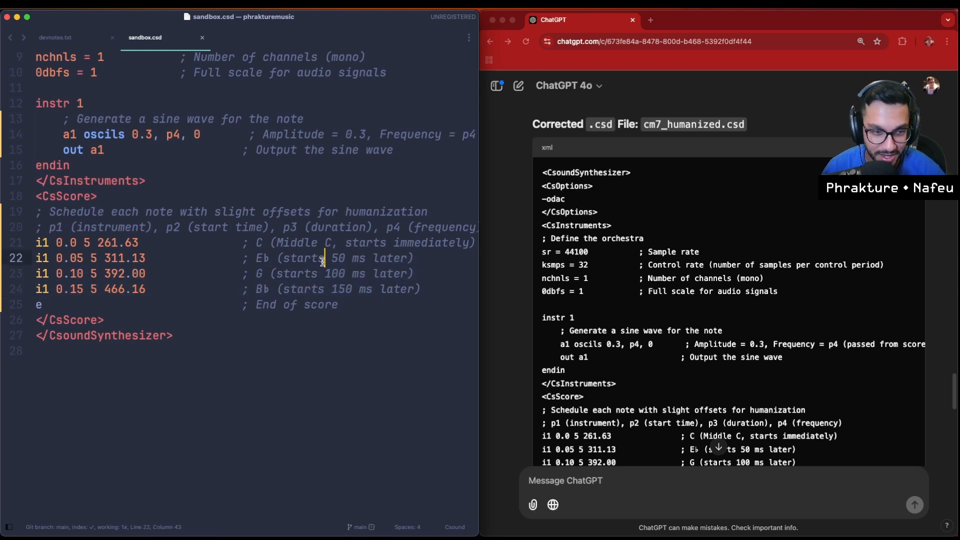
{"action": "left_click", "coordinate": [130, 258]}
{"action": "type", "text": "csound sandbox."}
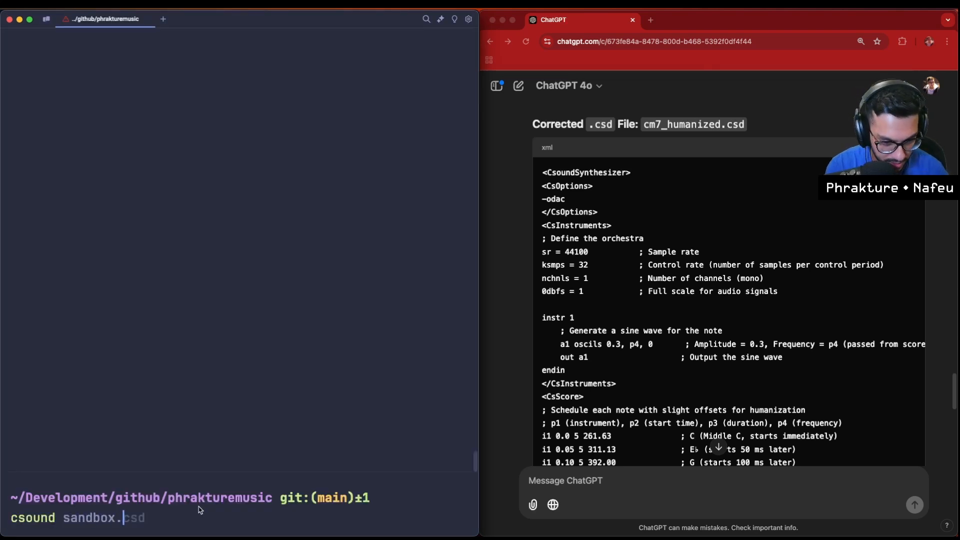
Play the corrected sandbox.csd with csound in Terminal.
{"action": "key", "text": "Return"}
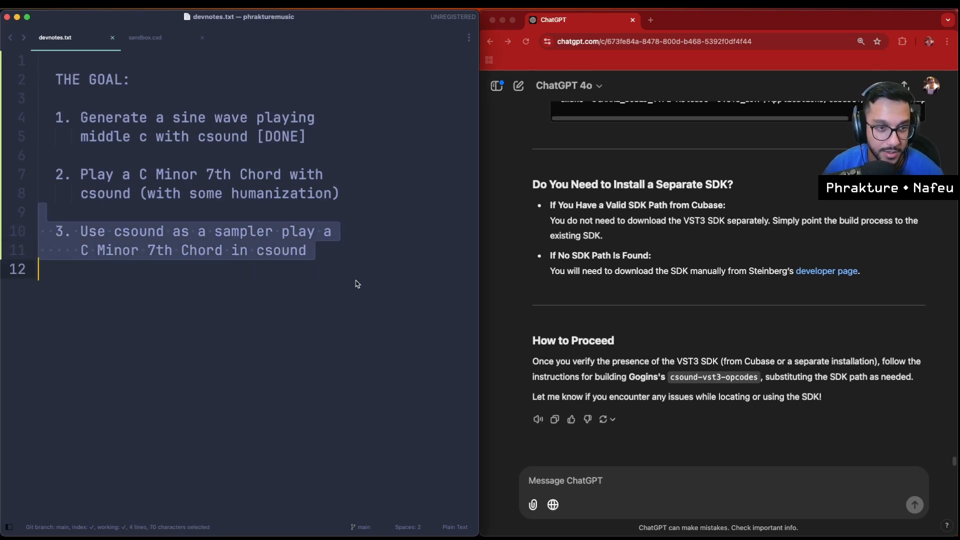
Enter goal 3 in devnotes.txt: use csound as a sampler to play a C Minor 7th chord.
{"action": "left_click", "coordinate": [184, 239]}
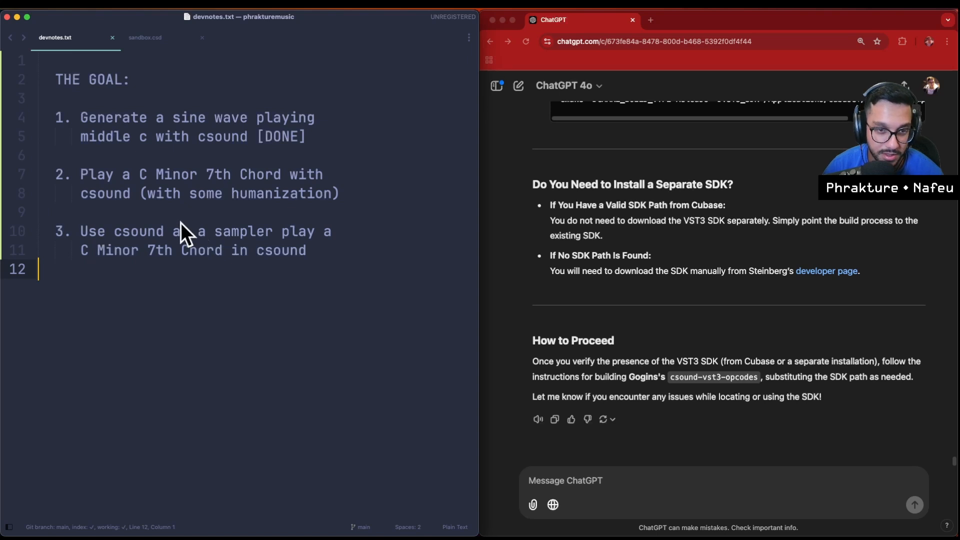
{"action": "left_click", "coordinate": [113, 250]}
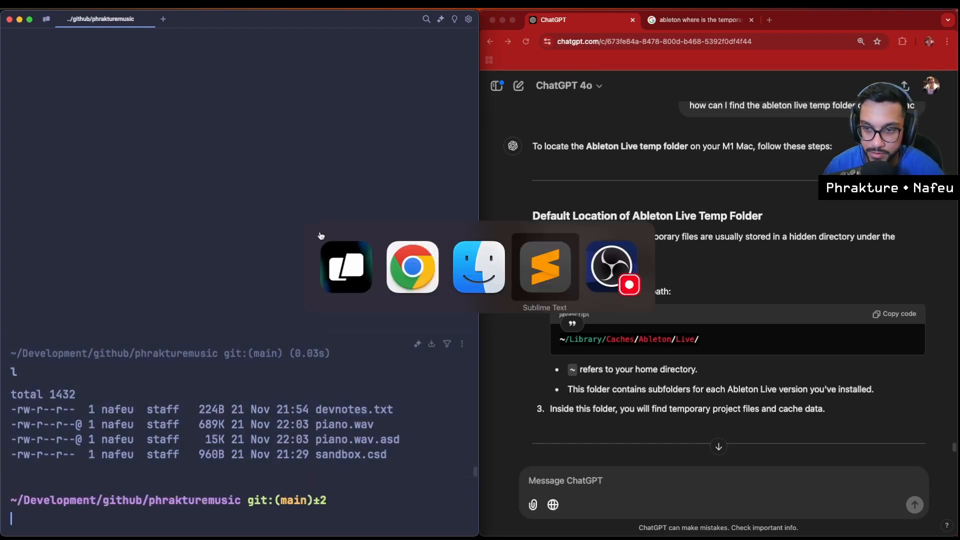
{"action": "left_click", "coordinate": [544, 266]}
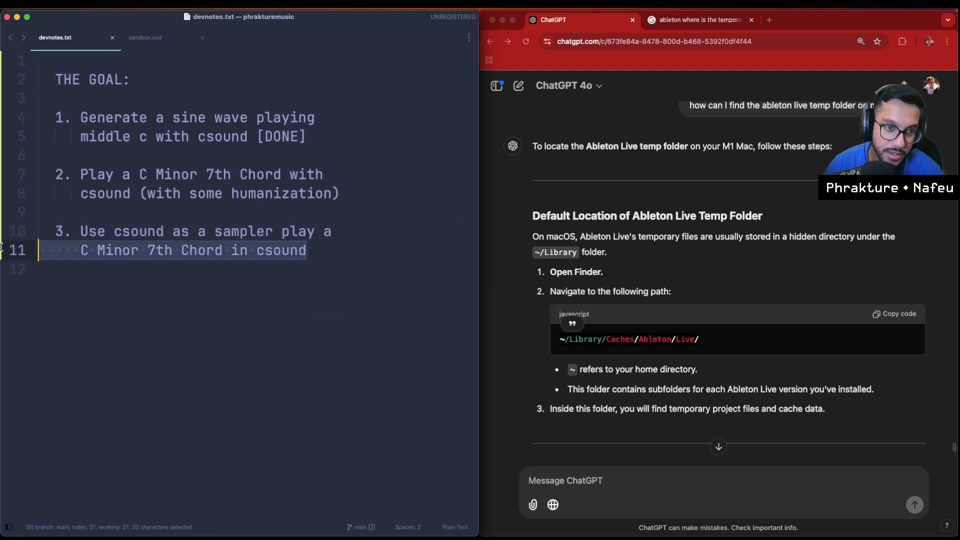
Ask ChatGPT to play the C Minor 7th chord using the middle C piano.wav sample in the current directory.
{"action": "type", "text": "in my cur"}
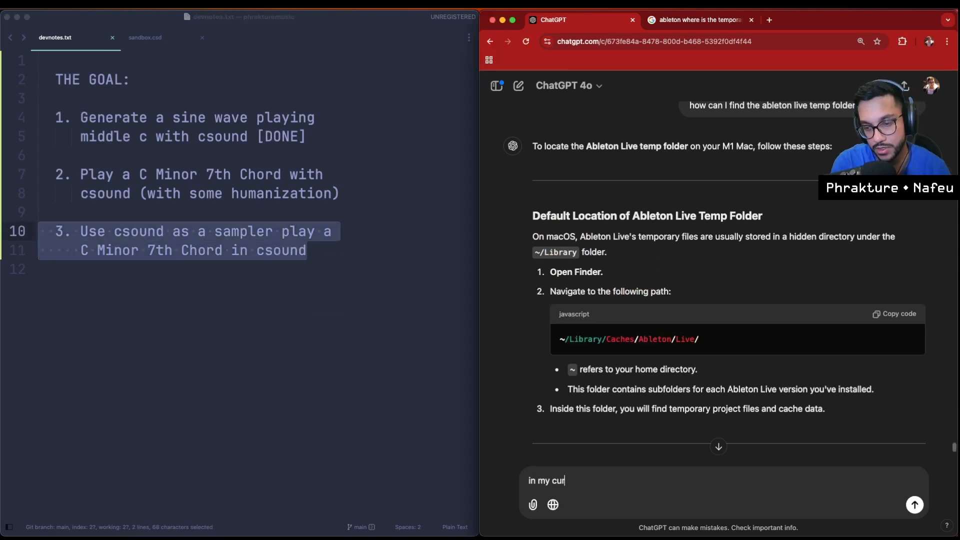
{"action": "type", "text": "rent directory,"}
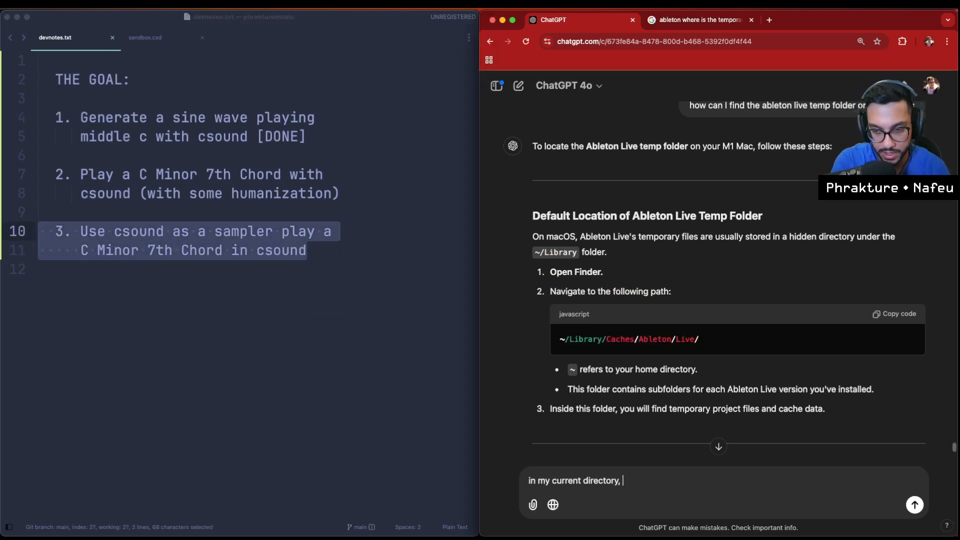
{"action": "type", "text": "I have a file called piano.wav"}
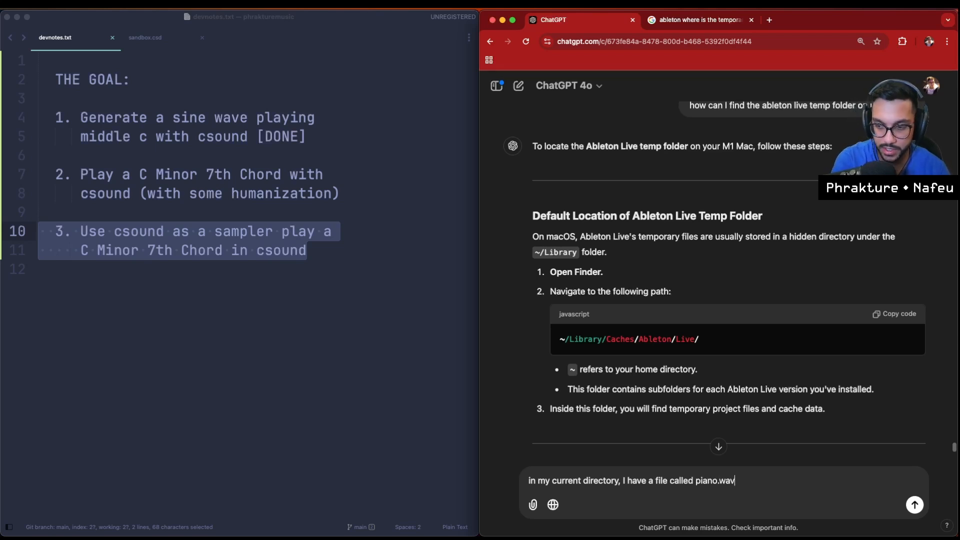
{"action": "type", "text": ", this file is a si"}
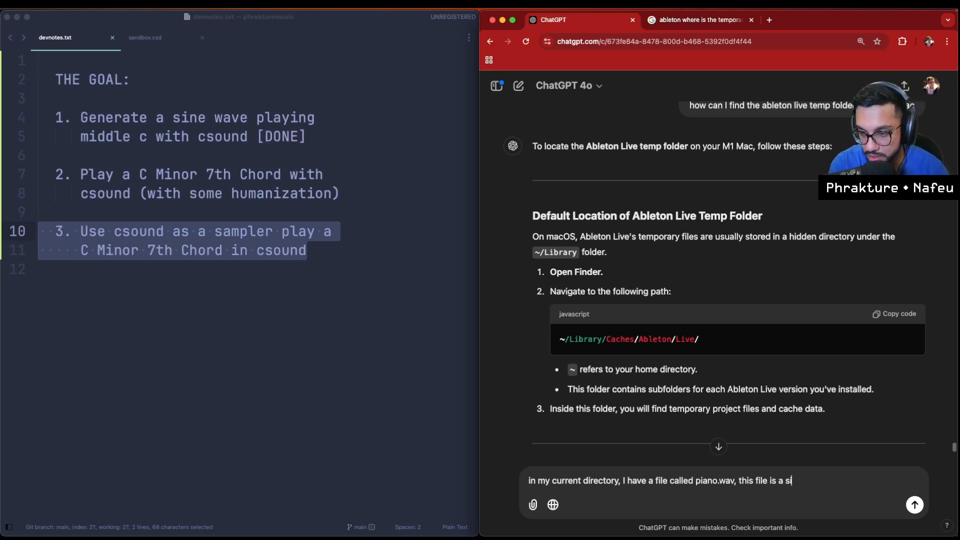
{"action": "type", "text": "ngle note middle c played on"}
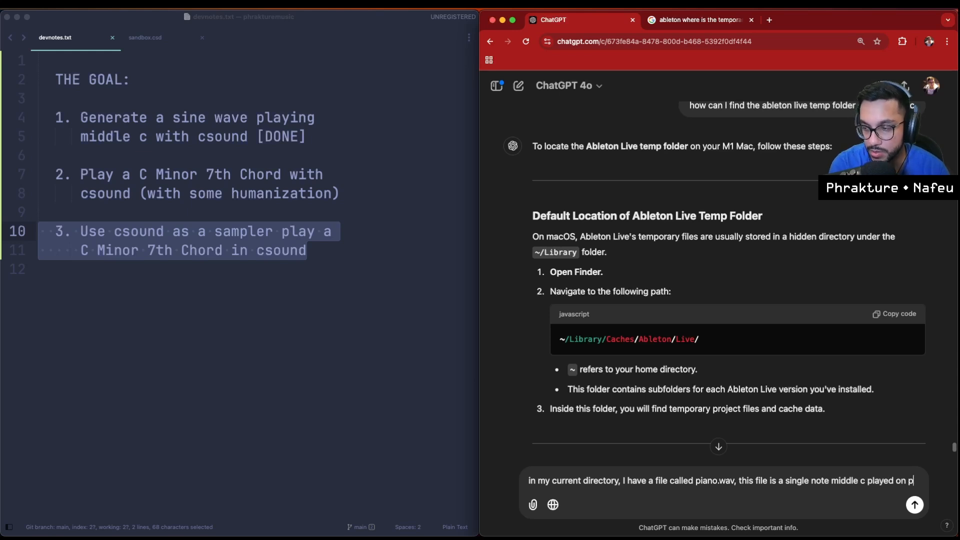
{"action": "type", "text": "piano, I would like ot"}
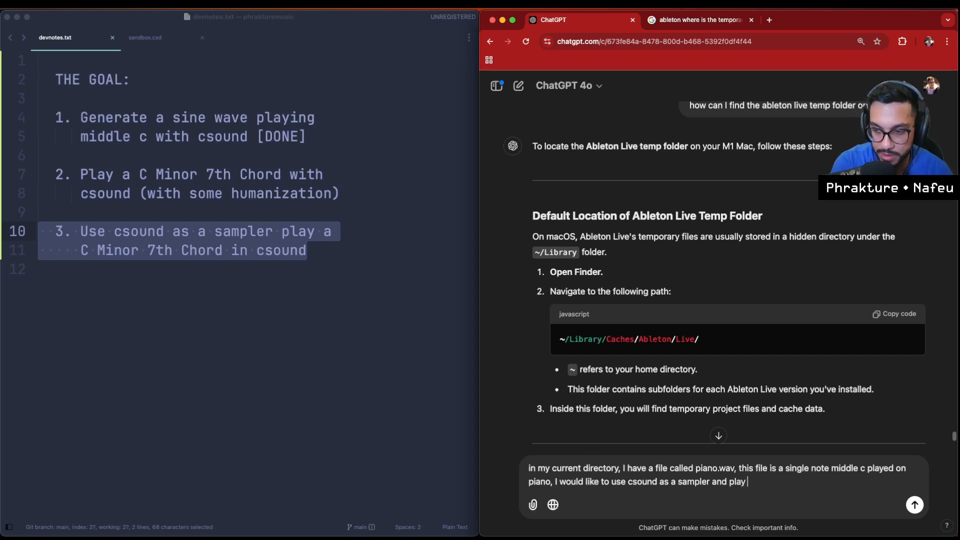
{"action": "type", "text": "my C Minor 7th chord using this sam"}
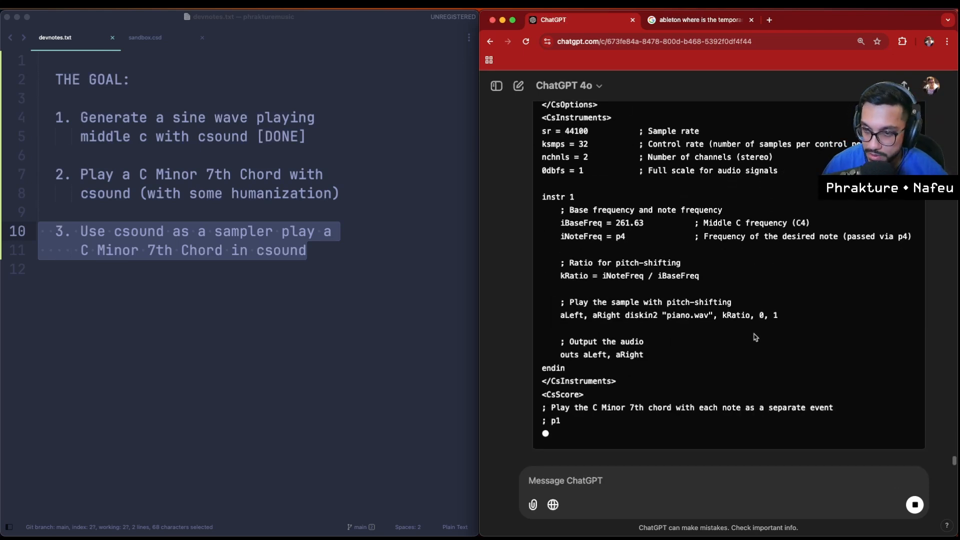
{"action": "left_click", "coordinate": [145, 37]}
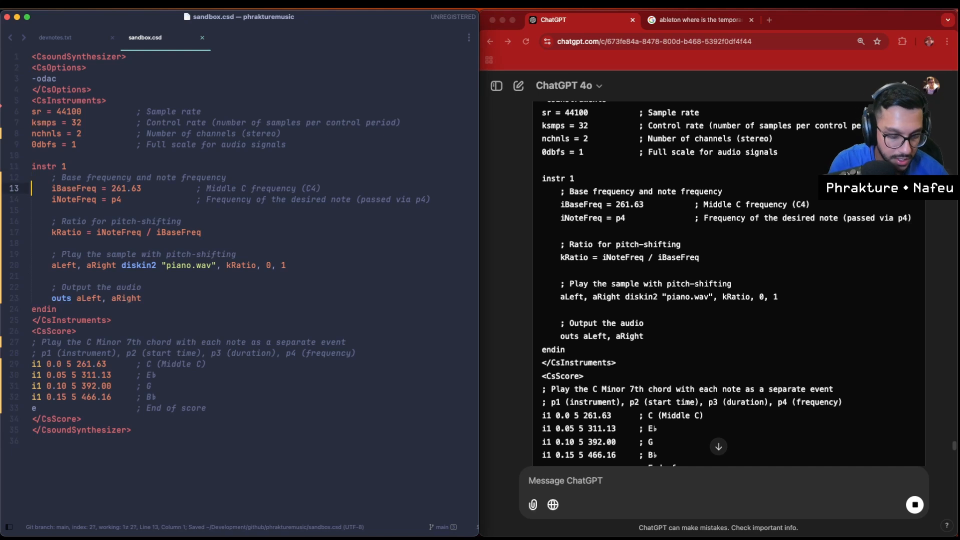
Review the middle C base frequency and pitch ratio lines in sandbox.csd, then bring Warp forward.
{"action": "left_click", "coordinate": [141, 199]}
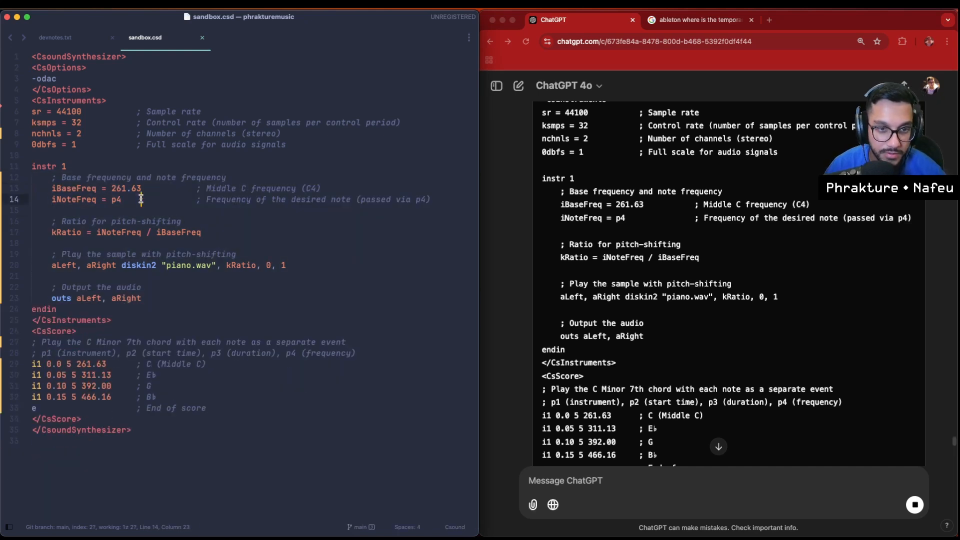
{"action": "left_click", "coordinate": [321, 188]}
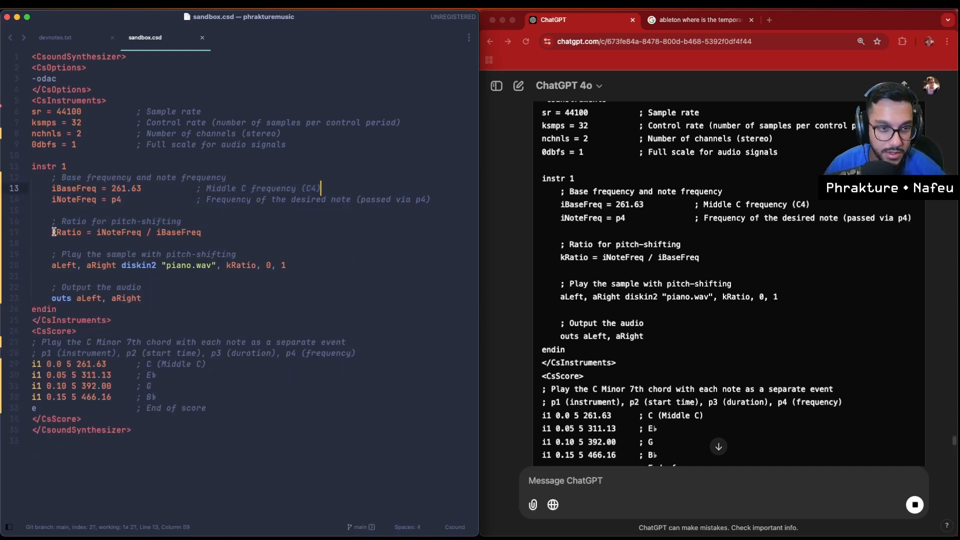
{"action": "double_click", "coordinate": [64, 264]}
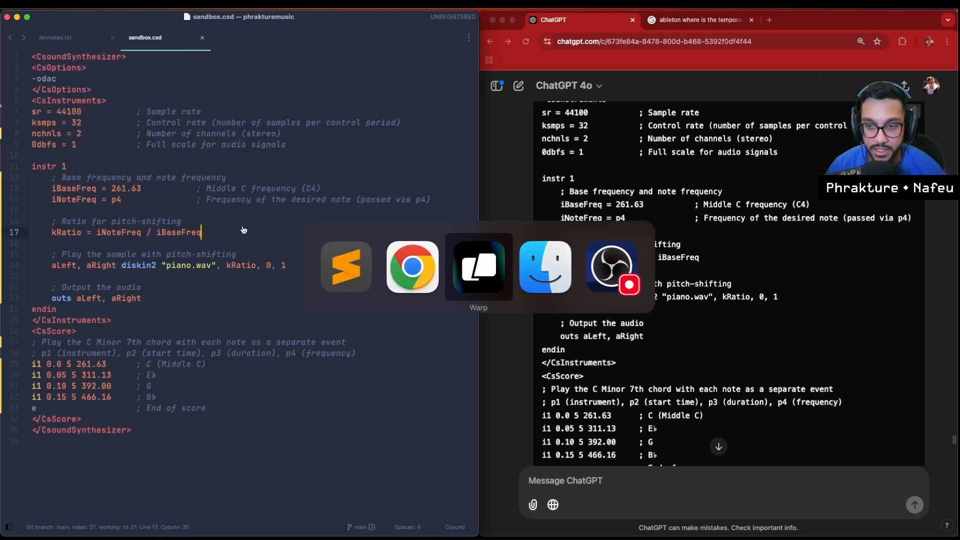
{"action": "left_click", "coordinate": [478, 266]}
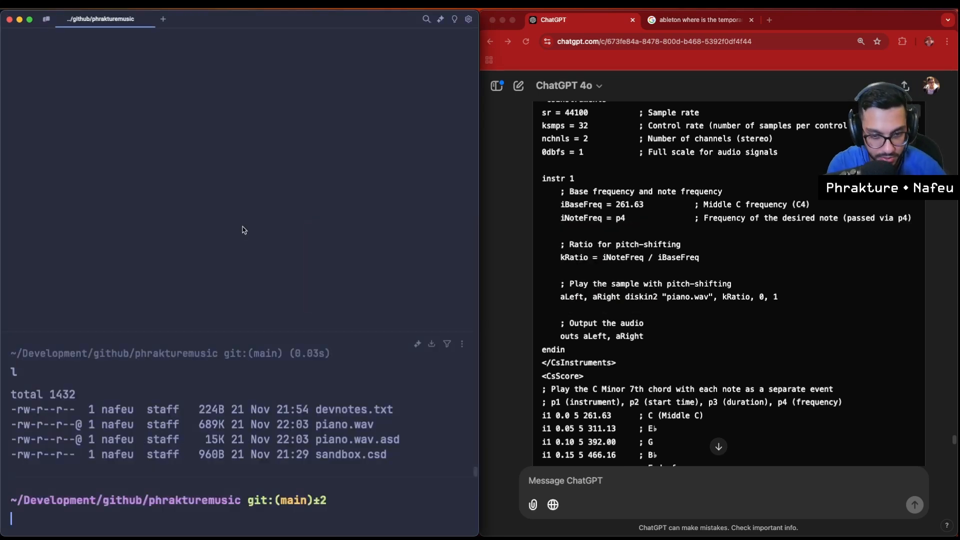
Run 'csound sandbox.csd' in Warp to hear the piano-sampled chord.
{"action": "type", "text": "csound sandbox.csd"}
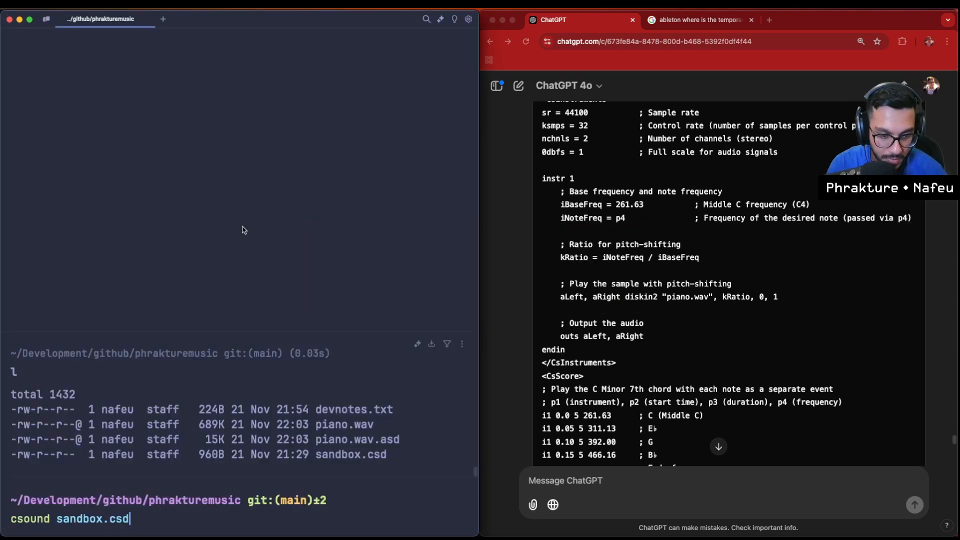
{"action": "key", "text": "Return"}
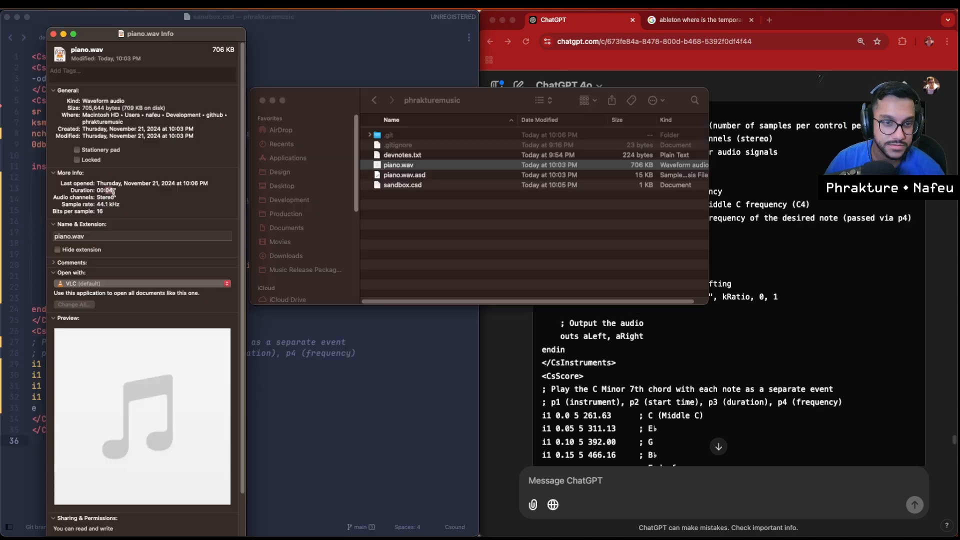
Close the piano.wav info and project folder windows, then return to the terminal.
{"action": "left_click", "coordinate": [53, 34]}
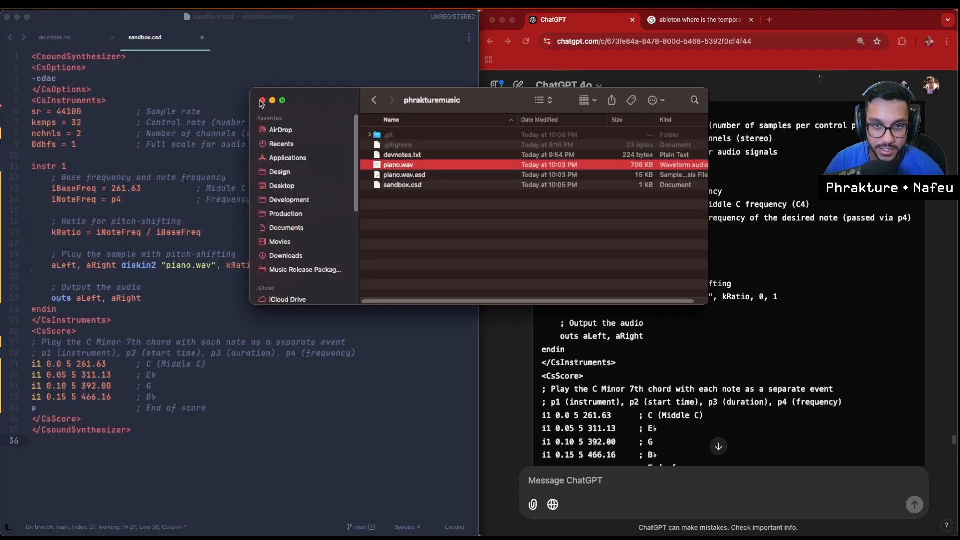
{"action": "left_click", "coordinate": [261, 100]}
{"action": "type", "text": "2"}
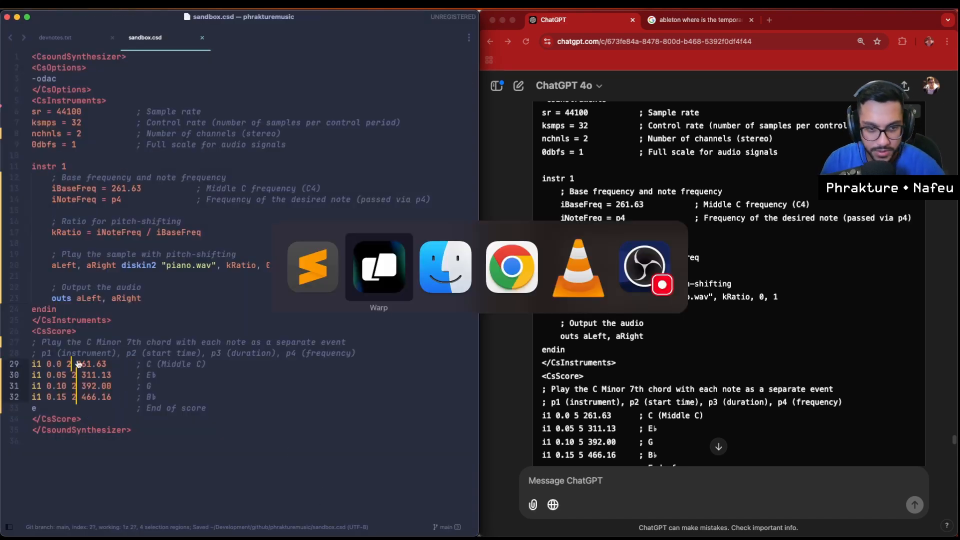
{"action": "left_click", "coordinate": [378, 266]}
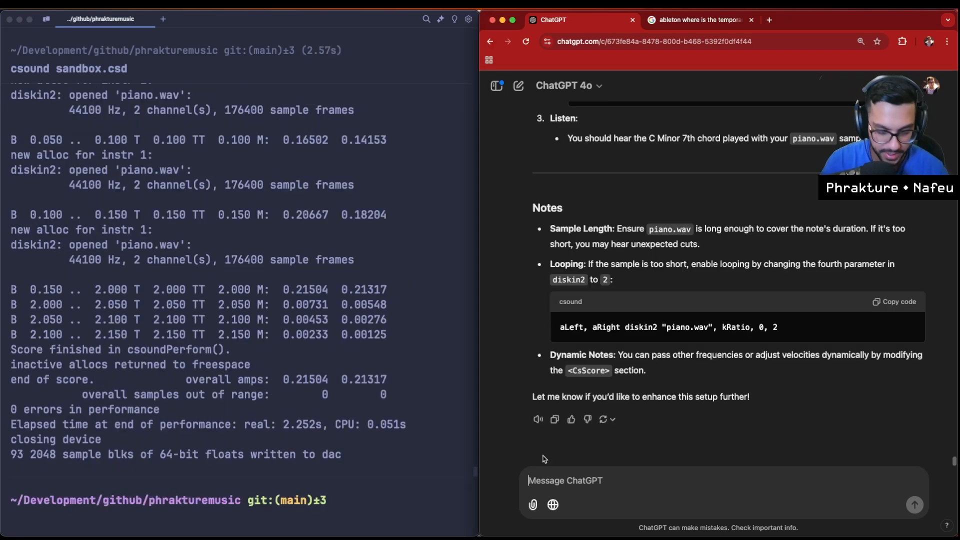
Ask ChatGPT 'Can you apply some reverb to this' and read through its reverbsc reply.
{"action": "type", "text": "Can you apply some re"}
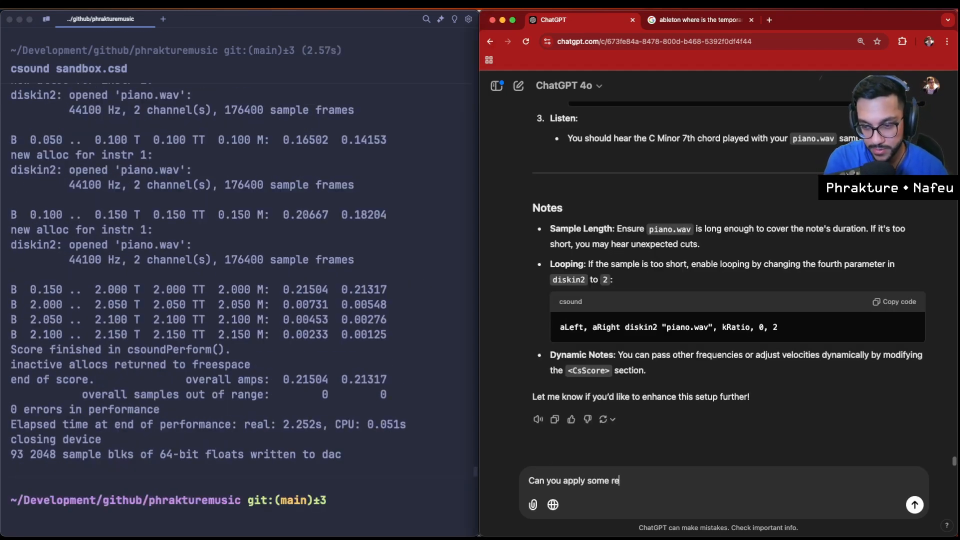
{"action": "type", "text": "verb to this"}
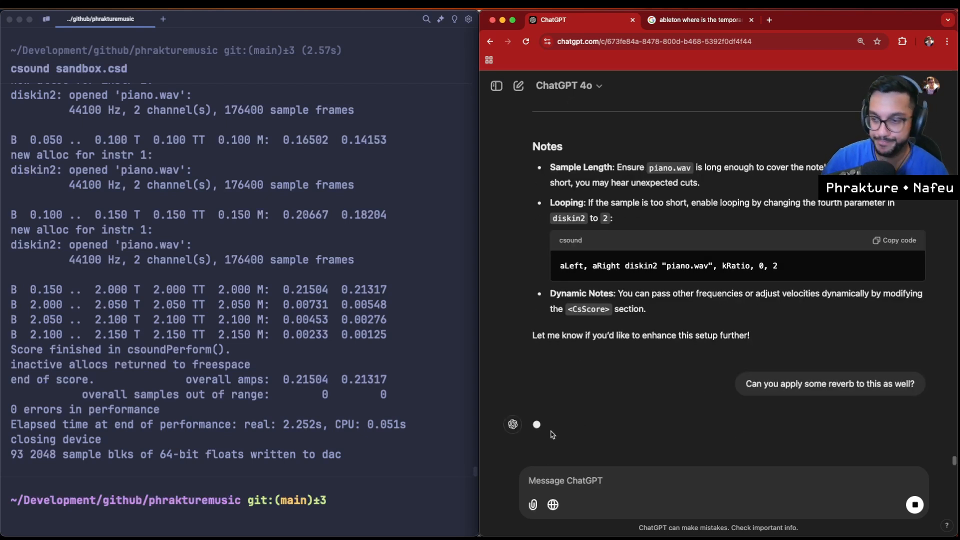
{"action": "scroll", "scroll_direction": "down", "scroll_amount": 3}
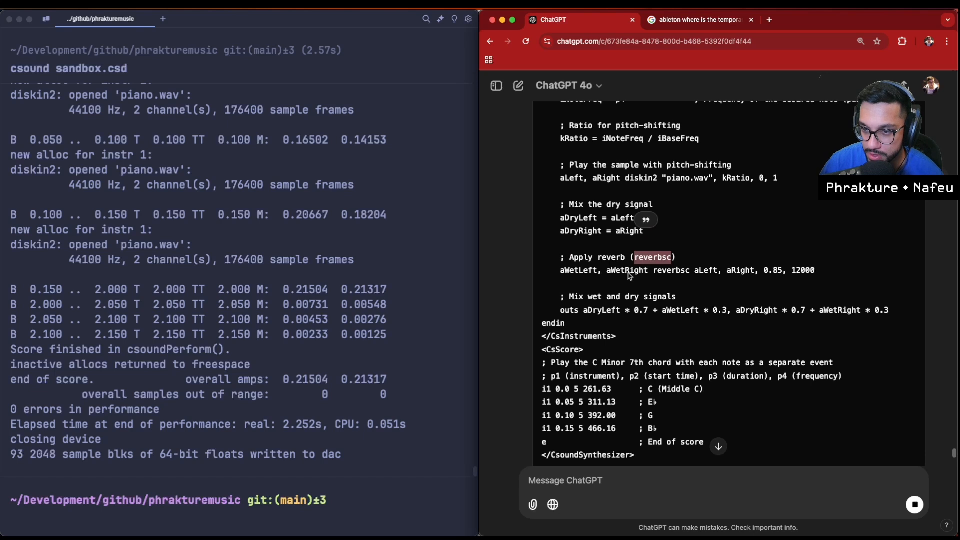
{"action": "scroll", "scroll_direction": "down", "scroll_amount": 3}
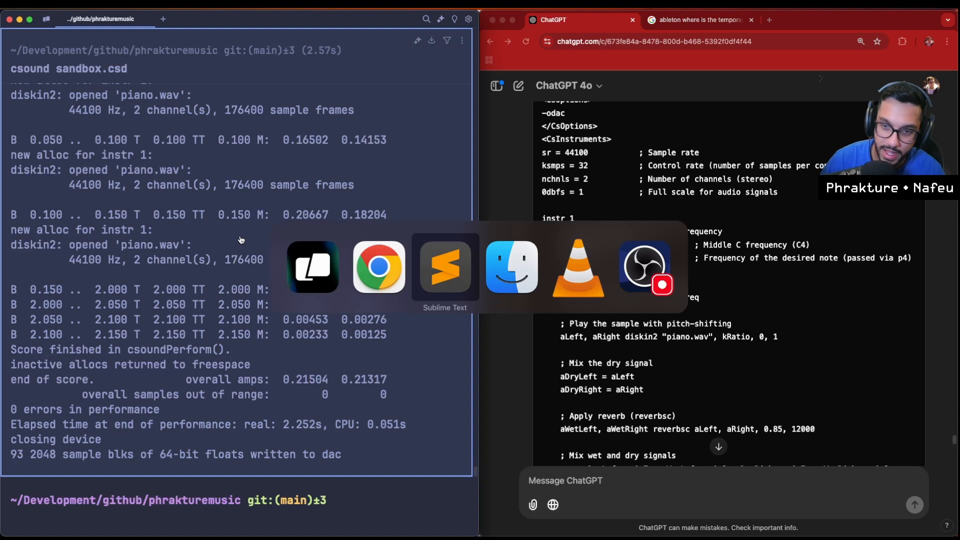
Review the pasted reverbsc code in sandbox.csd: chord notes, pitch ratio, instrument end and score start.
{"action": "left_click", "coordinate": [445, 266]}
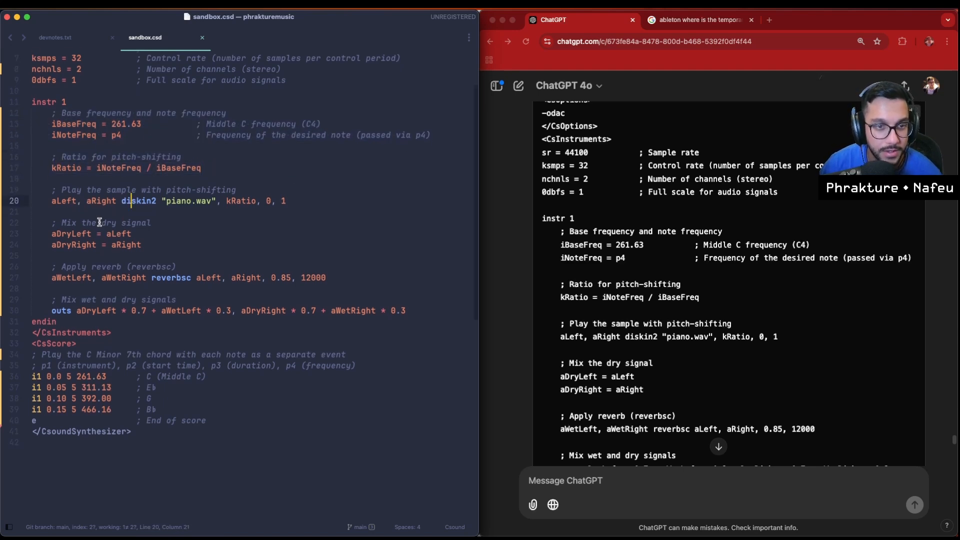
{"action": "left_click", "coordinate": [109, 157]}
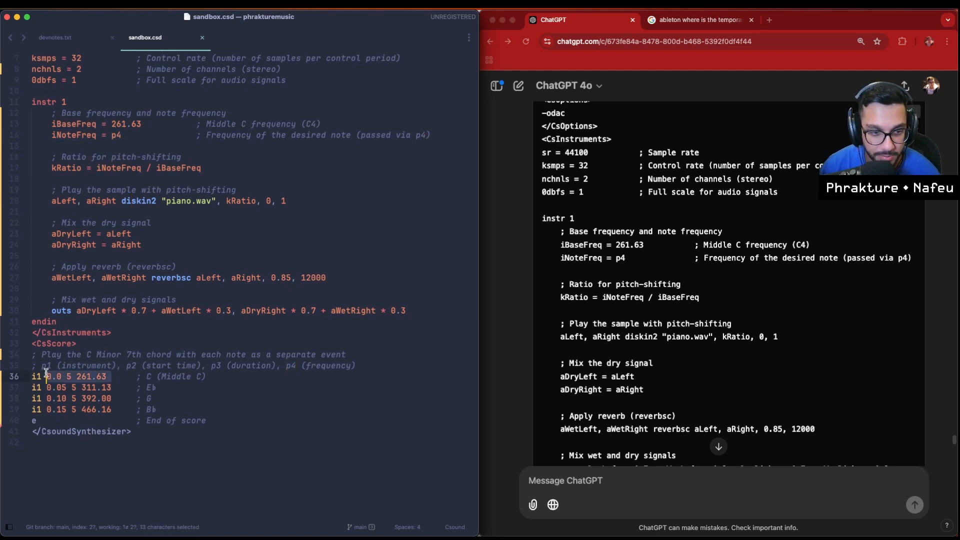
{"action": "scroll", "scroll_direction": "up", "scroll_amount": 3}
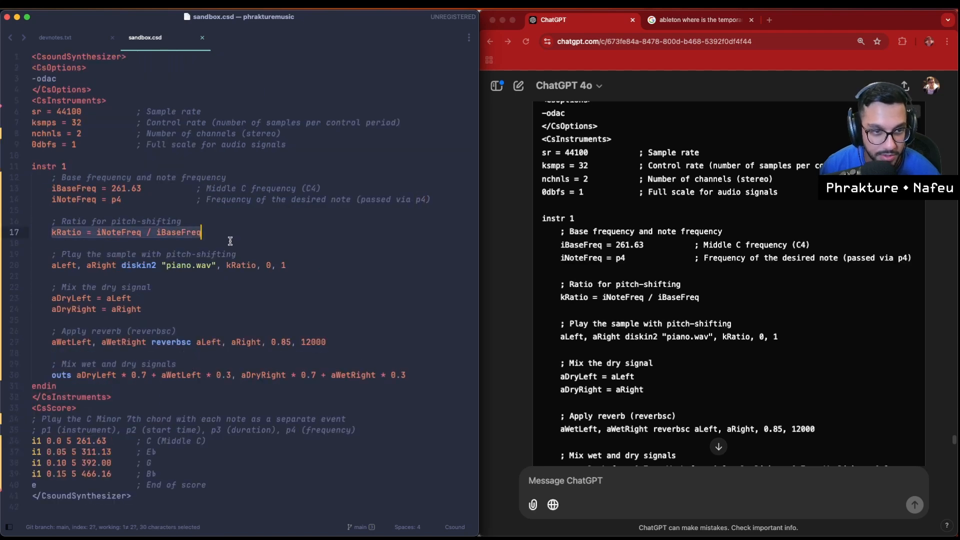
{"action": "left_click", "coordinate": [34, 243]}
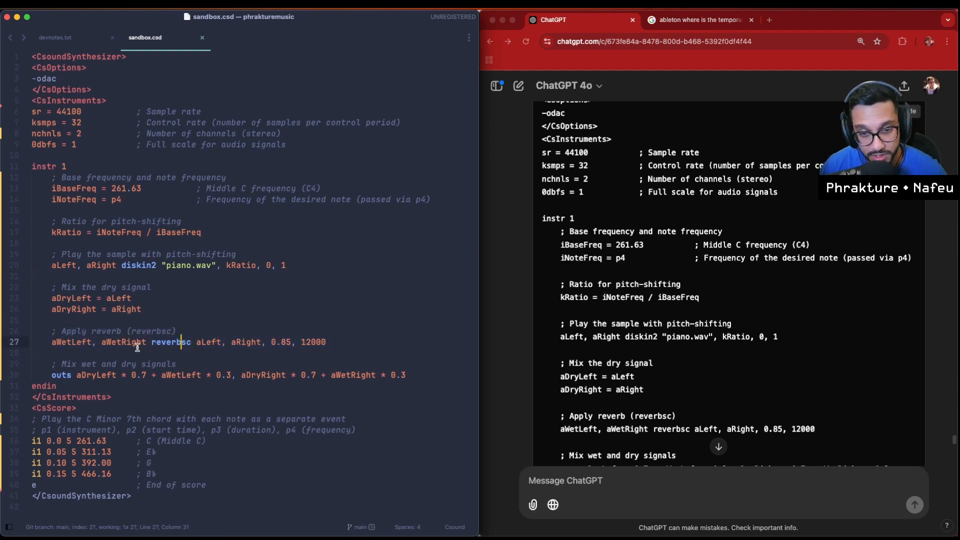
{"action": "left_click", "coordinate": [76, 408]}
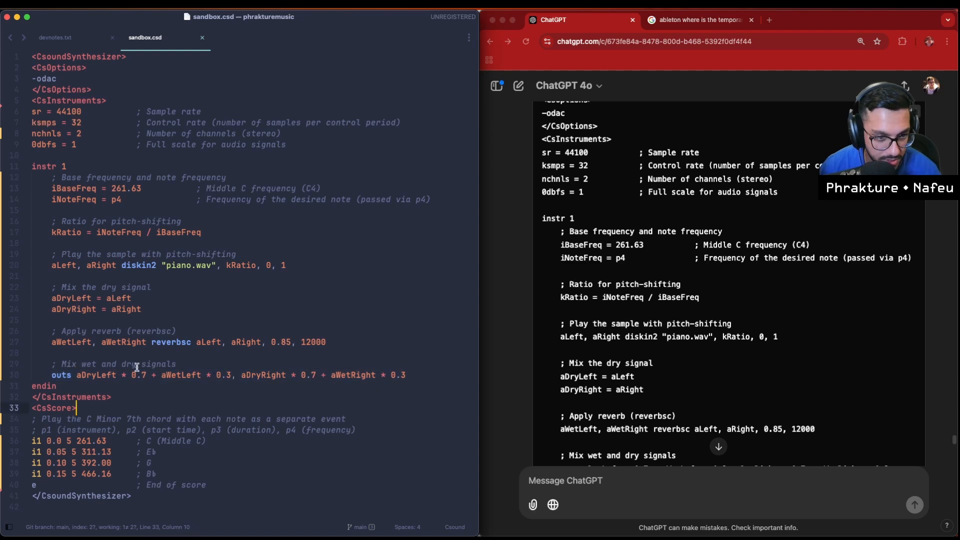
{"action": "left_click", "coordinate": [55, 386]}
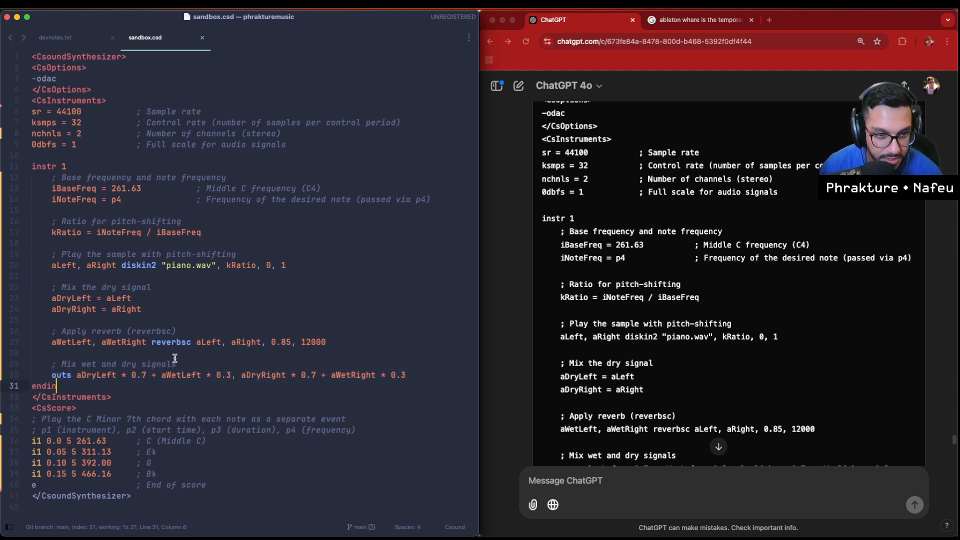
{"action": "scroll", "scroll_direction": "down", "scroll_amount": 3}
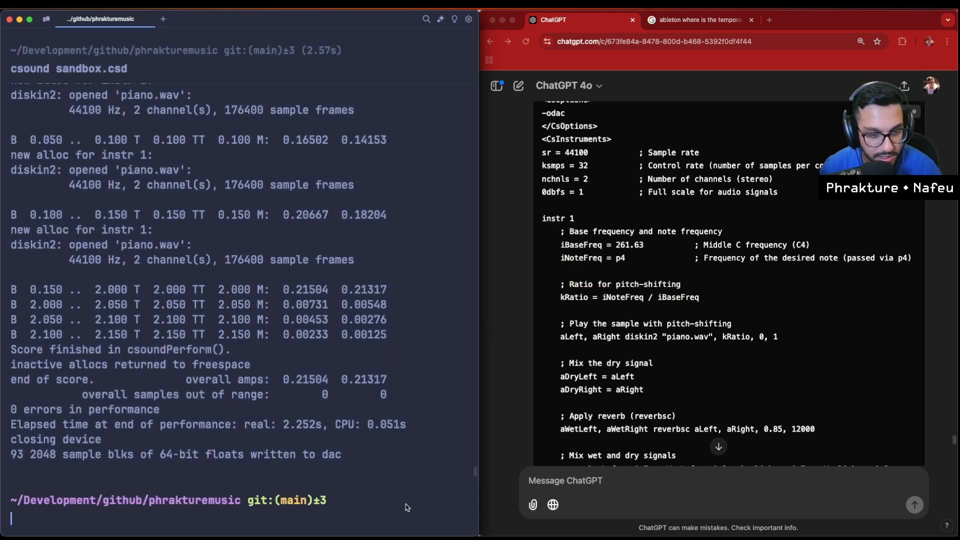
{"action": "mouse_move", "coordinate": [377, 523]}
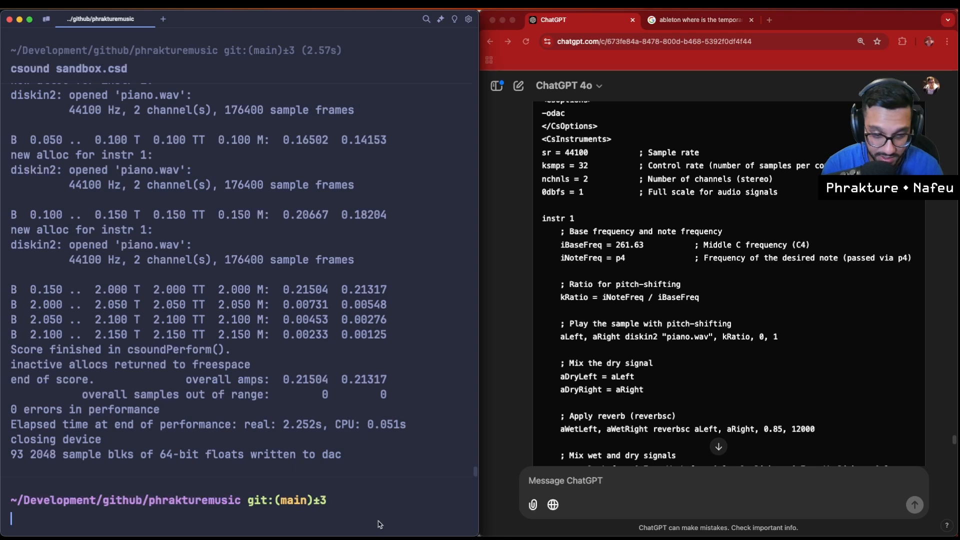
Rerun 'csound sandbox.csd' in Warp, then bring up the devnotes goals file.
{"action": "key", "text": "Return"}
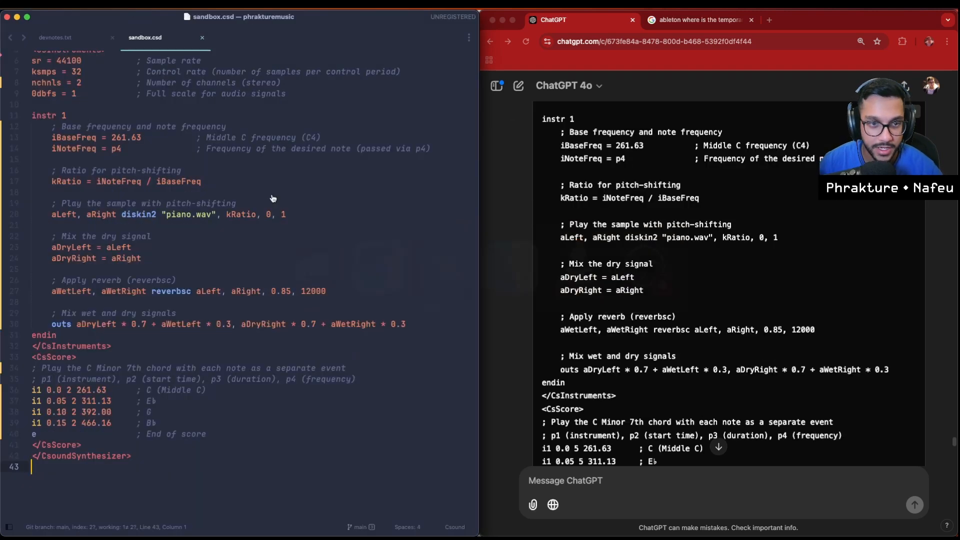
{"action": "left_click", "coordinate": [55, 37]}
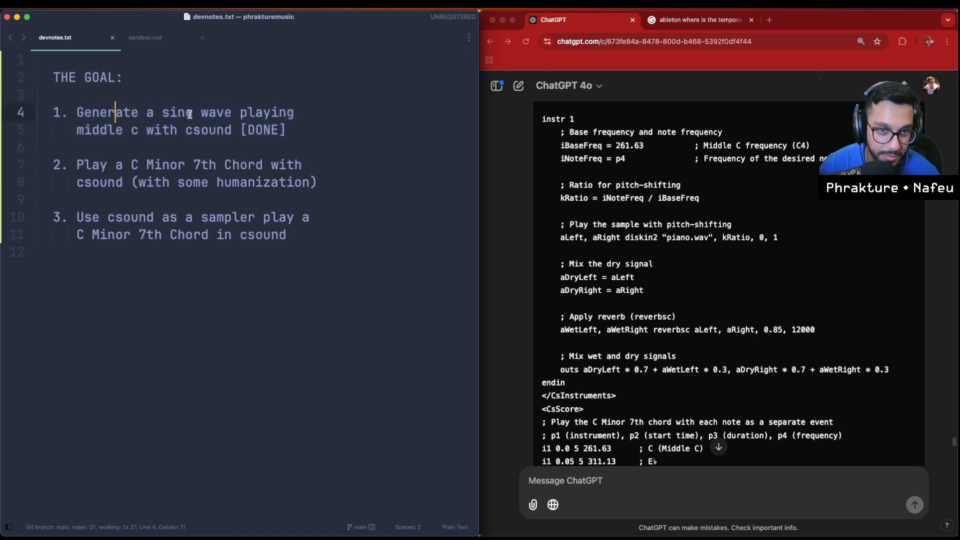
Mark the C Minor 7th chord goal as [DONE] in devnotes.txt.
{"action": "type", "text": "[DONE]"}
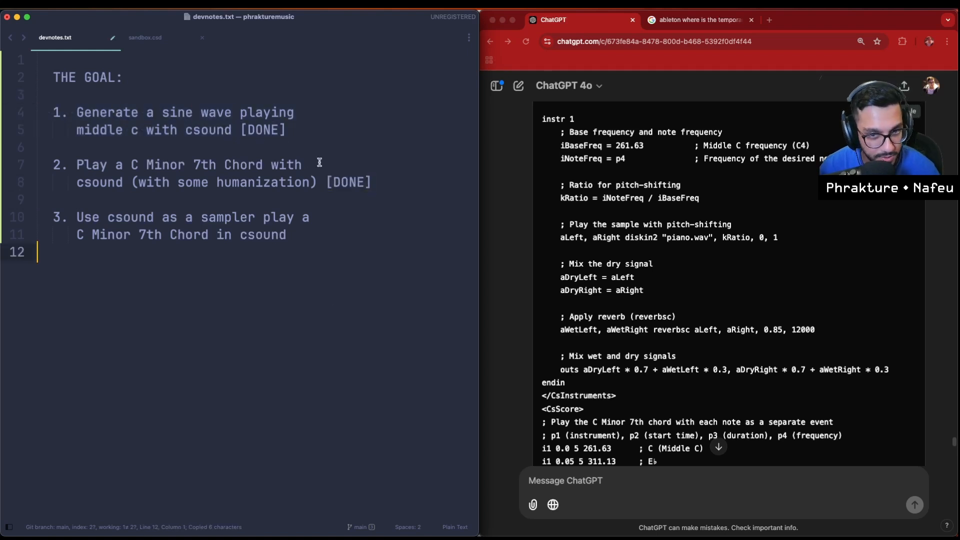
{"action": "type", "text": "[DONE]"}
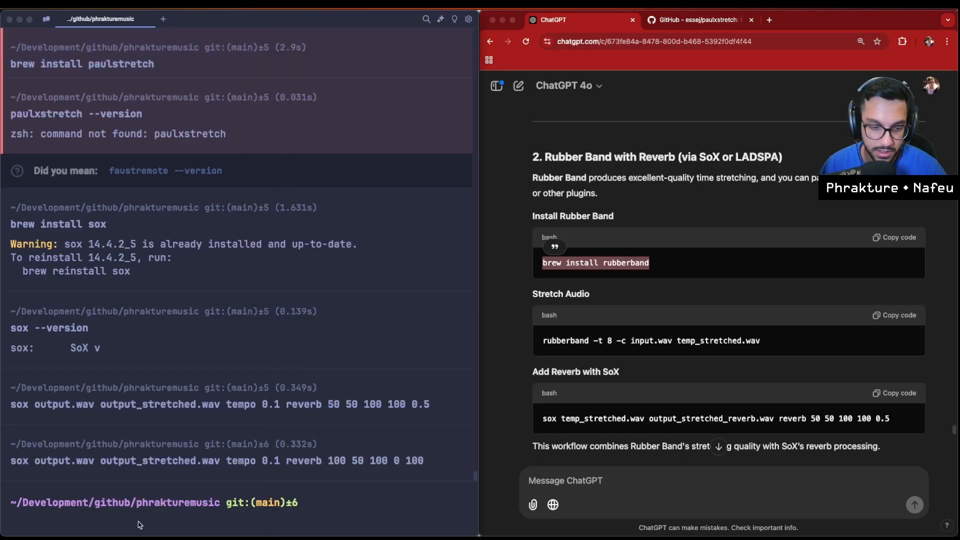
Ask Warp's assistant to rubberband-stretch output.wav in this directory by 10 times.
{"action": "type", "text": "can you use rubberband to time st"}
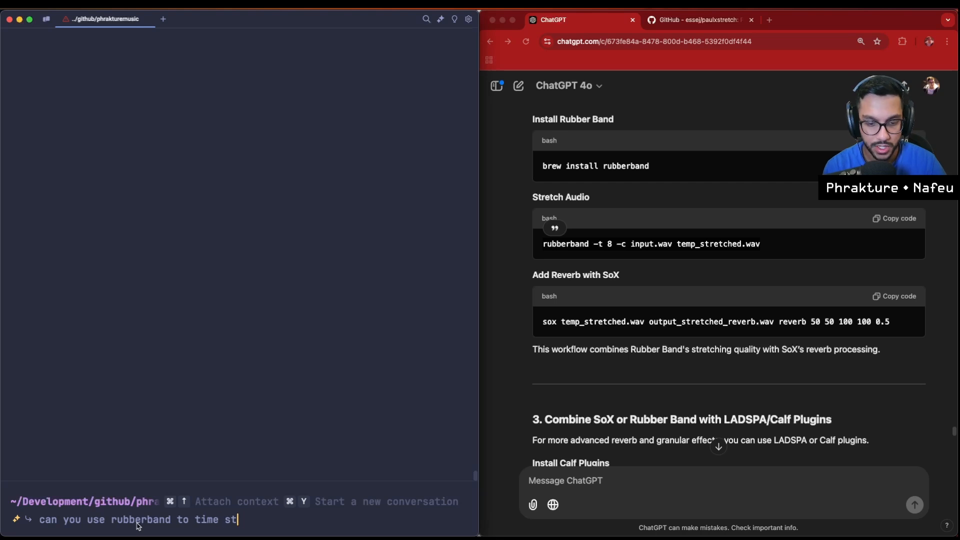
{"action": "type", "text": "retch the output.wav file"}
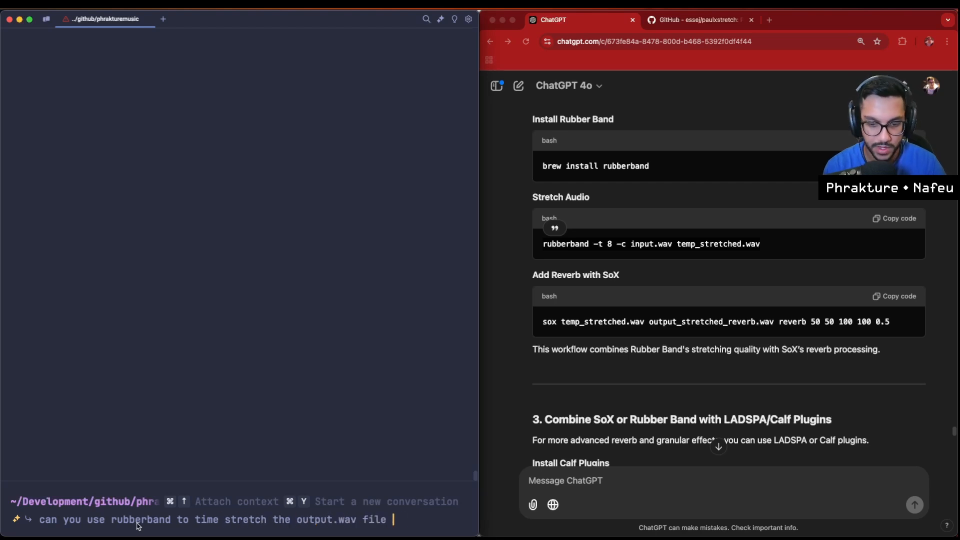
{"action": "type", "text": "in this direc"}
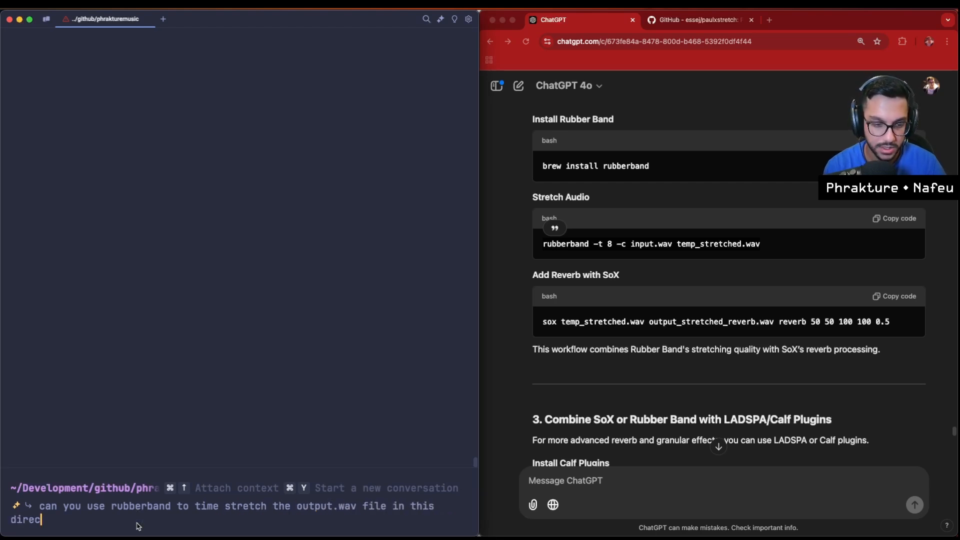
{"action": "type", "text": "tory by 10 times"}
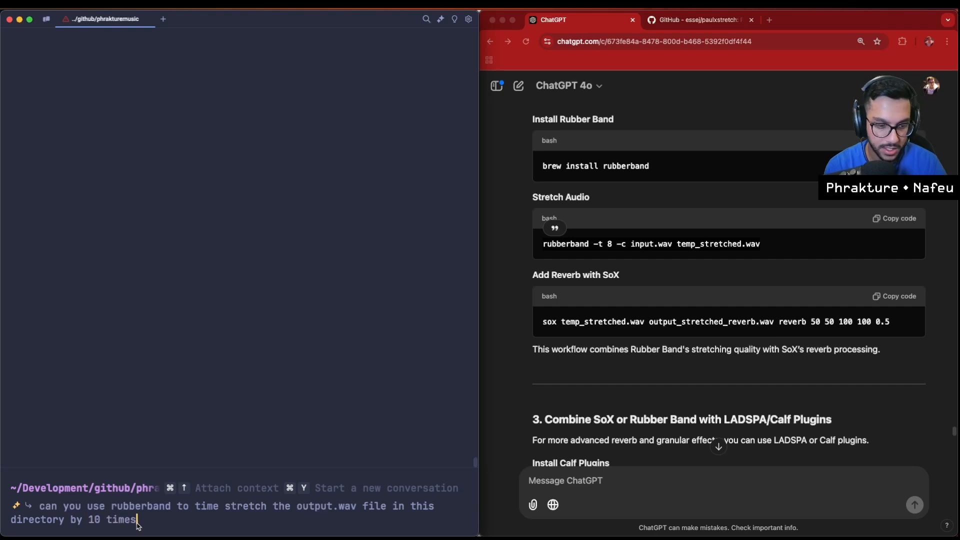
{"action": "key", "text": "Return"}
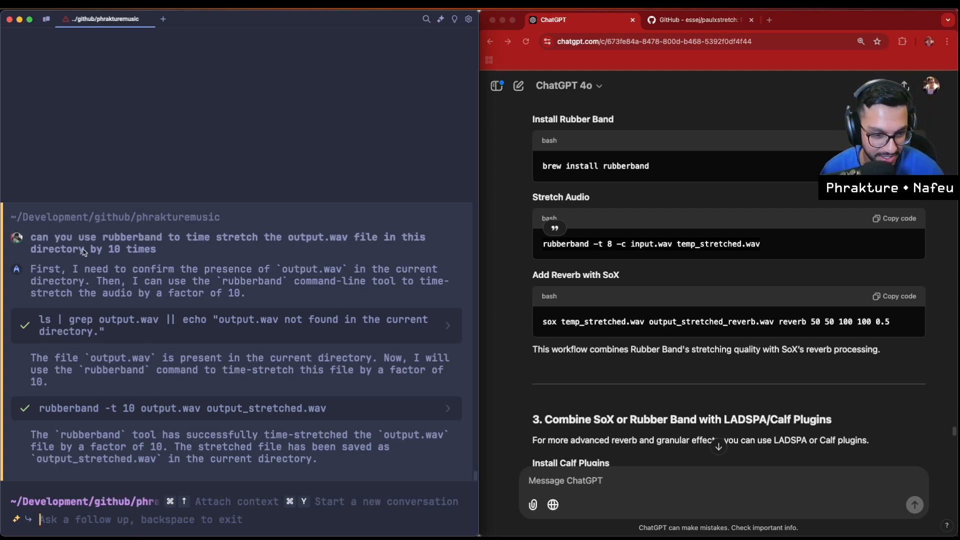
{"action": "mouse_move", "coordinate": [244, 346]}
{"action": "type", "text": "l"}
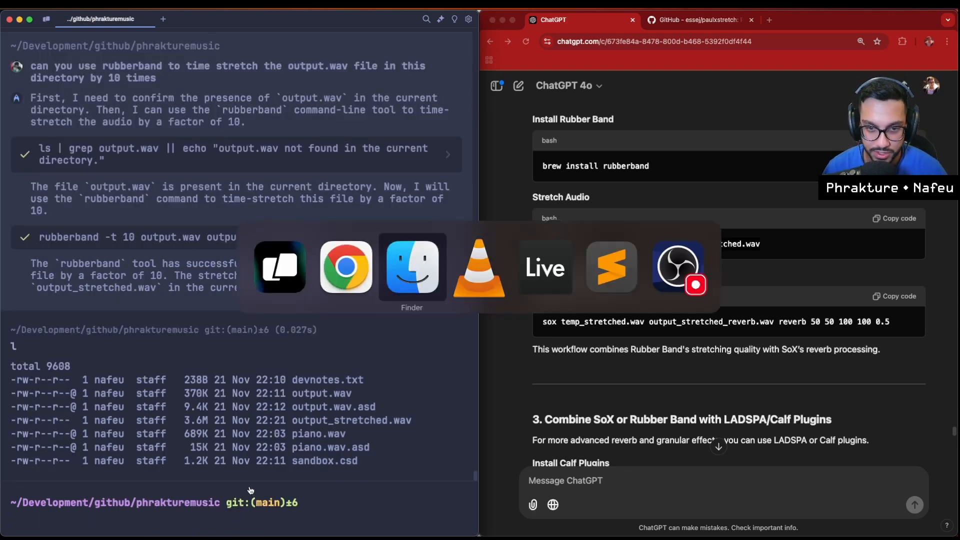
Switch to VLC and start playing output_stretched.wav.
{"action": "left_click", "coordinate": [478, 266]}
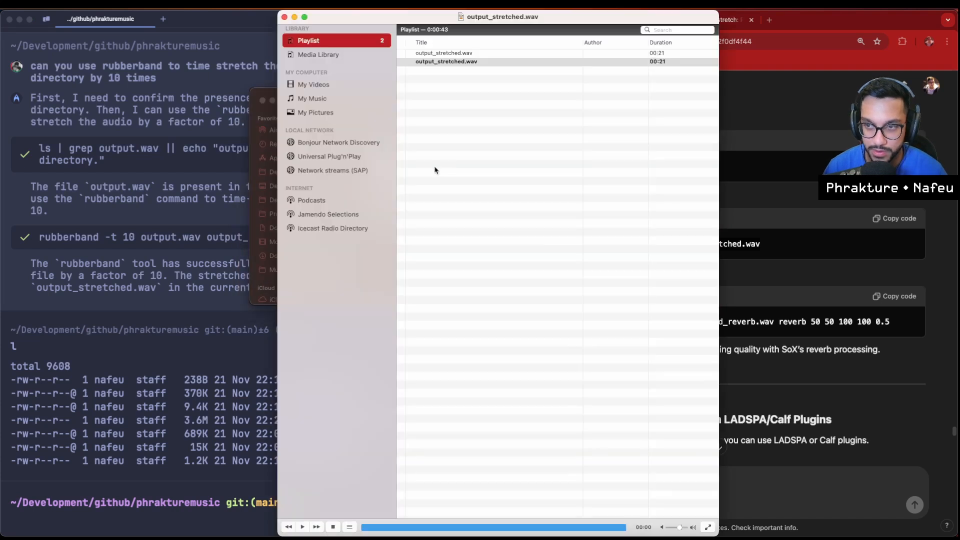
{"action": "left_click", "coordinate": [302, 527]}
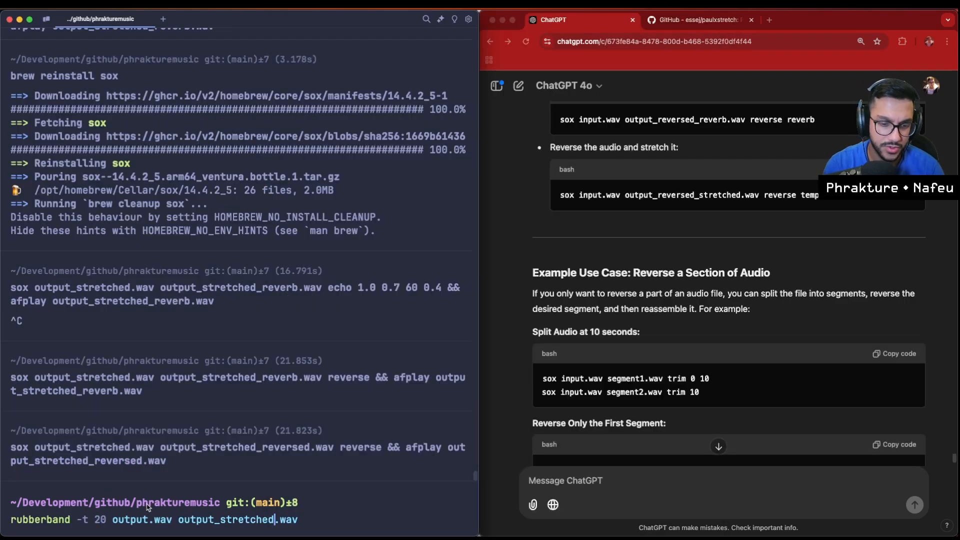
Run the 20x rubberband stretch into output_stretched_2.wav, then the SoX reverse-and-afplay into output_stretched_reversed_2.wav.
{"action": "key", "text": "Return"}
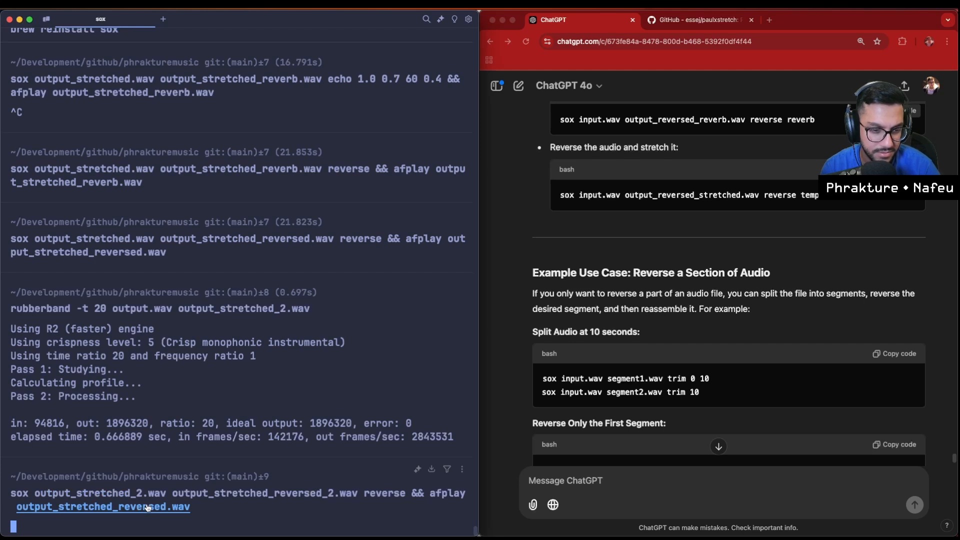
{"action": "key", "text": "Return"}
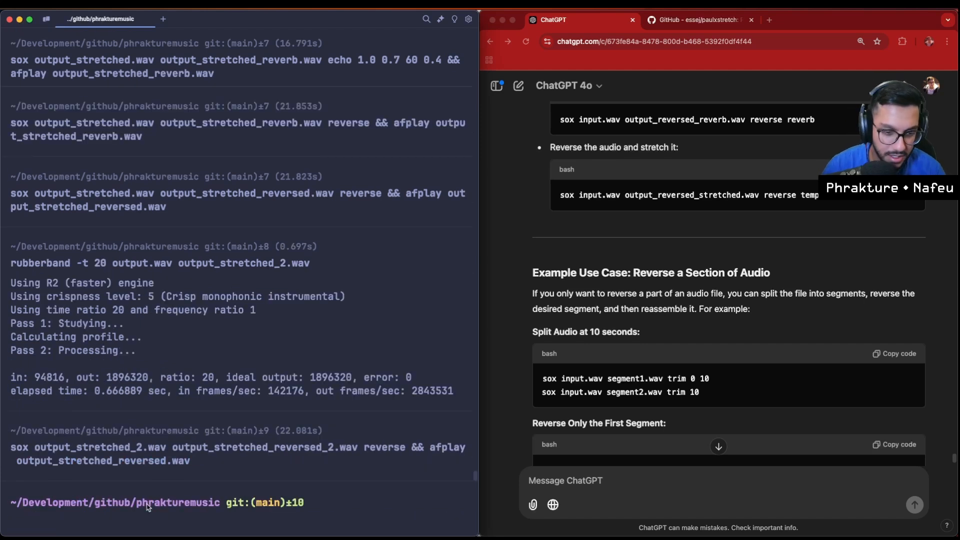
{"action": "left_click", "coordinate": [566, 520]}
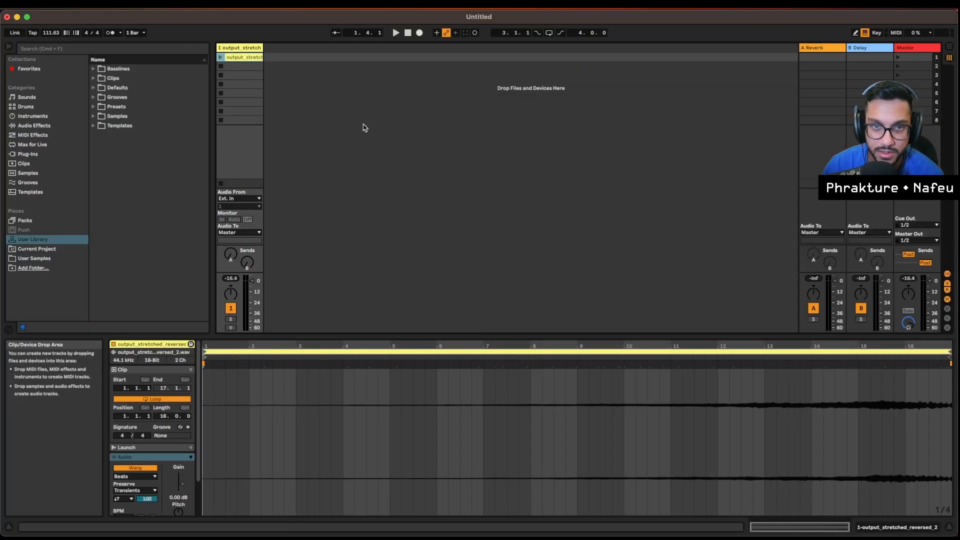
Switch to Arrangement View and play the output_stretched_reversed_2 clip from its beginning.
{"action": "key", "text": "tab"}
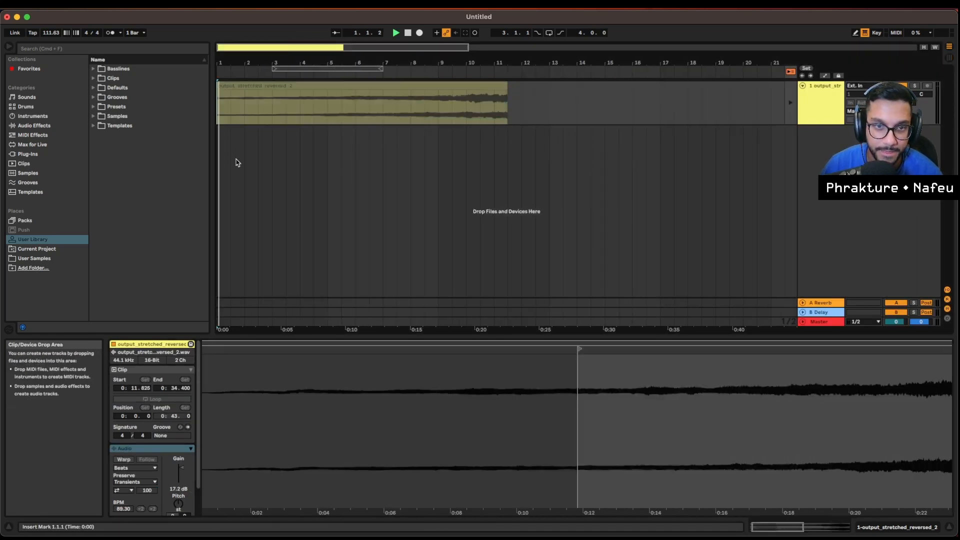
{"action": "left_click", "coordinate": [361, 102]}
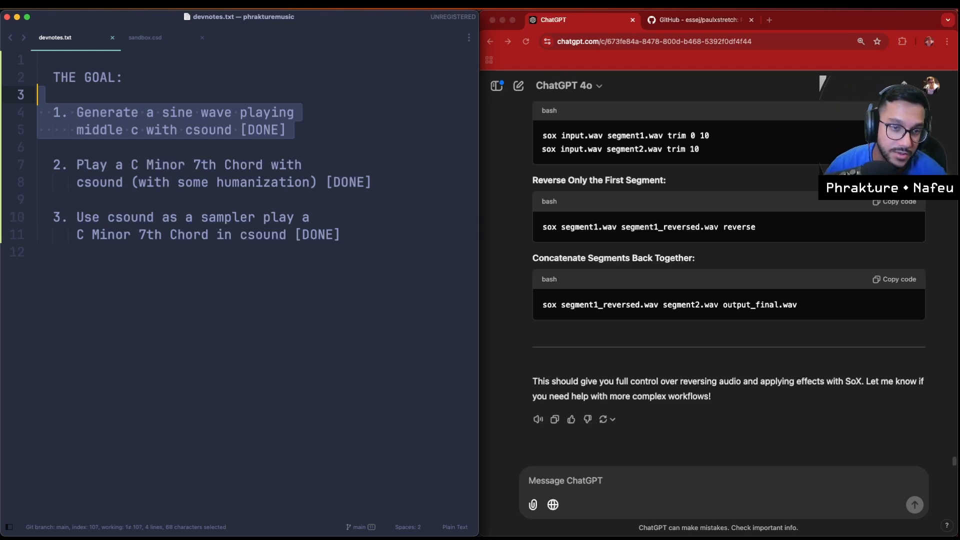
Add entry '4. Used some command line tools like: SoX and rubberband to do some additional processing in the terminal'.
{"action": "left_click", "coordinate": [311, 217]}
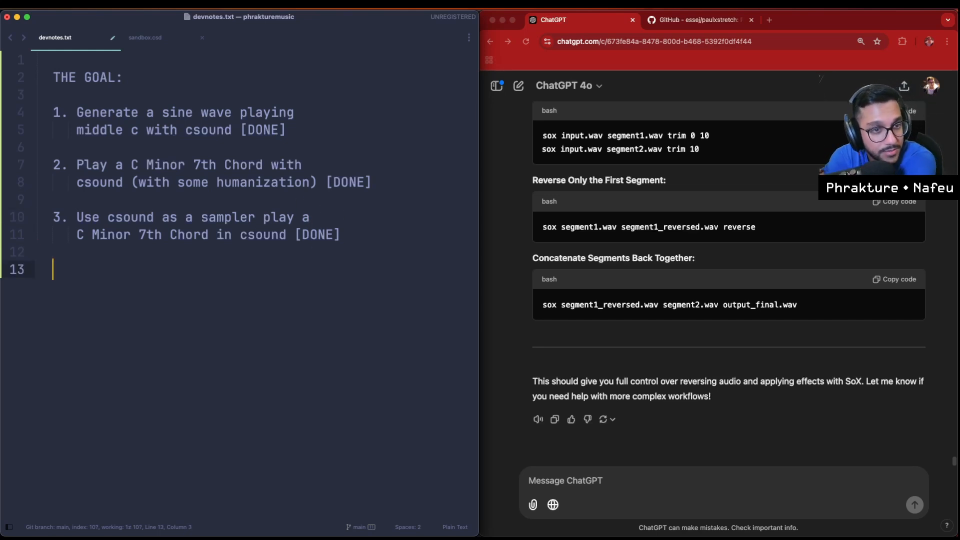
{"action": "type", "text": "4. U"}
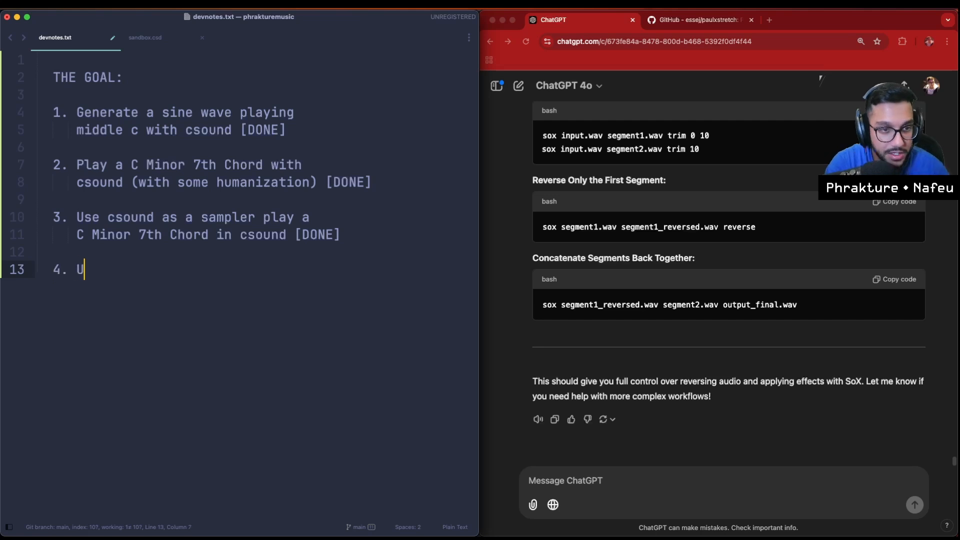
{"action": "type", "text": "sed some com"}
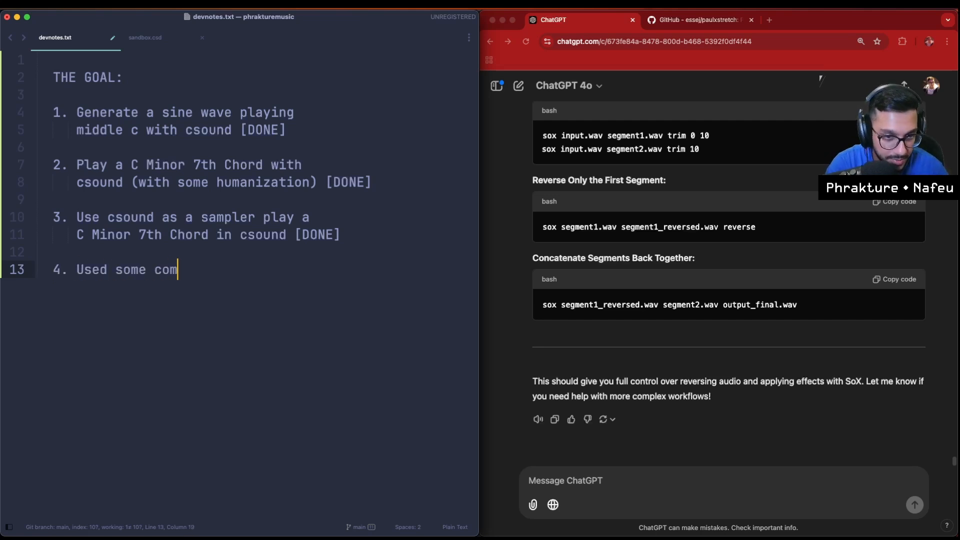
{"action": "type", "text": "mand line tools like:"}
{"action": "type", "text": "SoX and ru"}
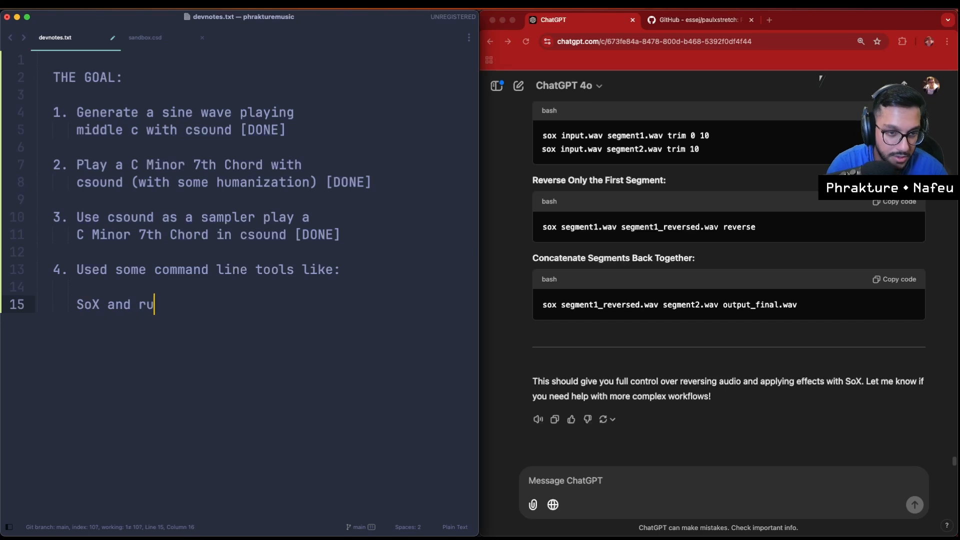
{"action": "type", "text": "bberband to"}
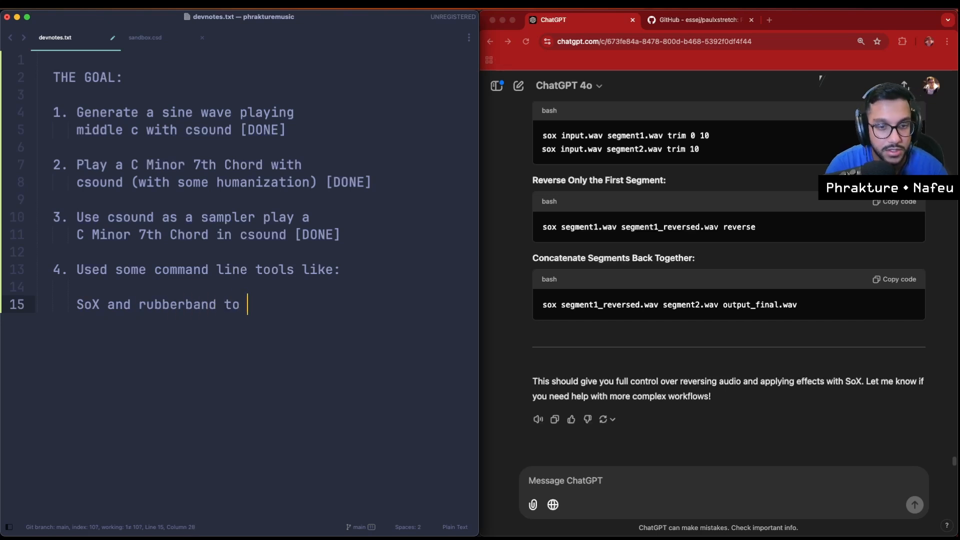
{"action": "type", "text": "do some additional"}
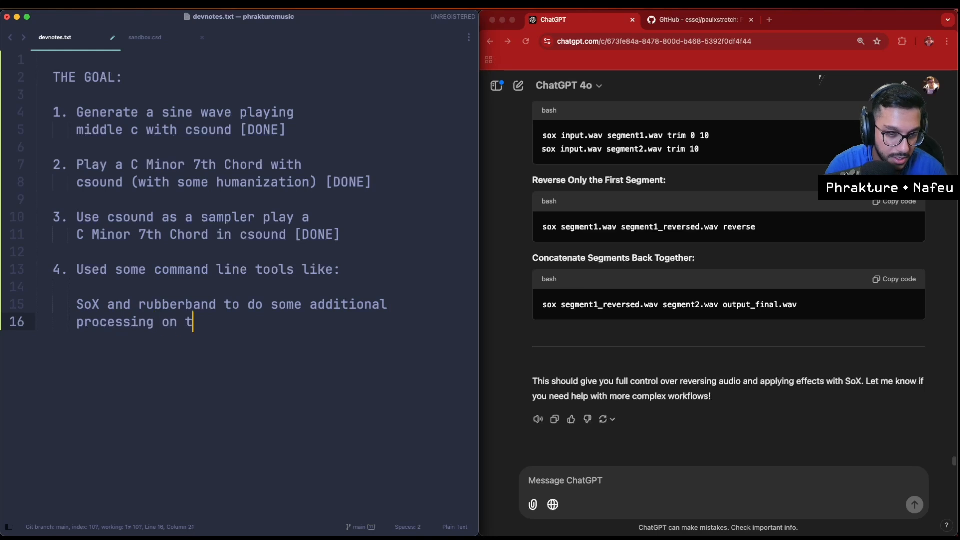
{"action": "type", "text": "in the term"}
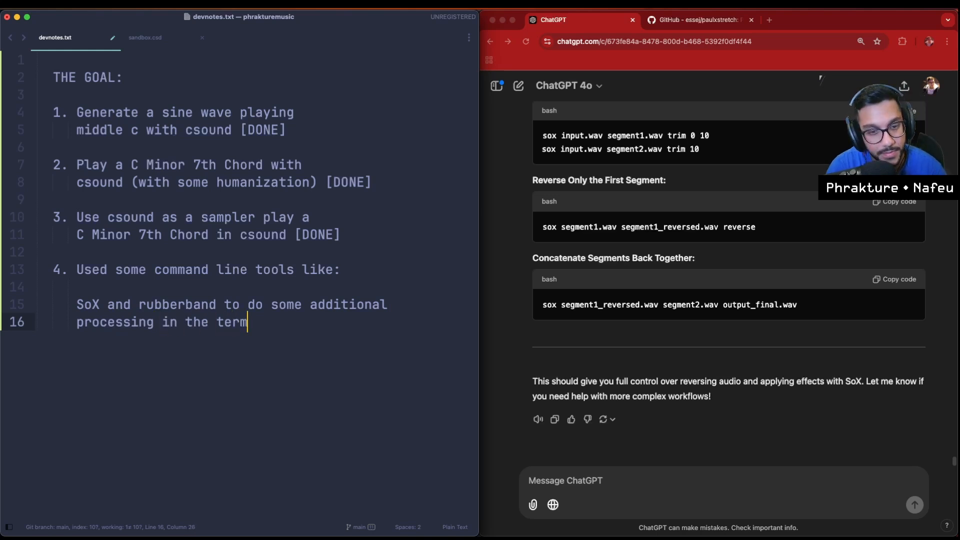
{"action": "type", "text": "inal"}
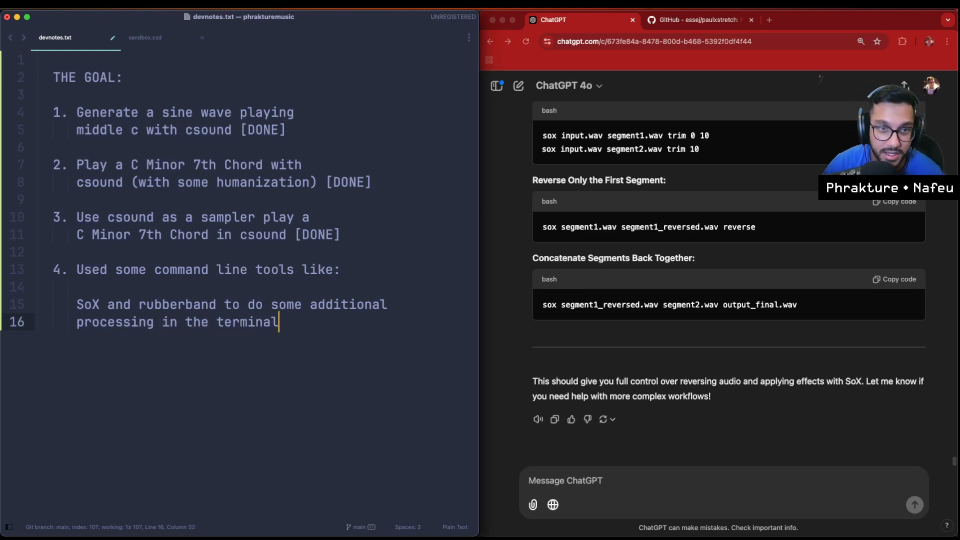